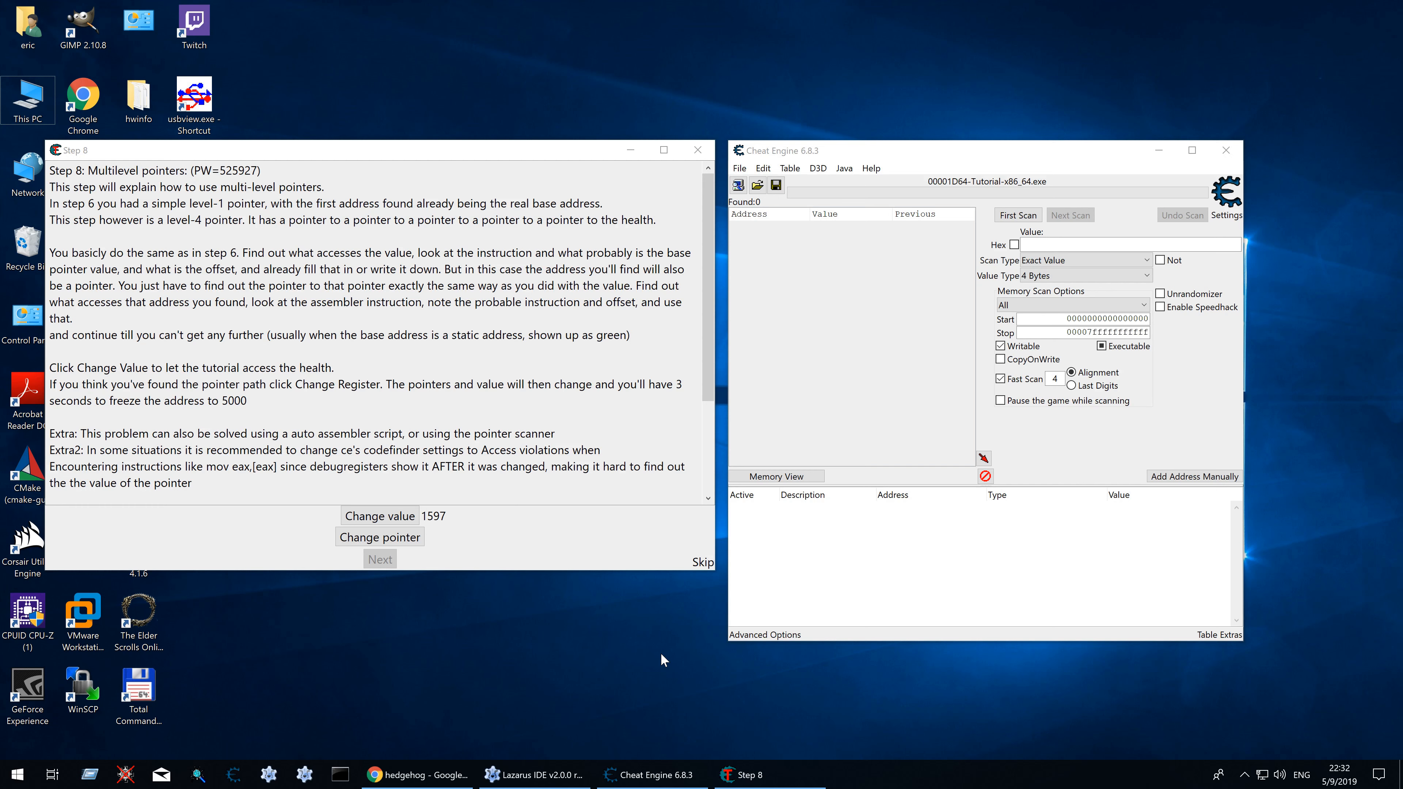
mouse_move(618, 659)
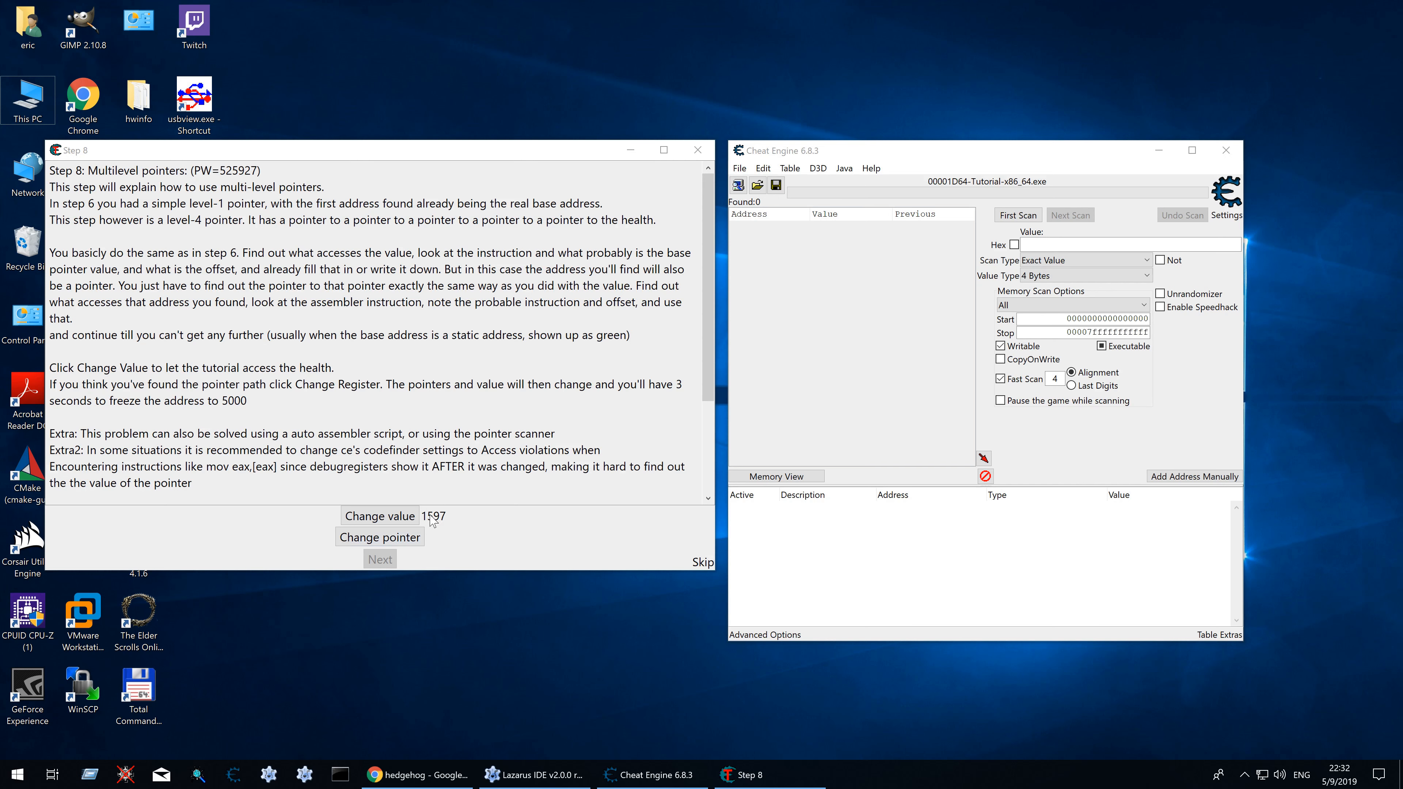
Step: Have the tutorial change its health, then First Scan for value 1050 and add the found address
click(378, 515)
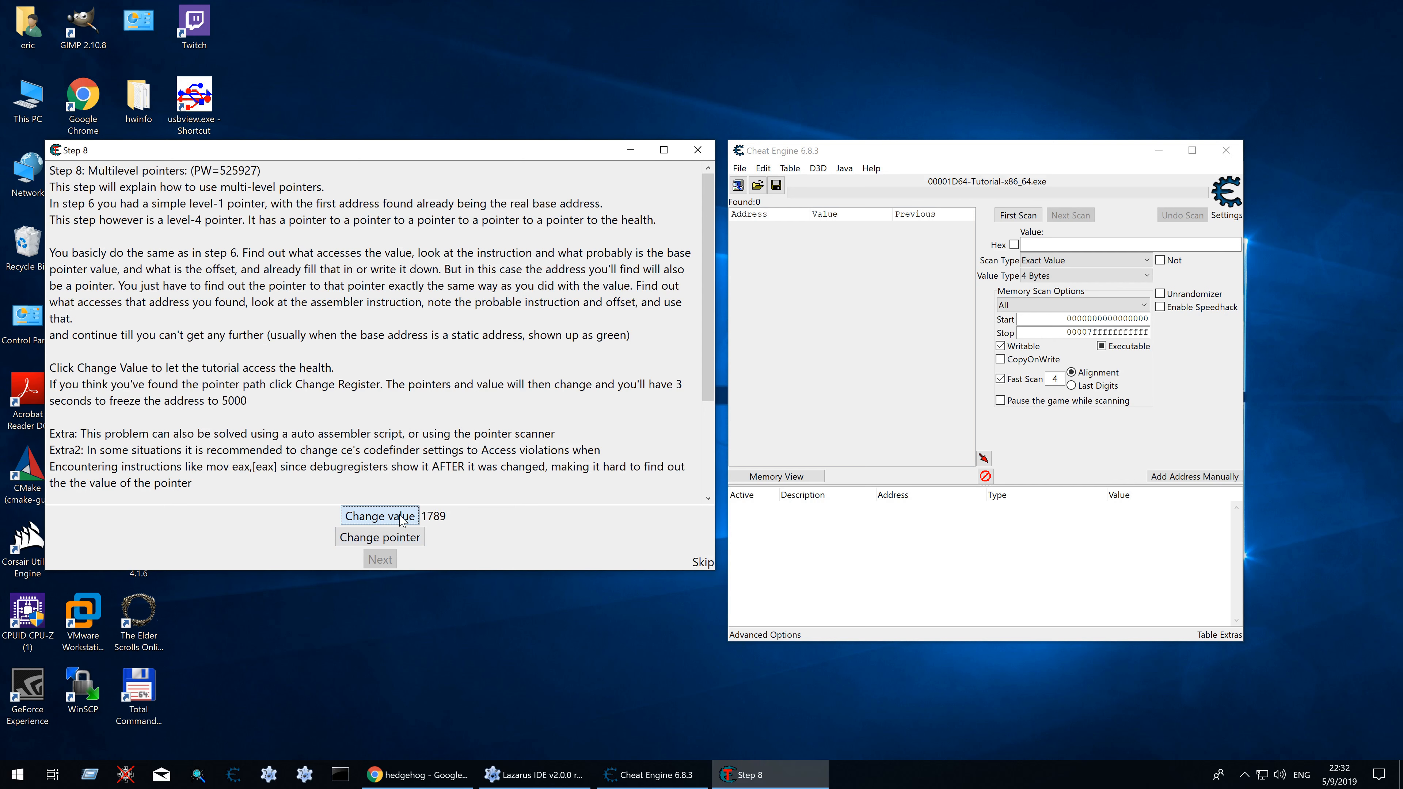
click(378, 515)
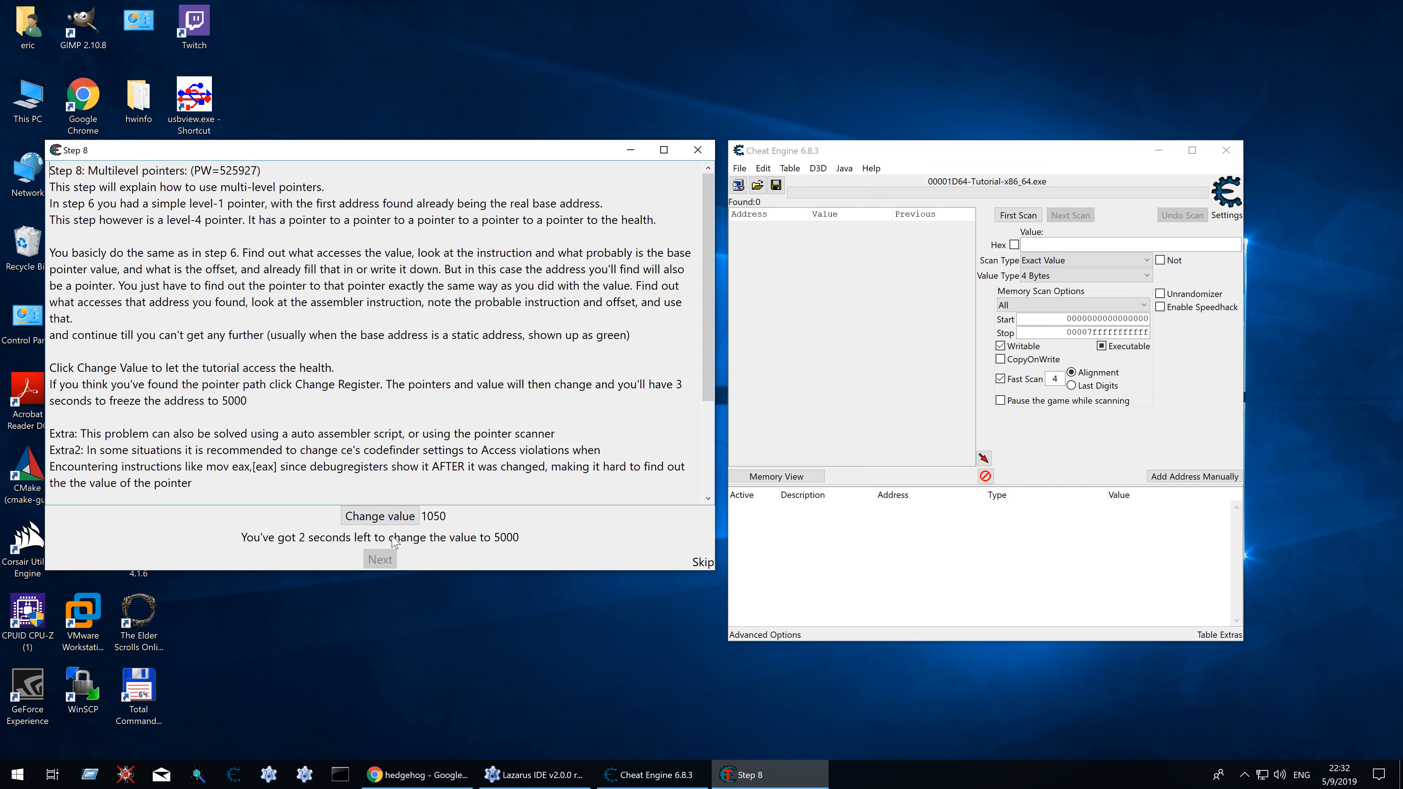
click(379, 515)
text(10)
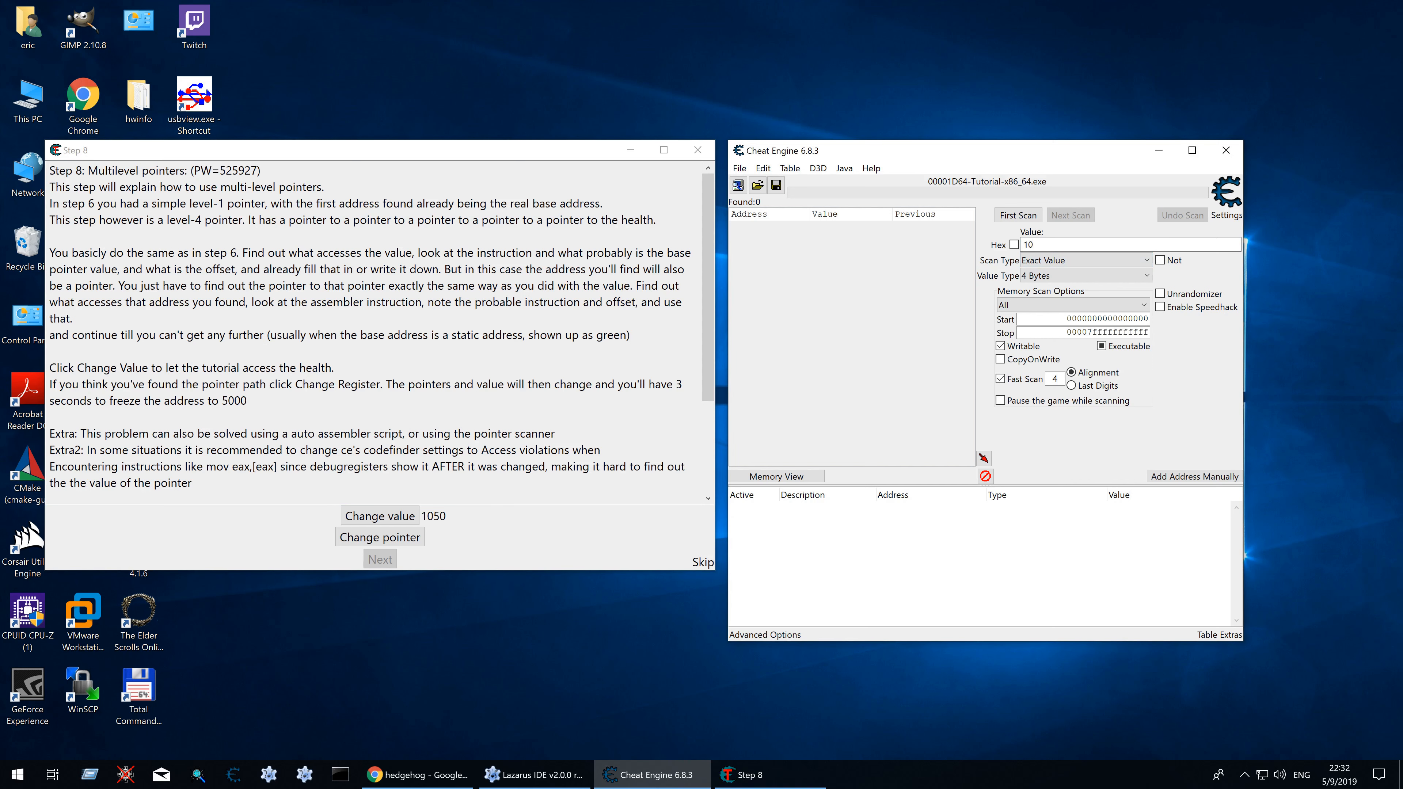
click(1016, 215)
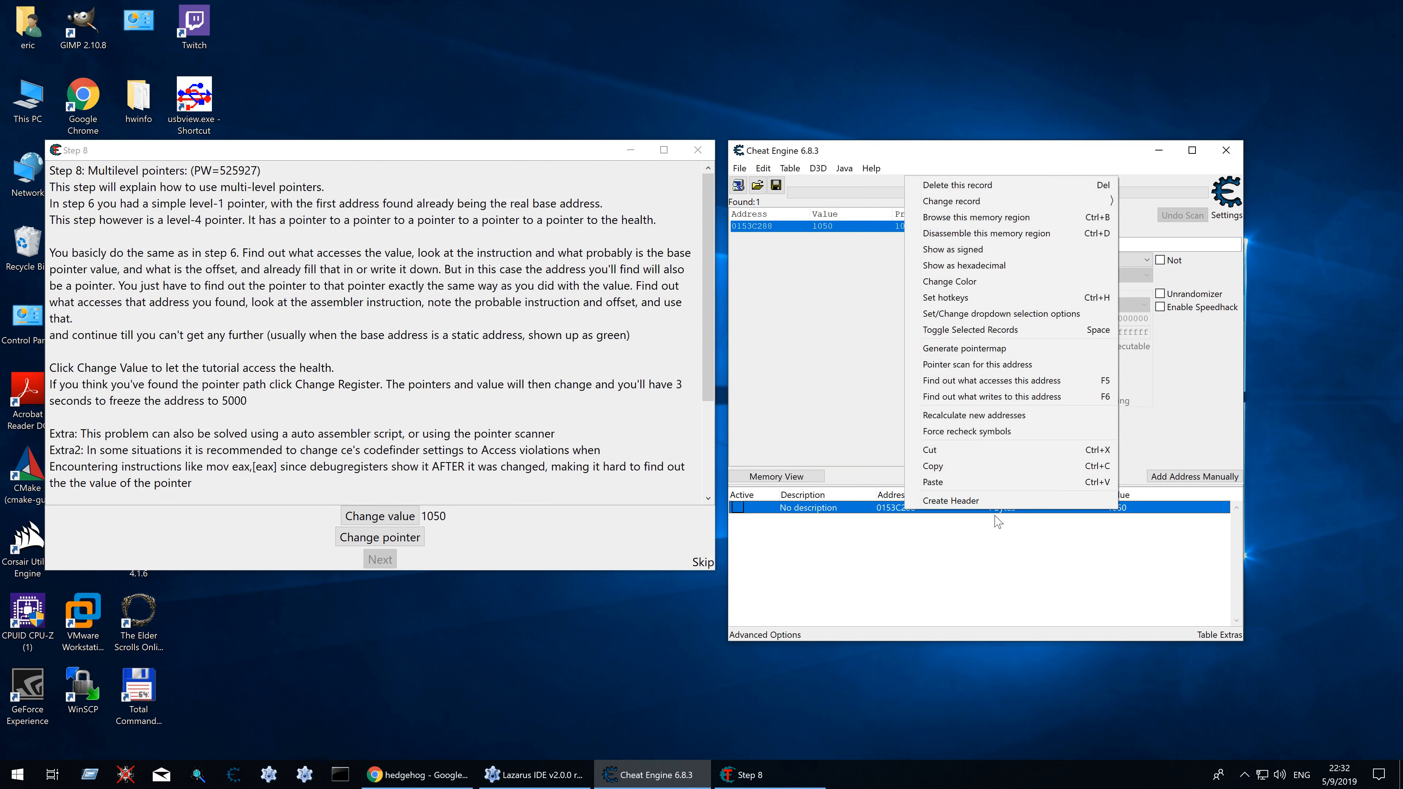
Step: Generate a pointermap for the 1050 health address and save it as 'tutorial step 8' scandata
click(964, 348)
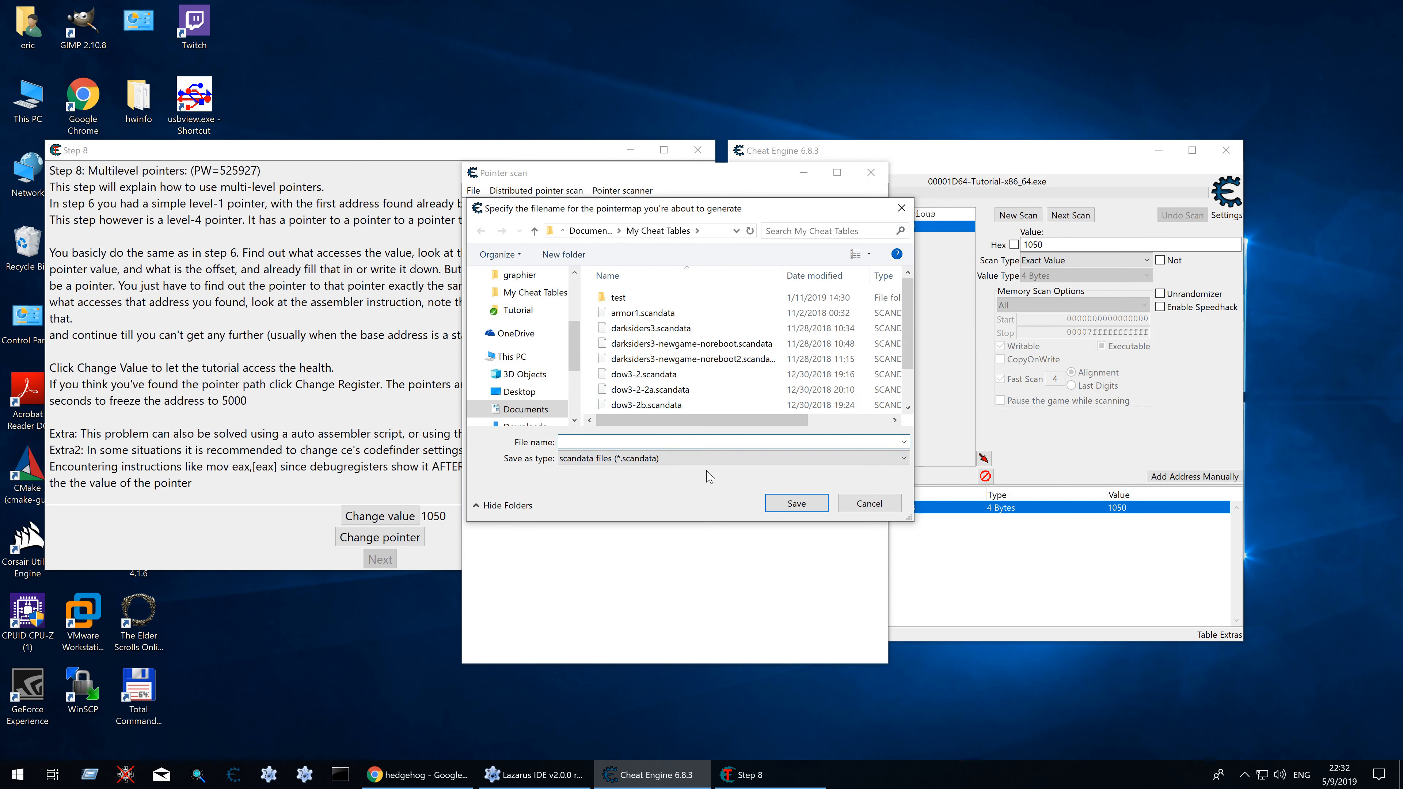
text(tuto)
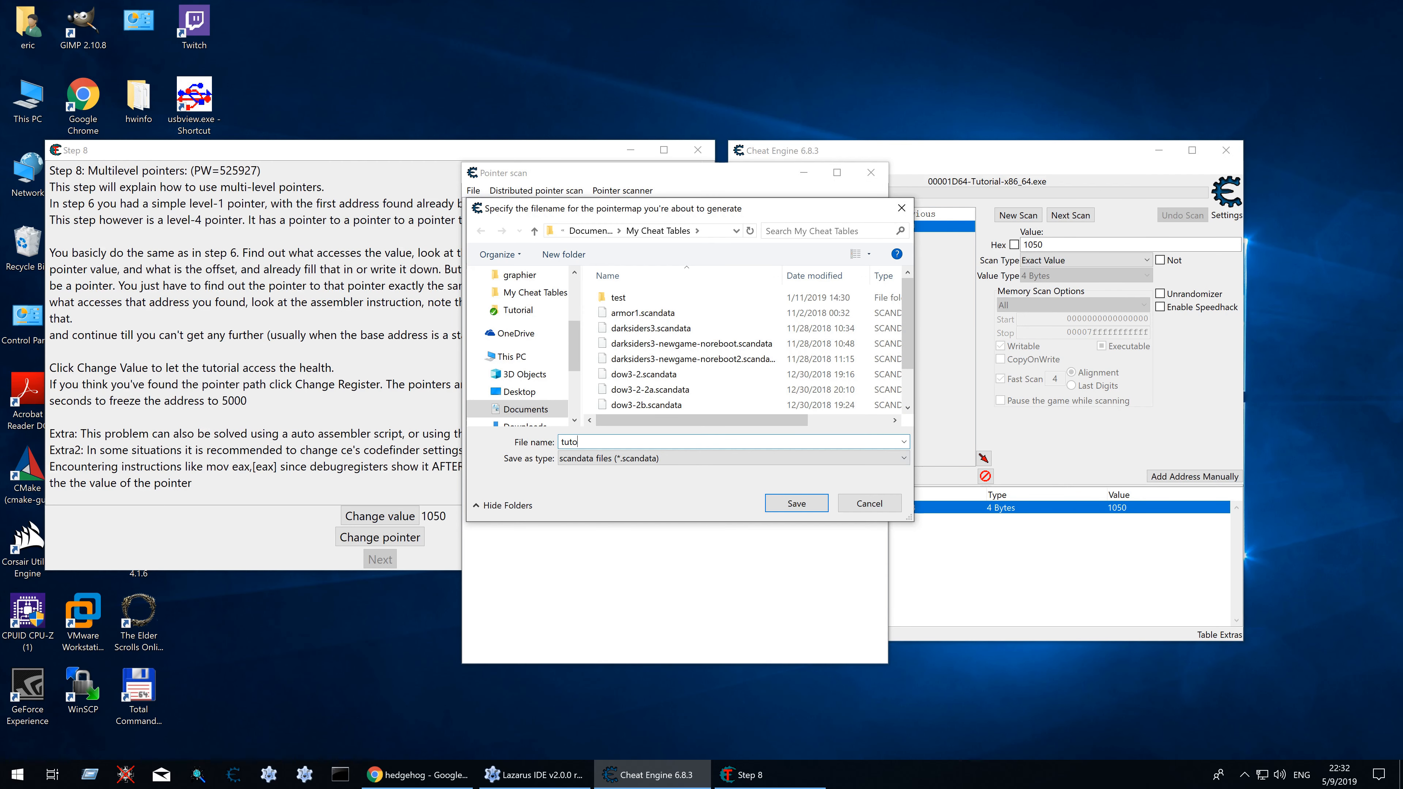
text(rial st)
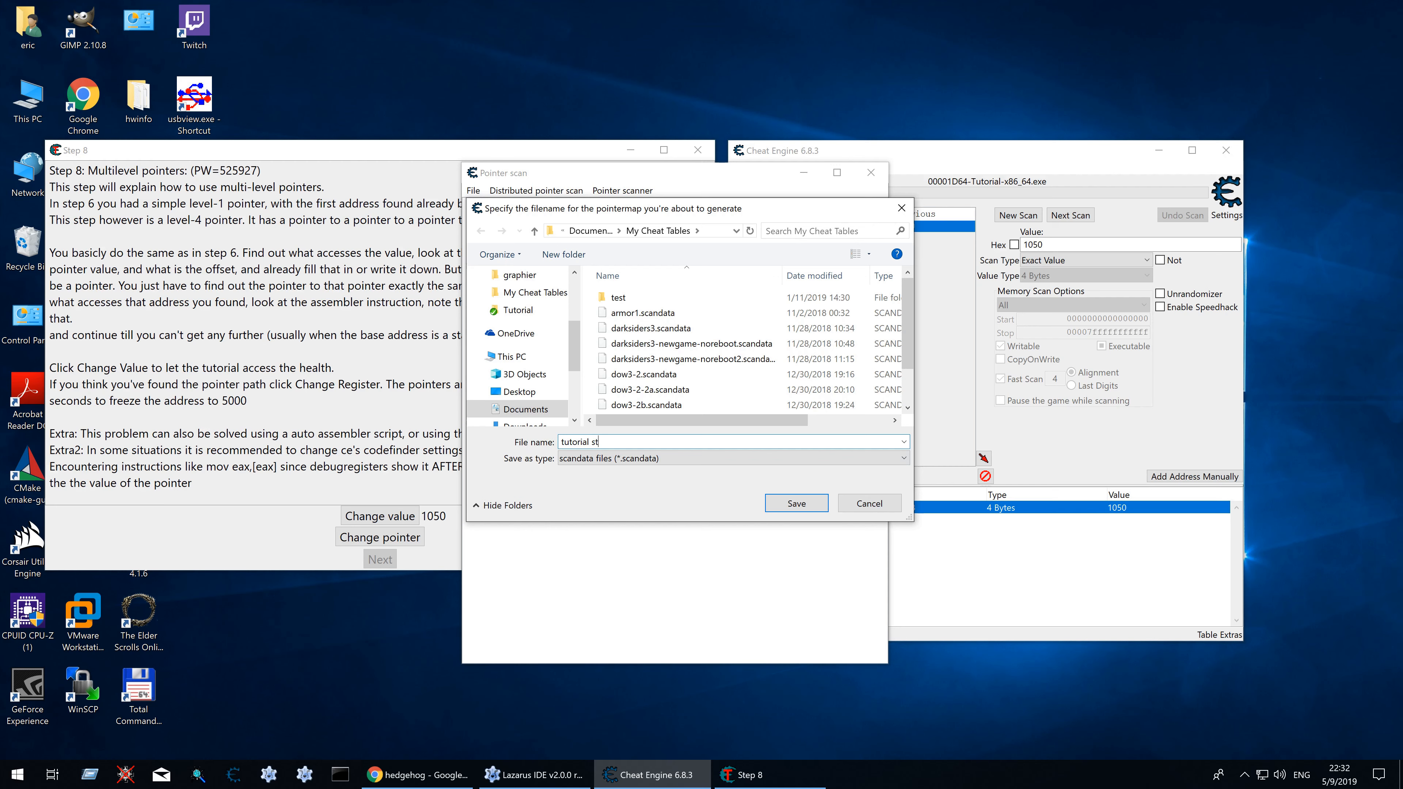
click(794, 502)
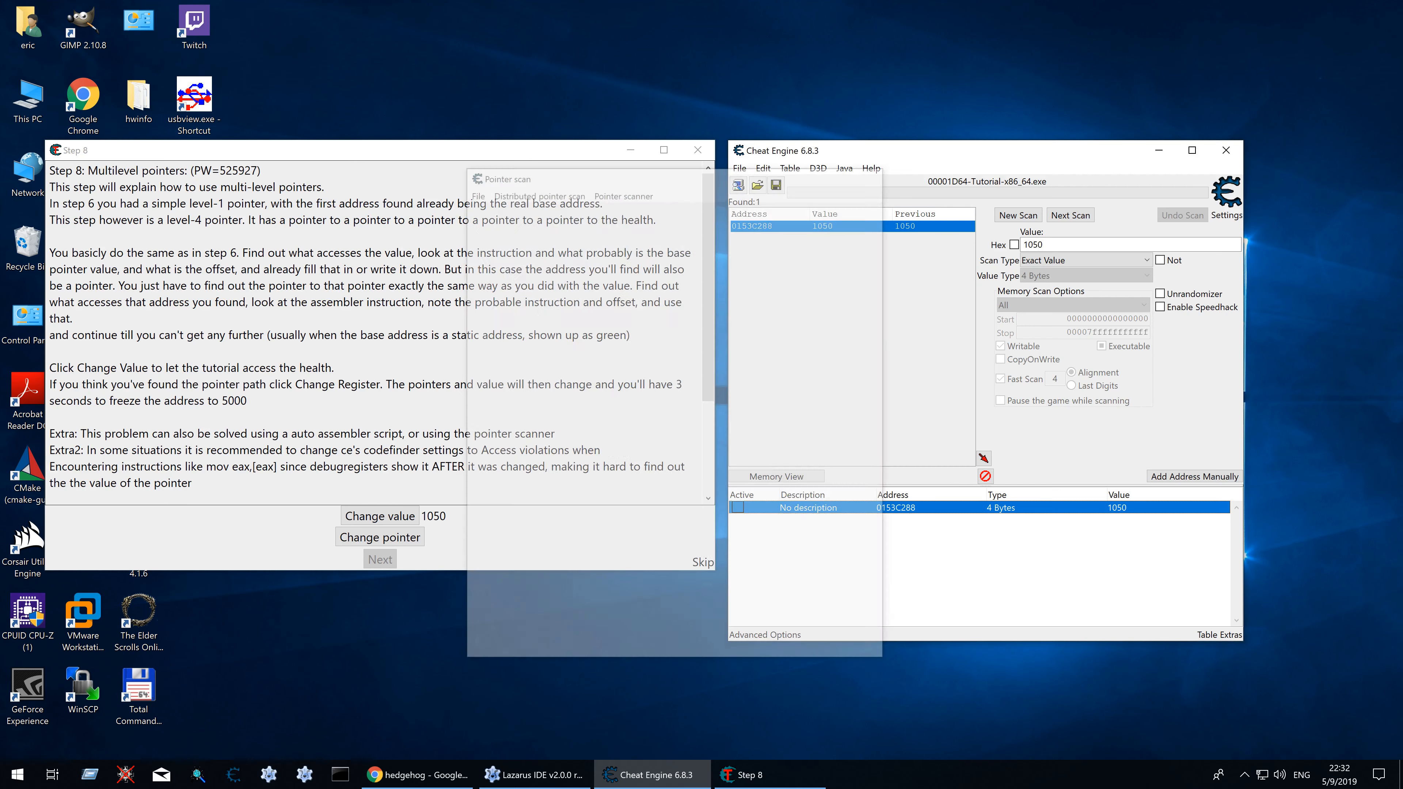
click(708, 169)
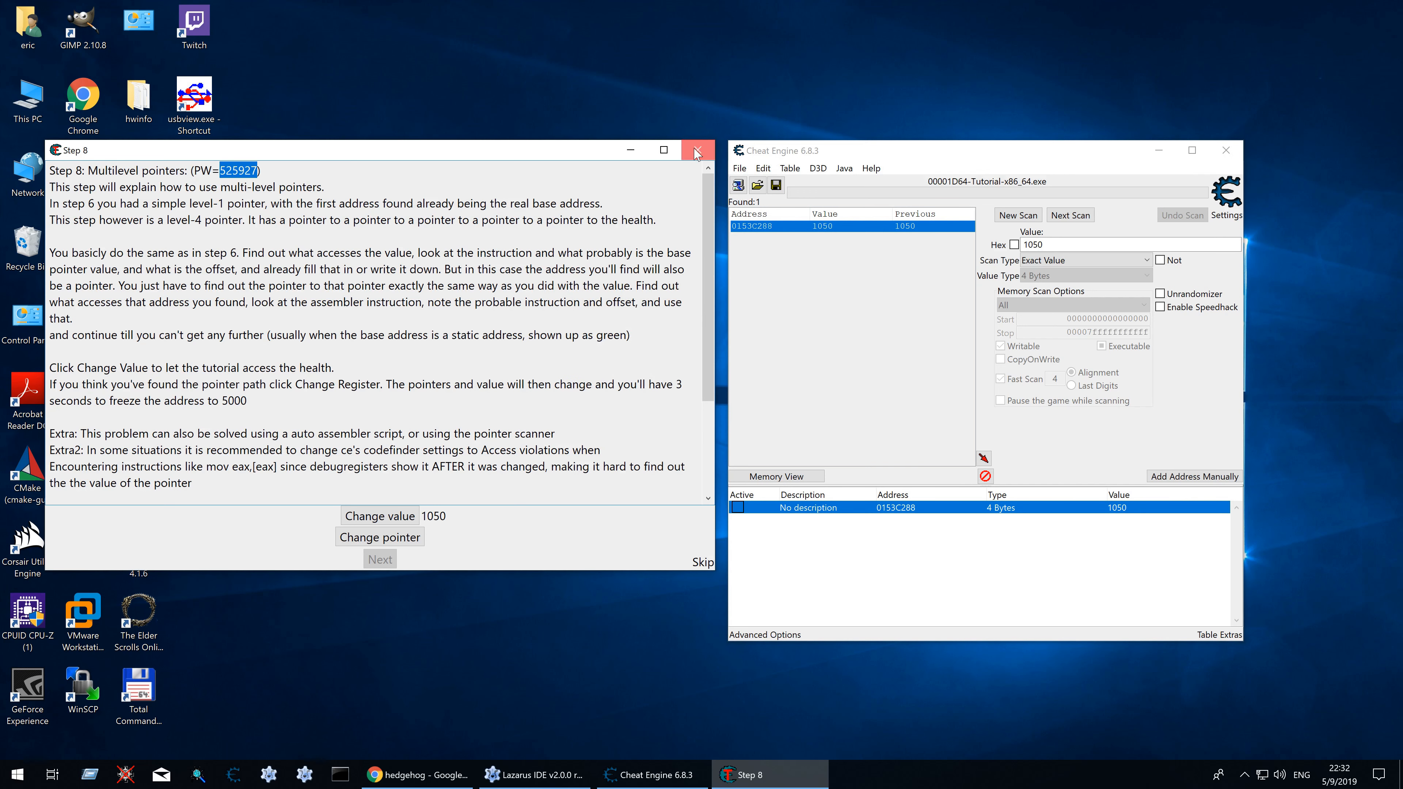
Step: Close the tutorial, relaunch it into step 8 via its password and change the health value
click(697, 149)
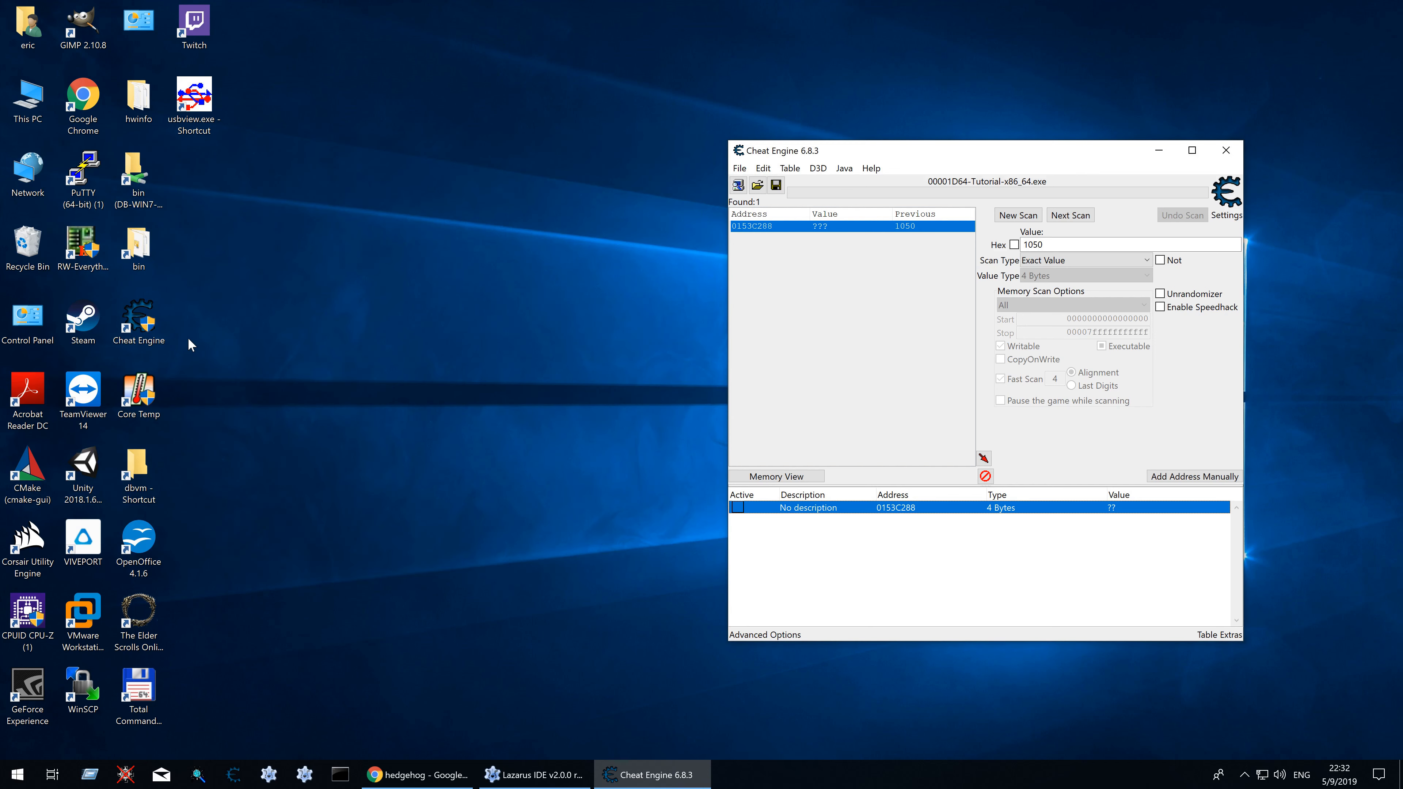
mouse_move(869, 168)
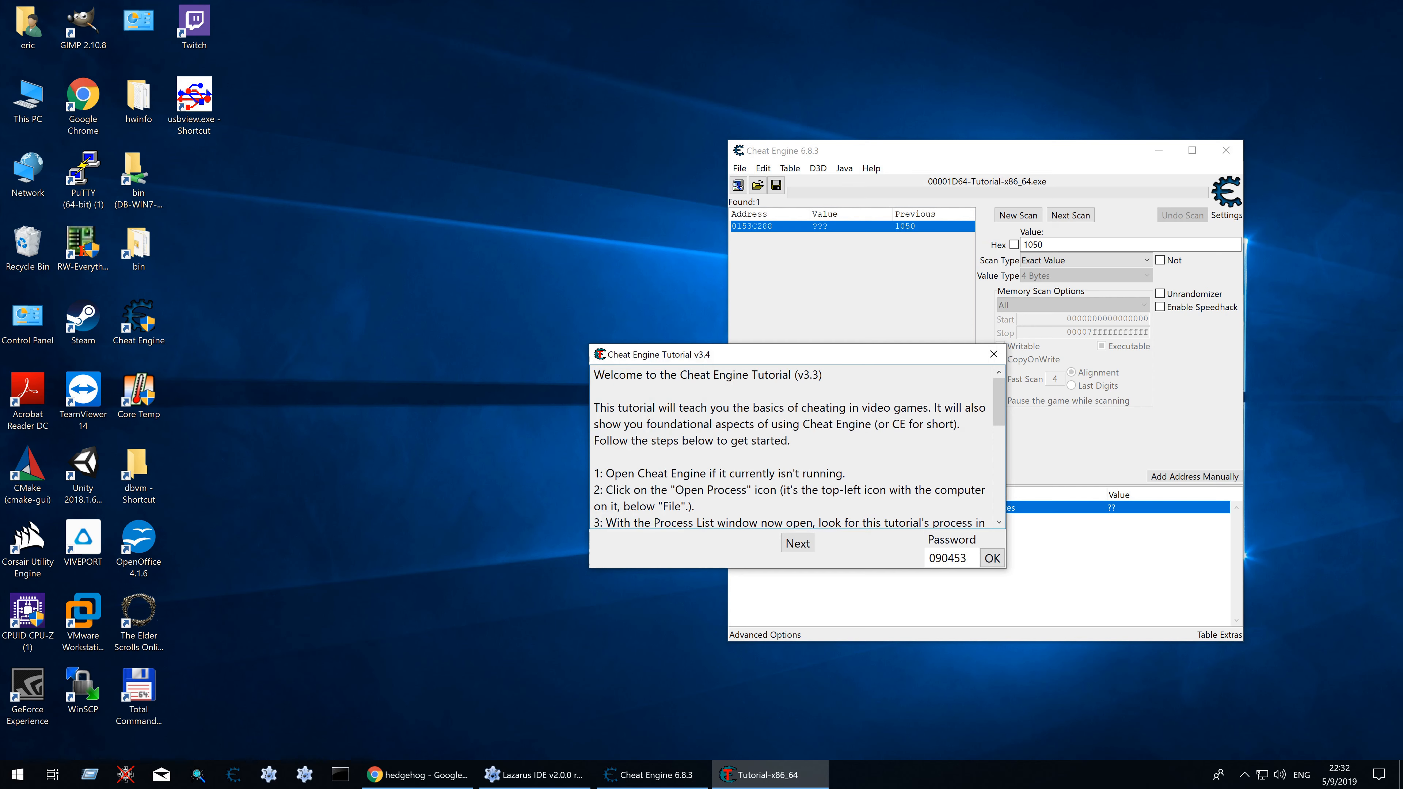
click(992, 557)
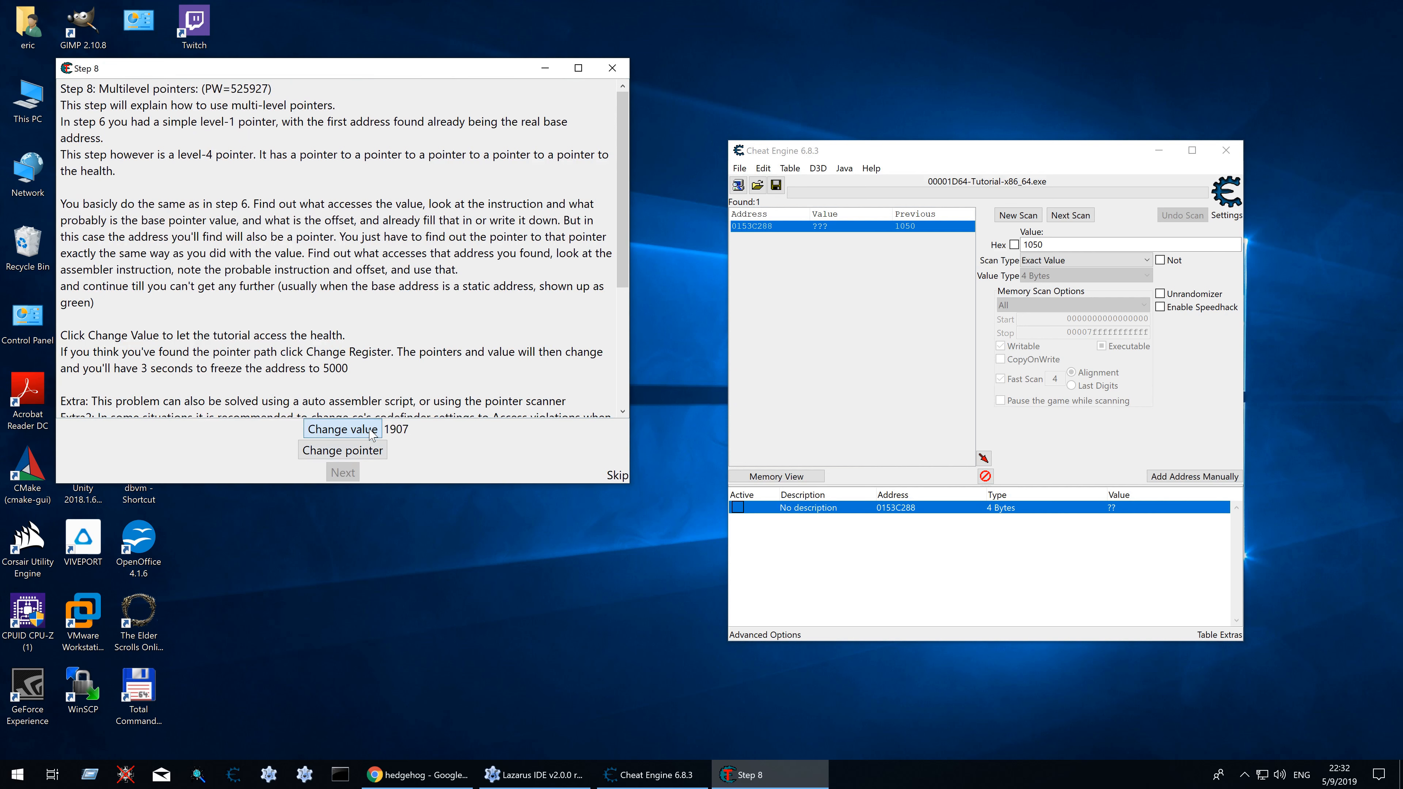
click(342, 429)
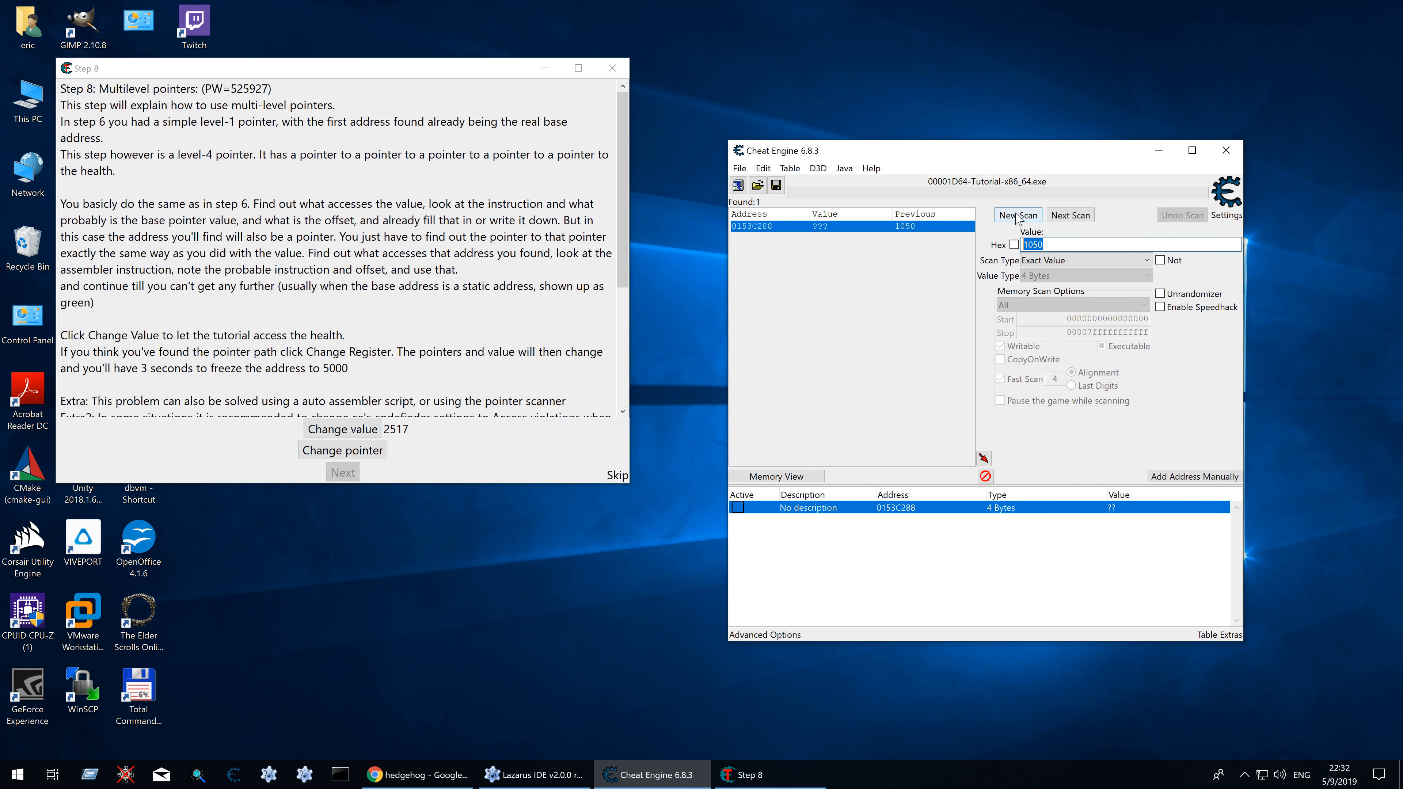
Step: Reattach to the relaunched tutorial, discard the old list and scan for the new health value 2517
click(1016, 215)
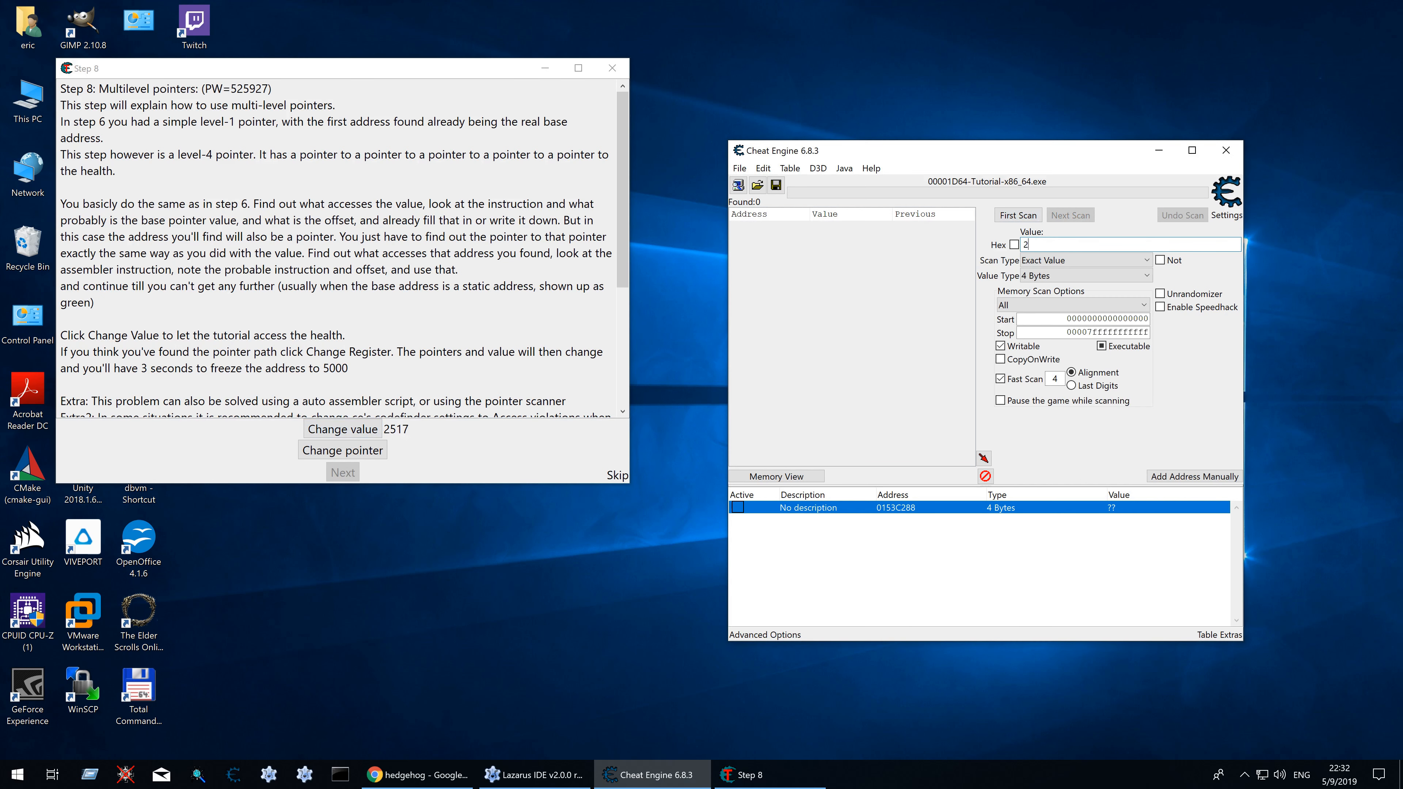
click(1016, 215)
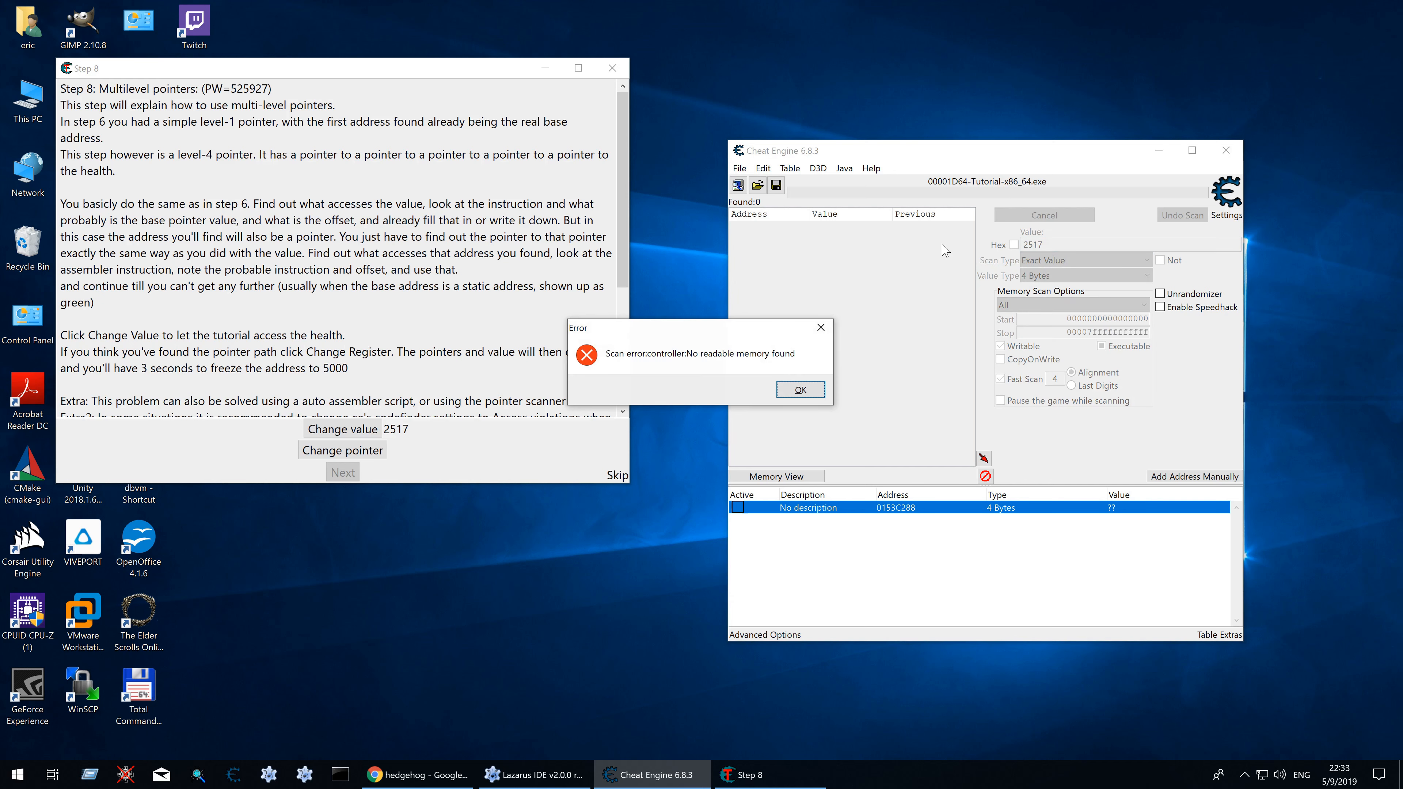
click(799, 388)
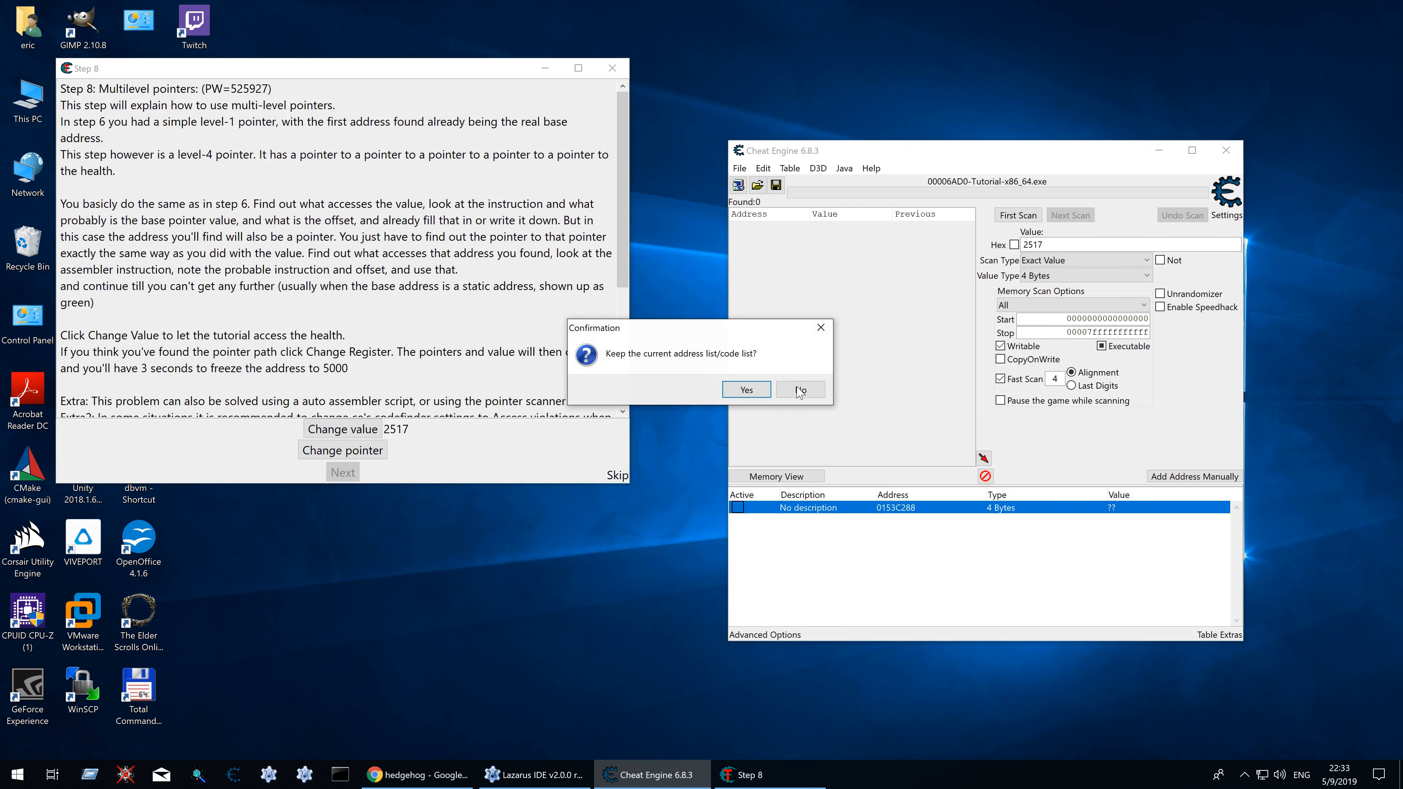
click(799, 390)
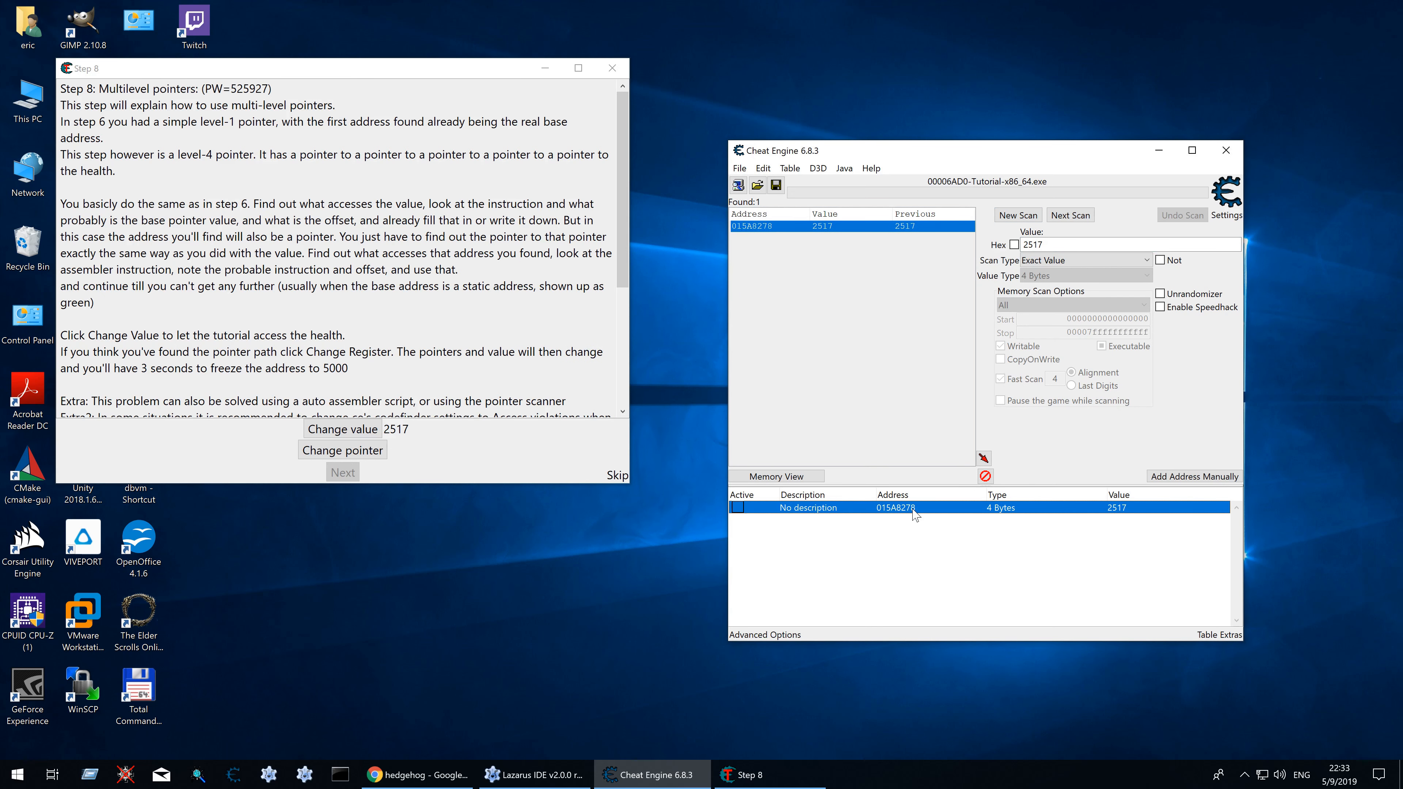
Step: Set up a pointer scan for 015A8278 compared against the tutorial step 8 pointermap at old address 0153C288, max level 5
right_click(913, 507)
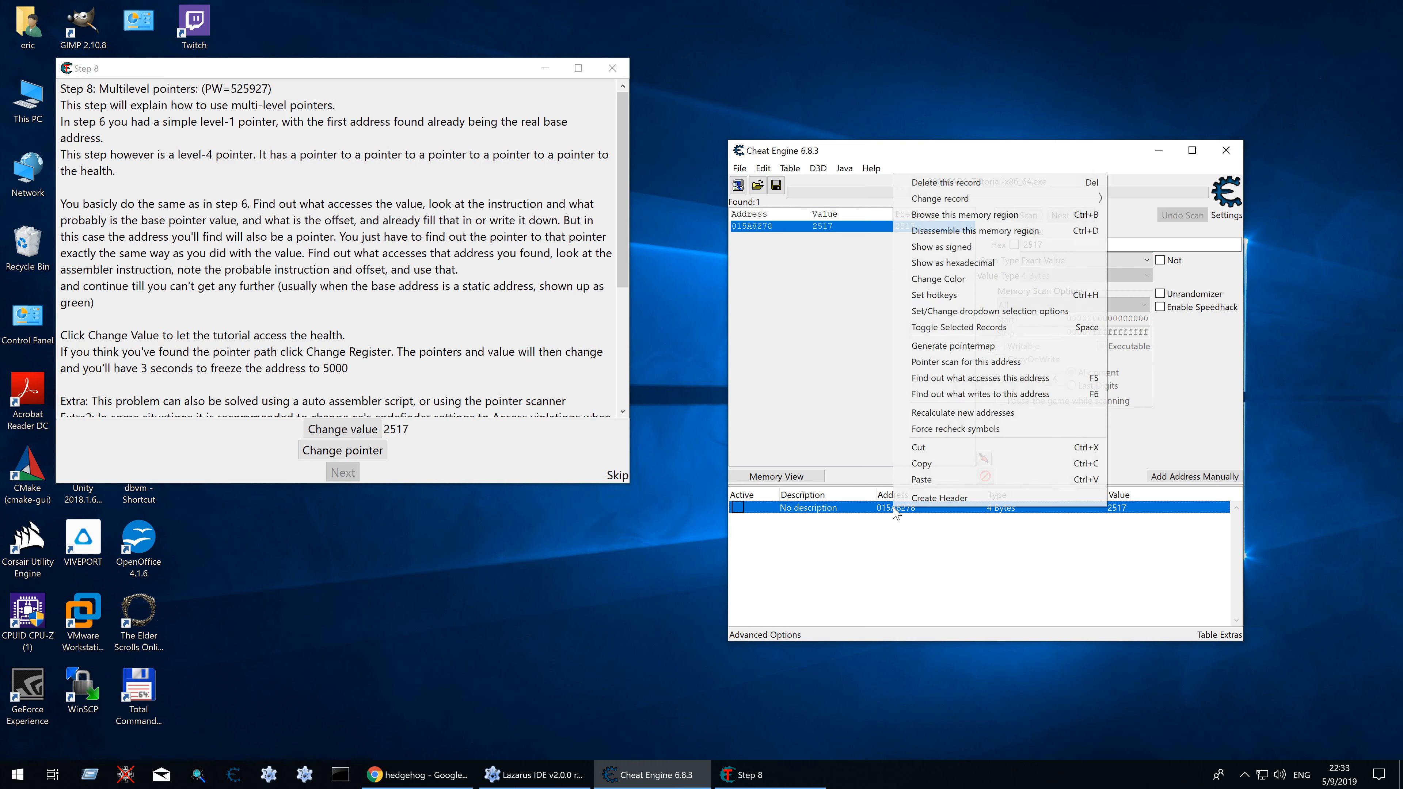
mouse_move(971, 362)
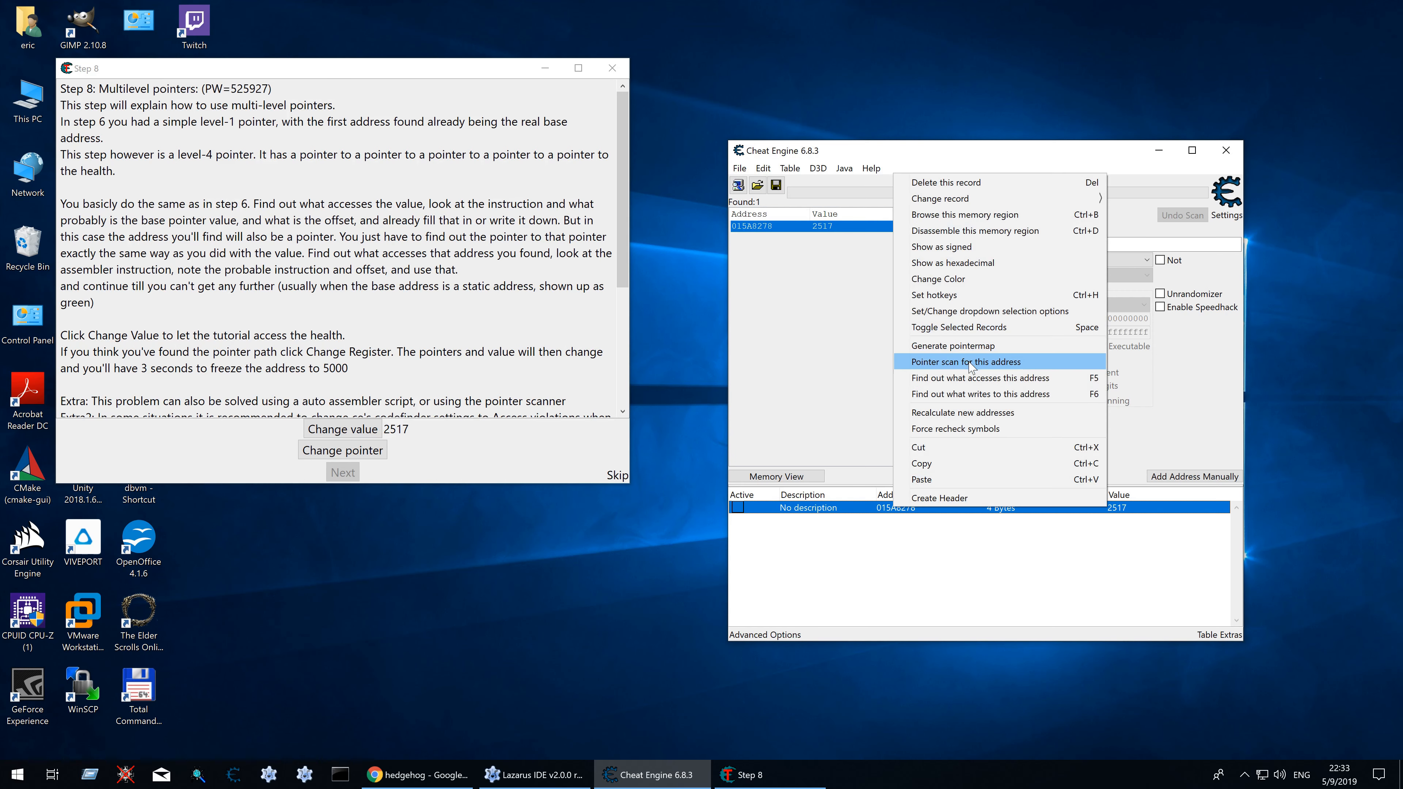
click(965, 361)
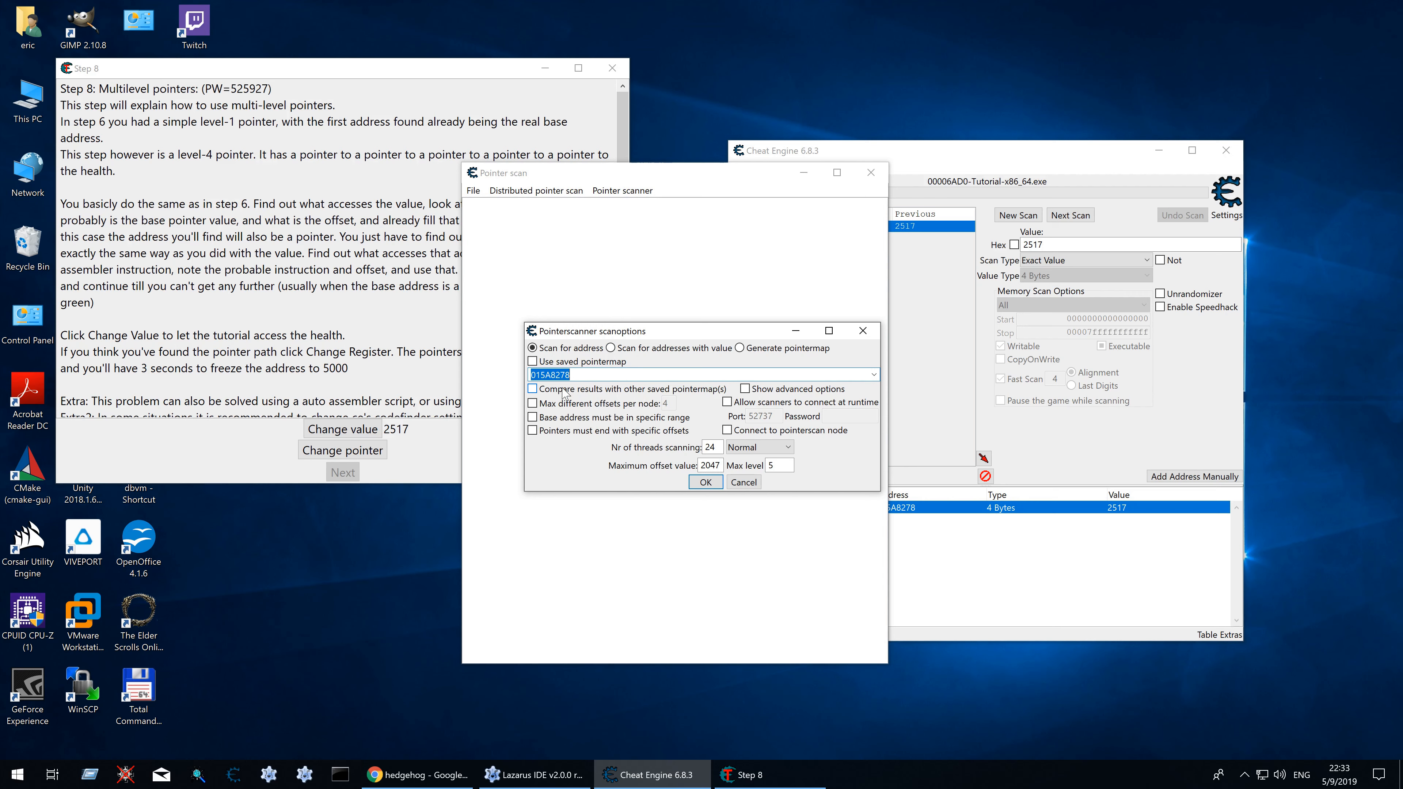
click(533, 388)
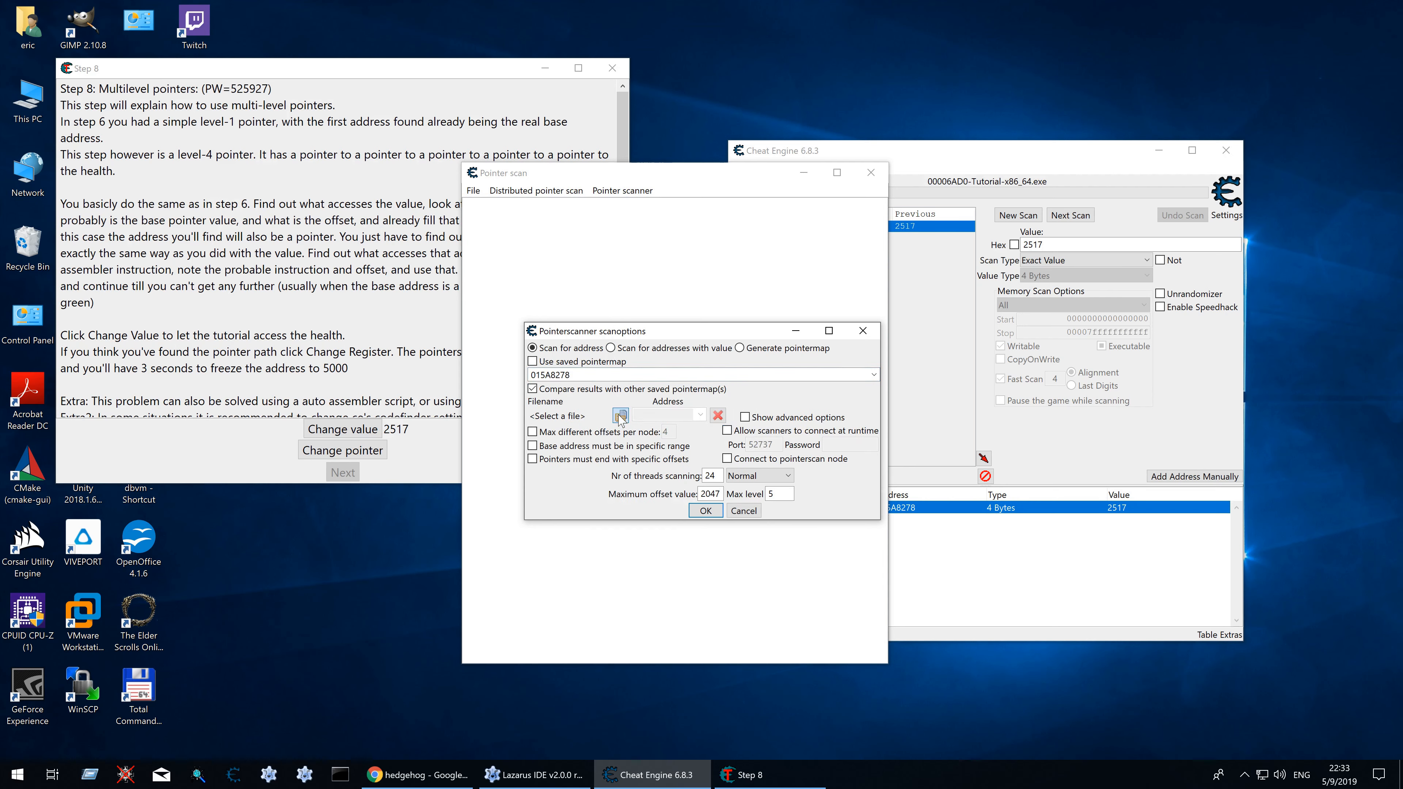
click(621, 416)
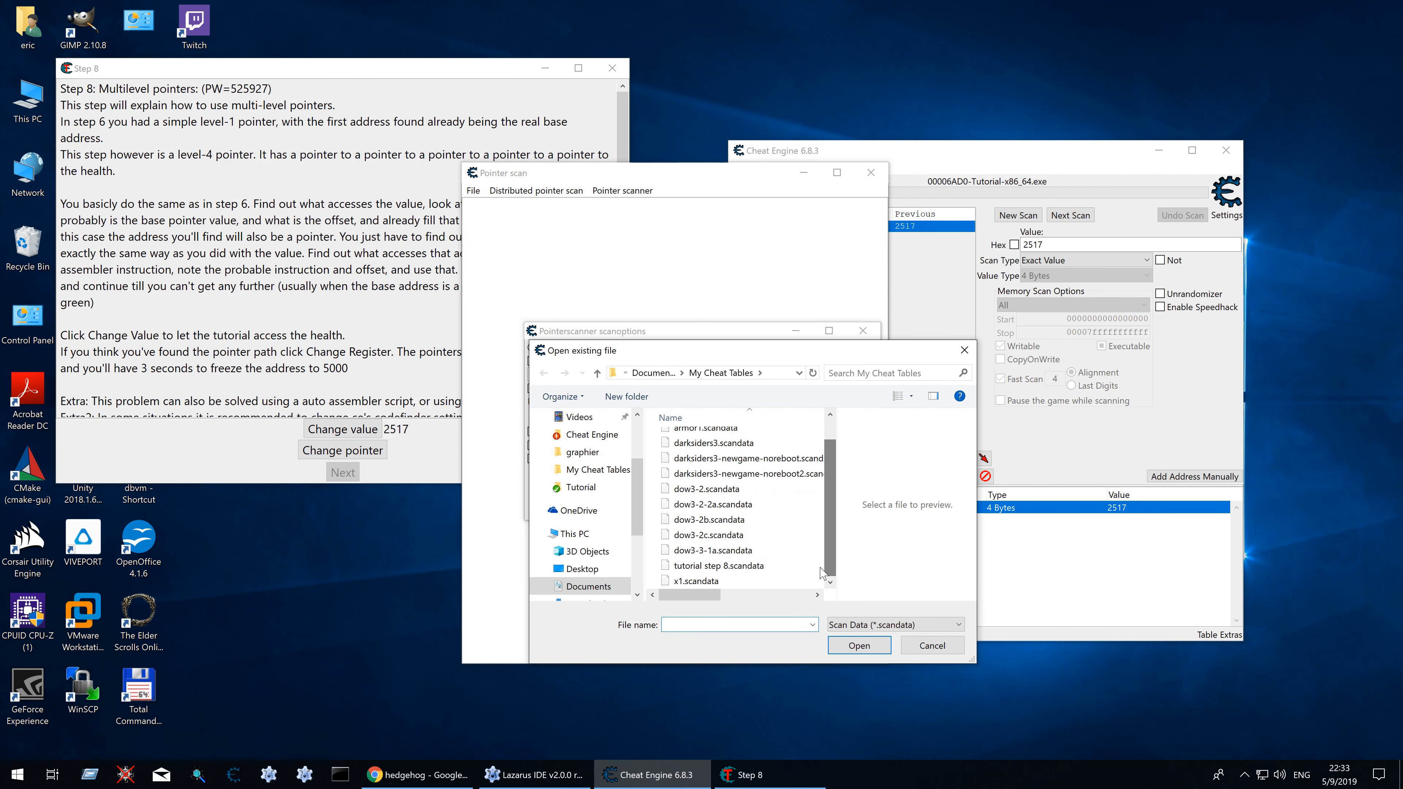
click(856, 645)
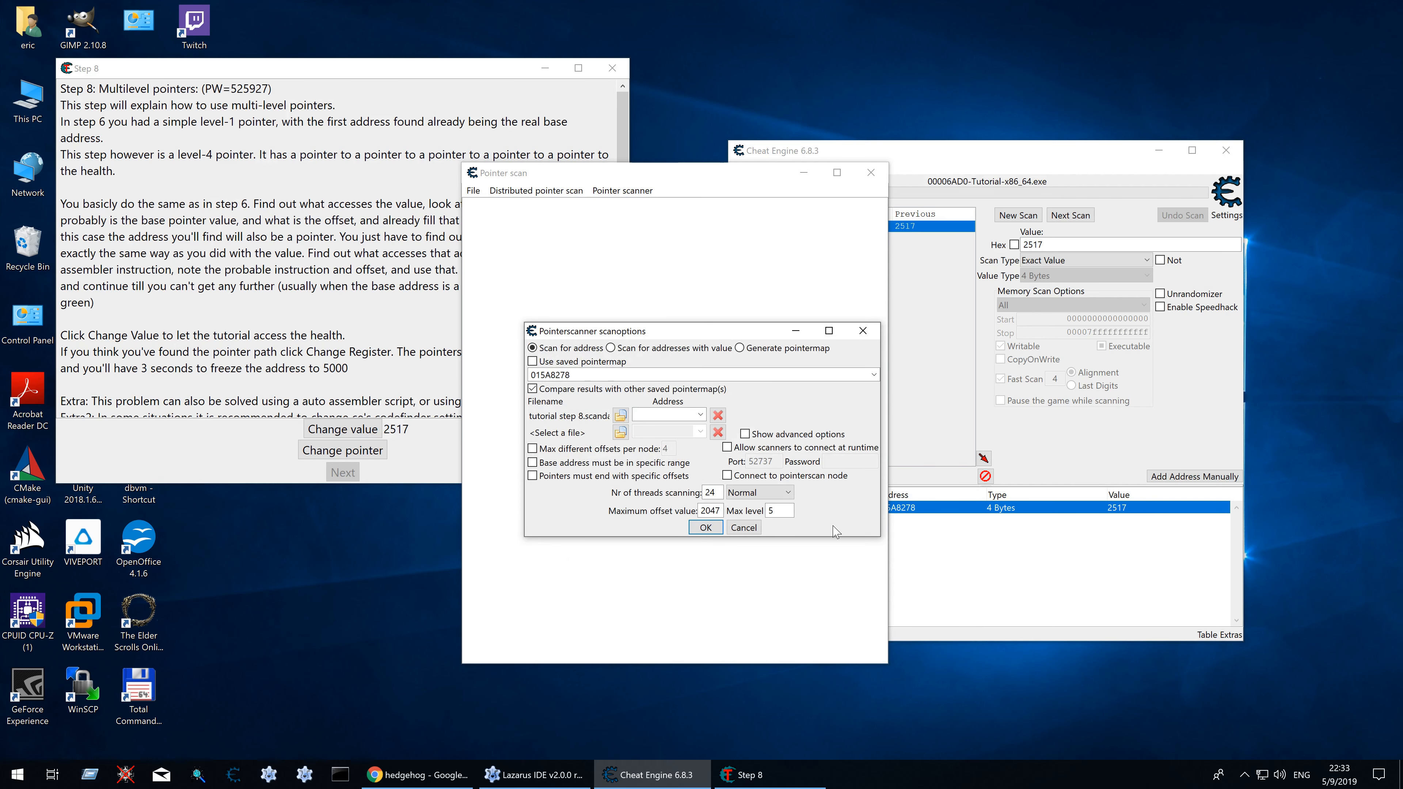
click(700, 433)
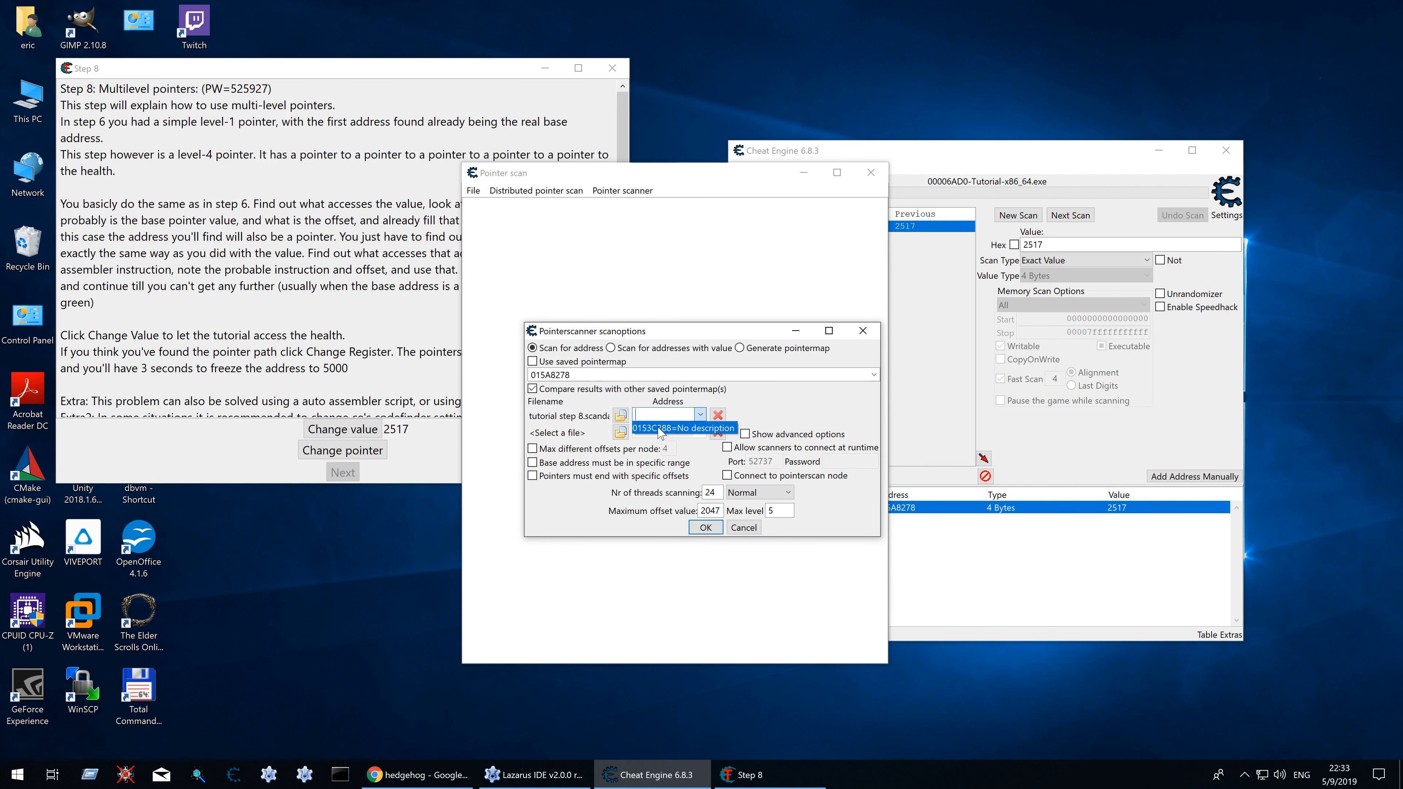
click(684, 428)
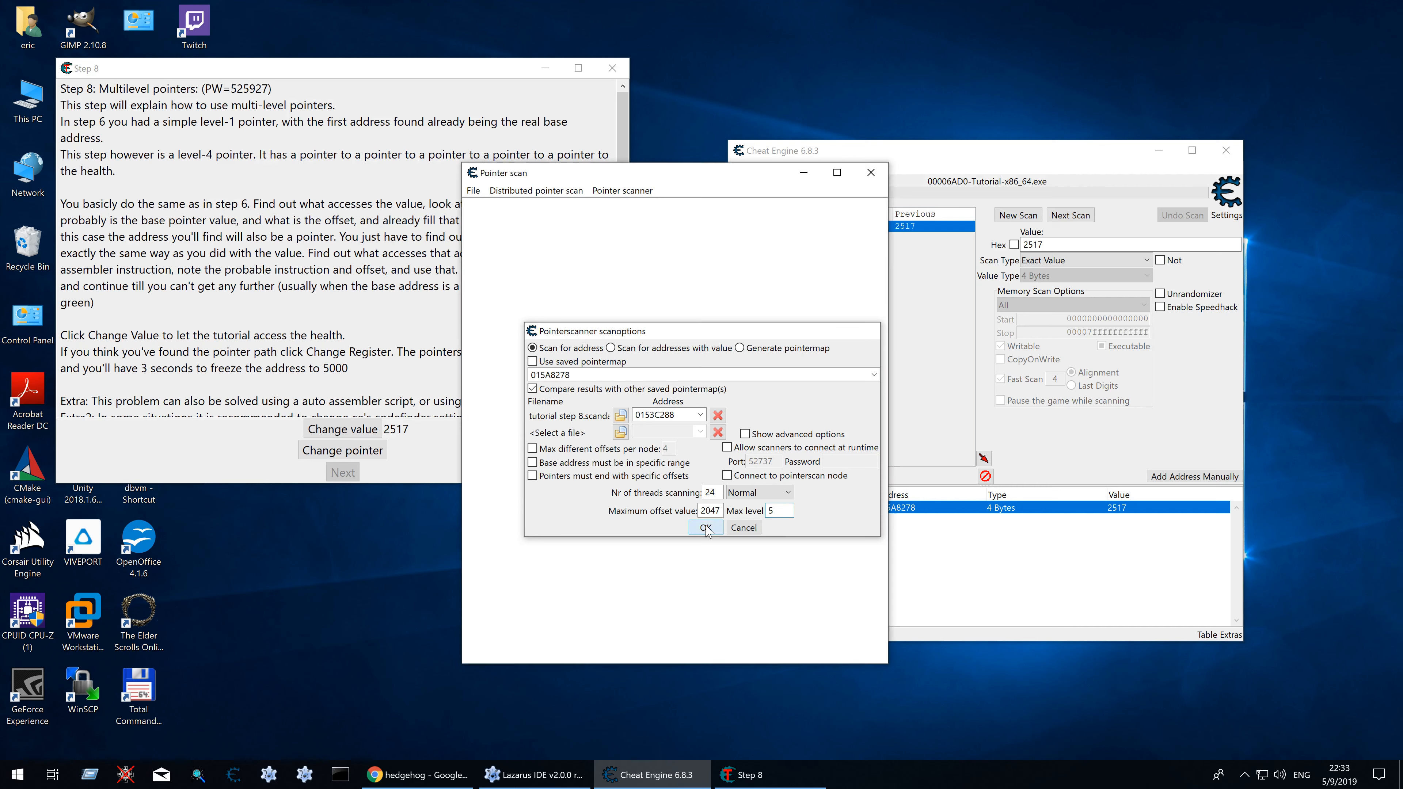
Step: Run the pointer scan saving results as tut1.PTR, widen the Base Address column and review the 183 paths
click(705, 527)
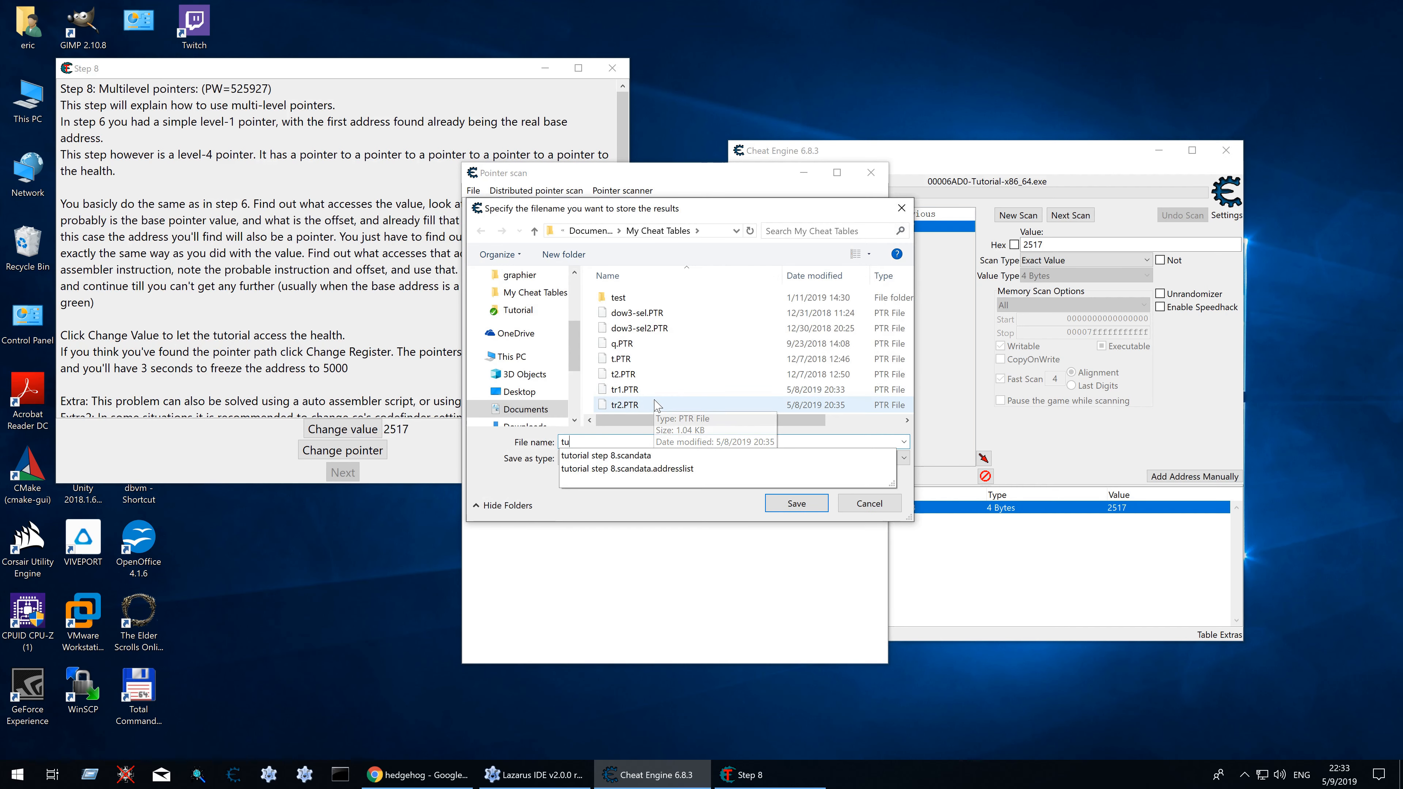
text(t1)
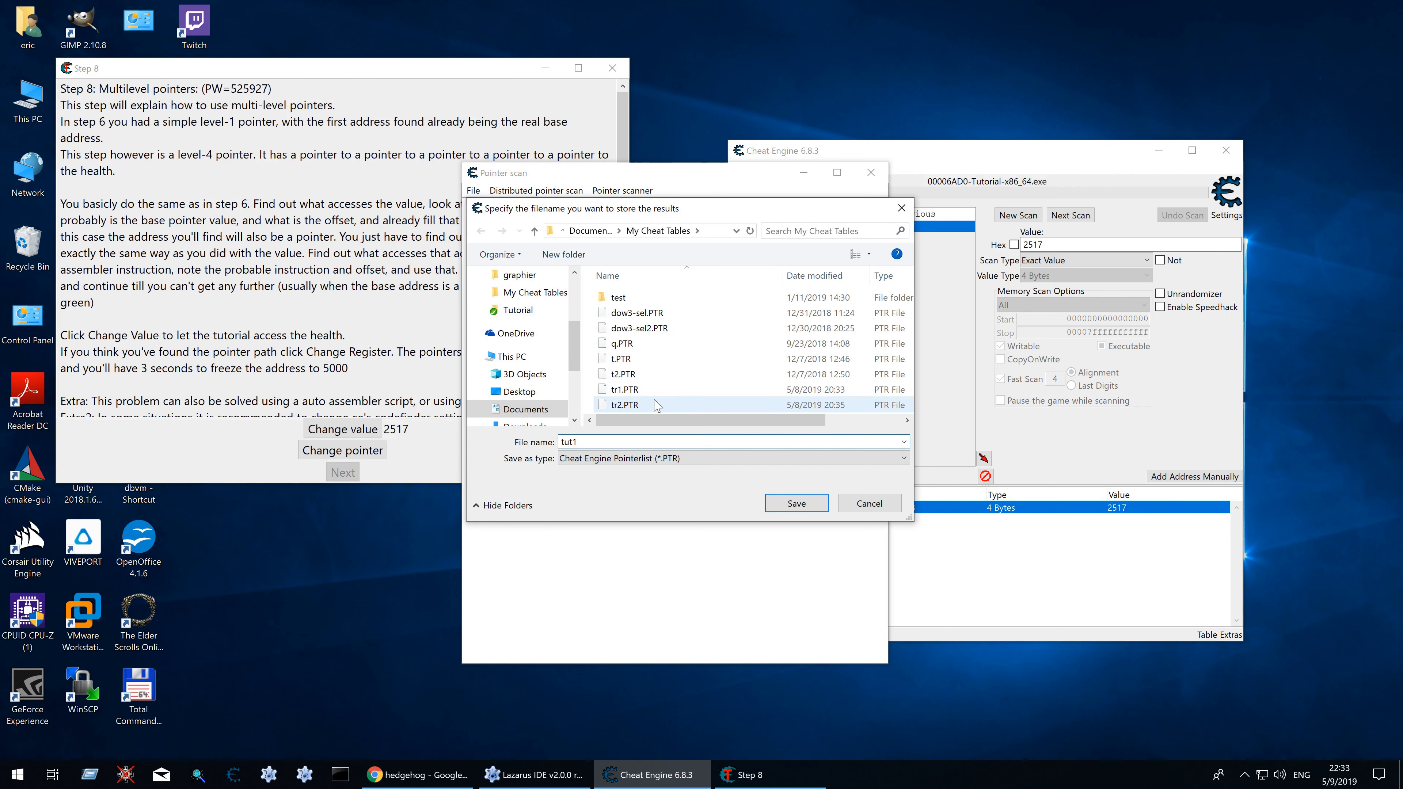
click(794, 502)
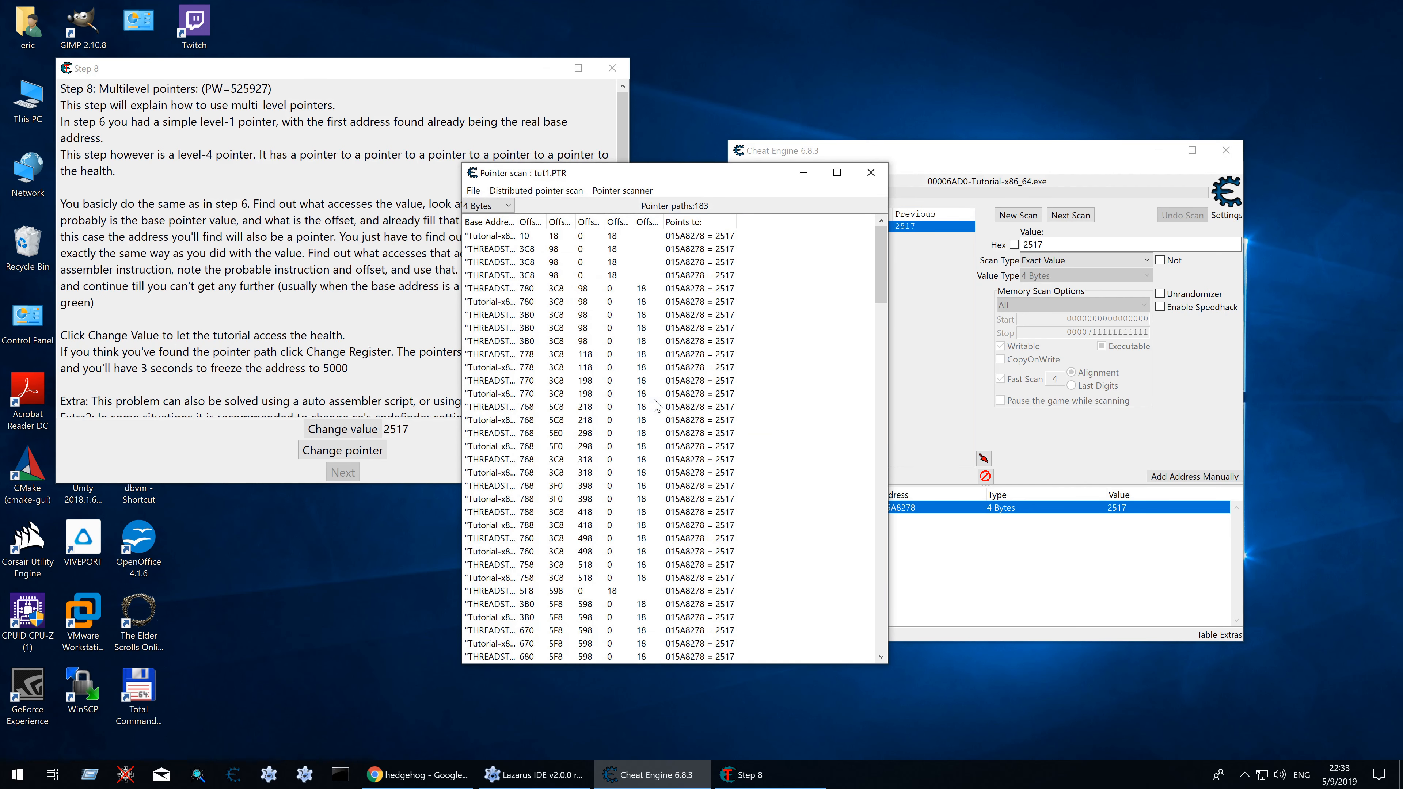
mouse_move(821, 261)
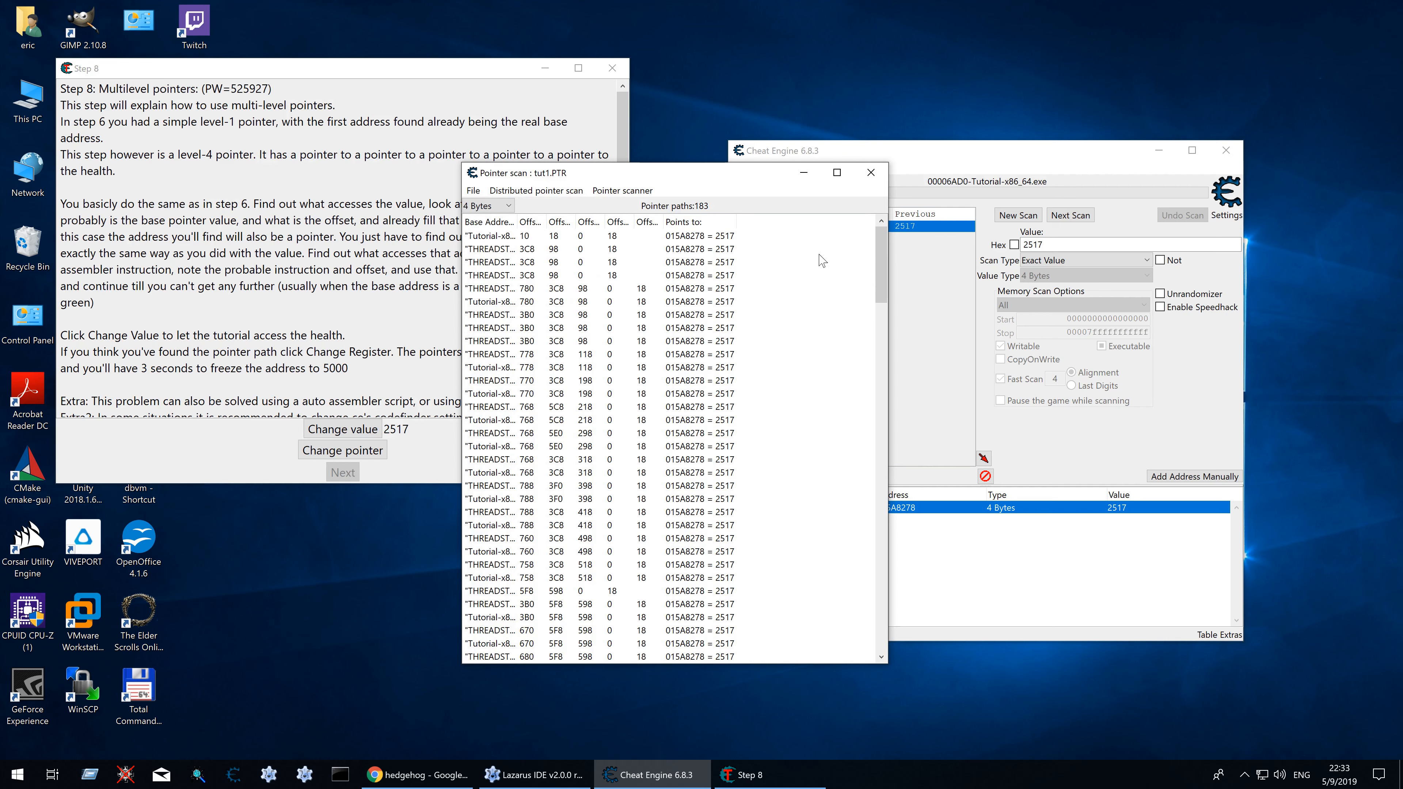
drag(535, 221, 547, 221)
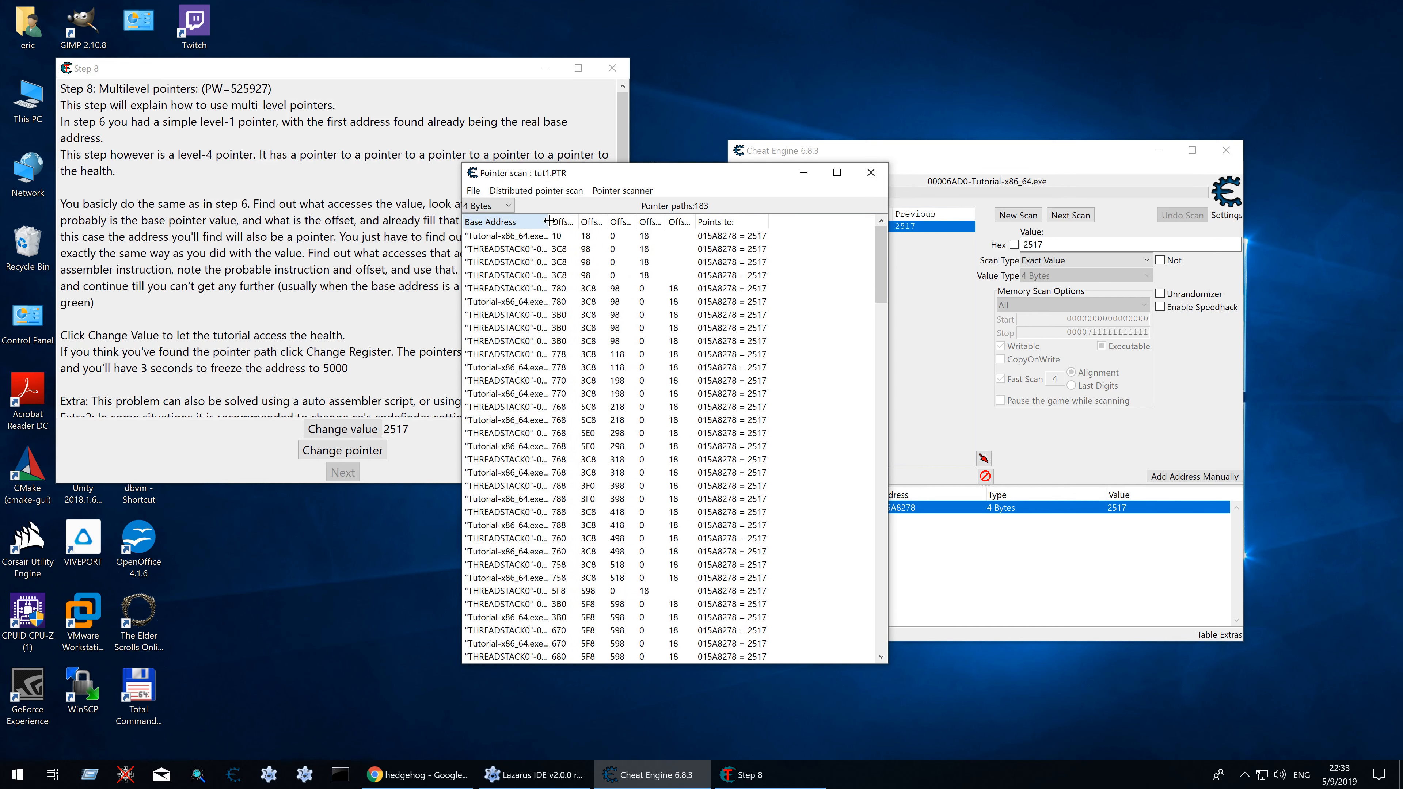
scroll(down, 3)
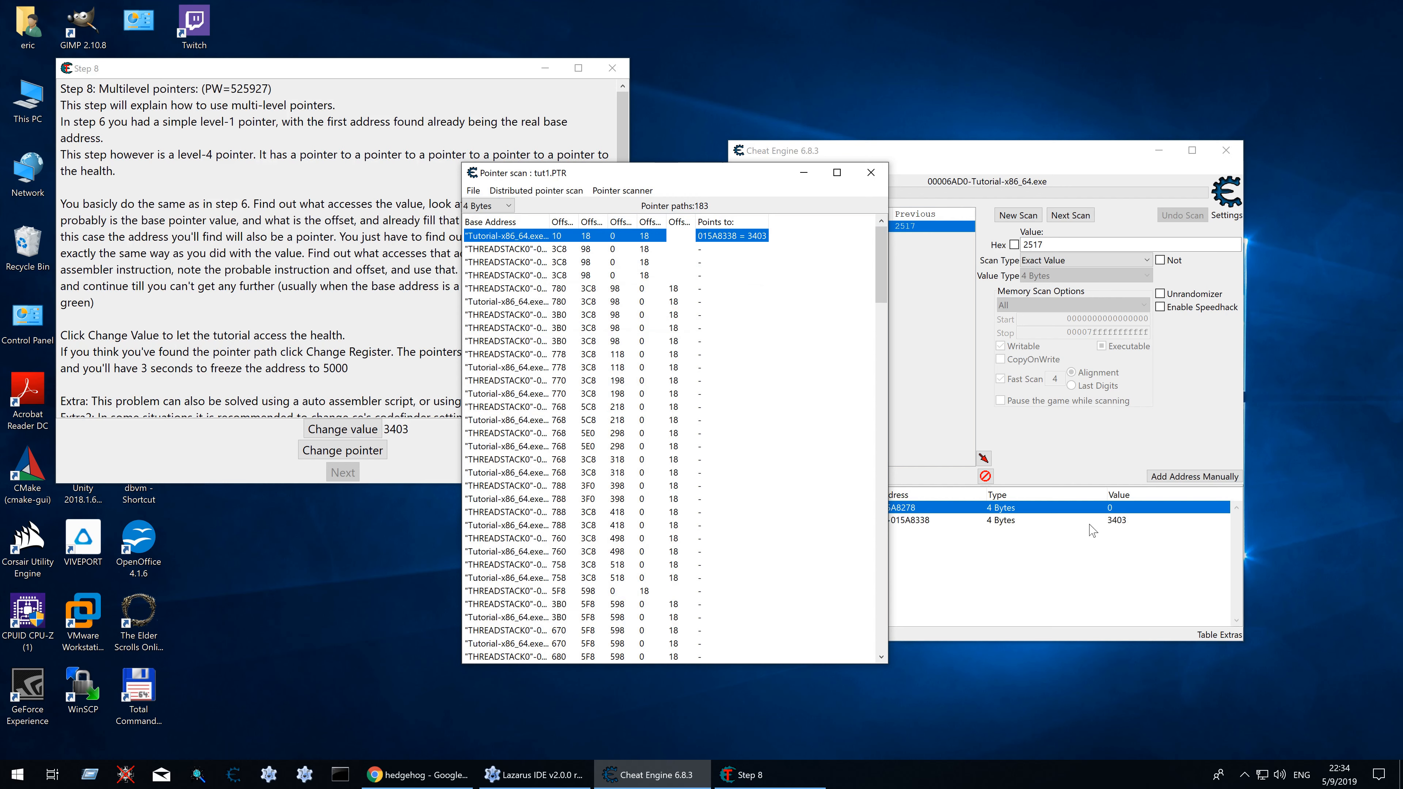
Step: Inspect the pointerscan result entry's offsets and set its value to 5000
double_click(906, 520)
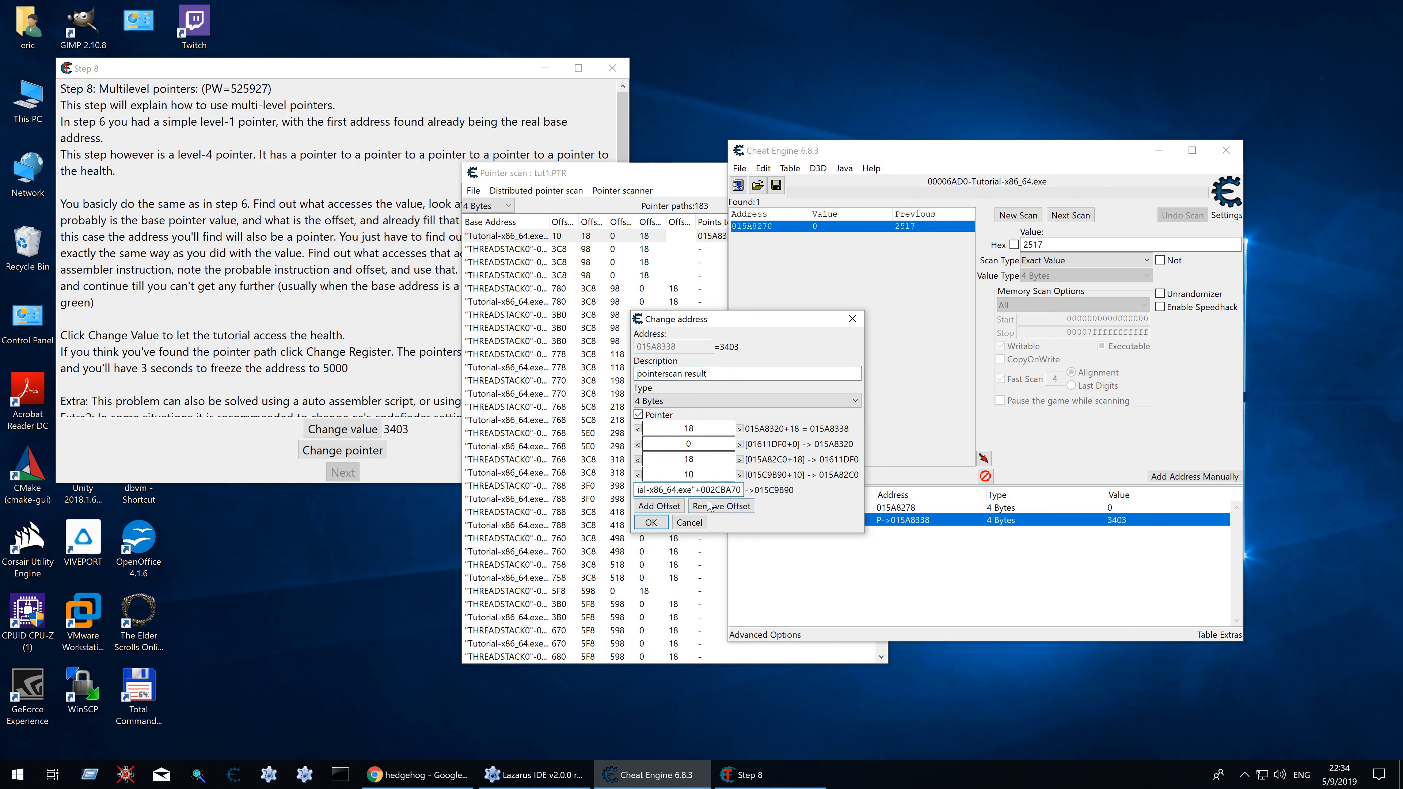
click(651, 521)
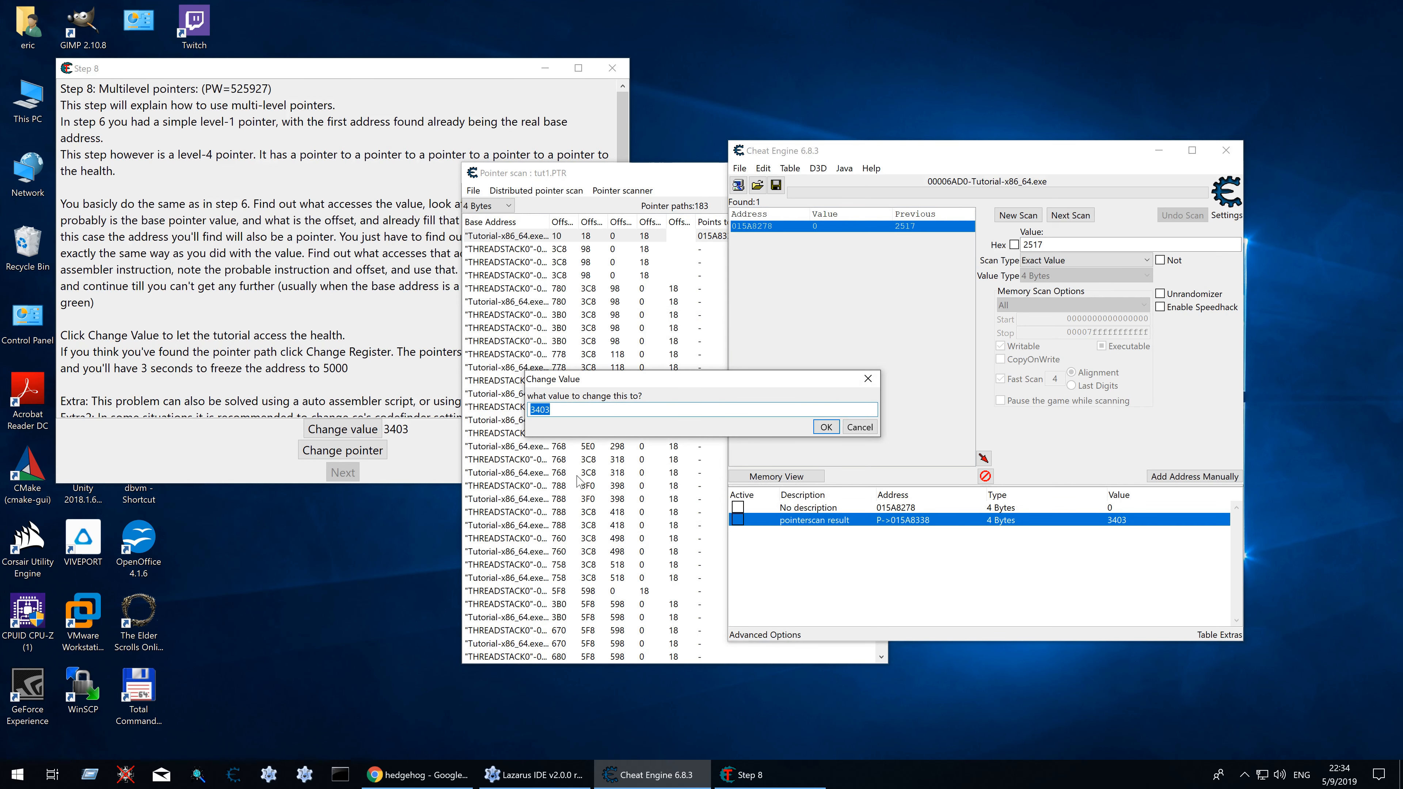
click(824, 427)
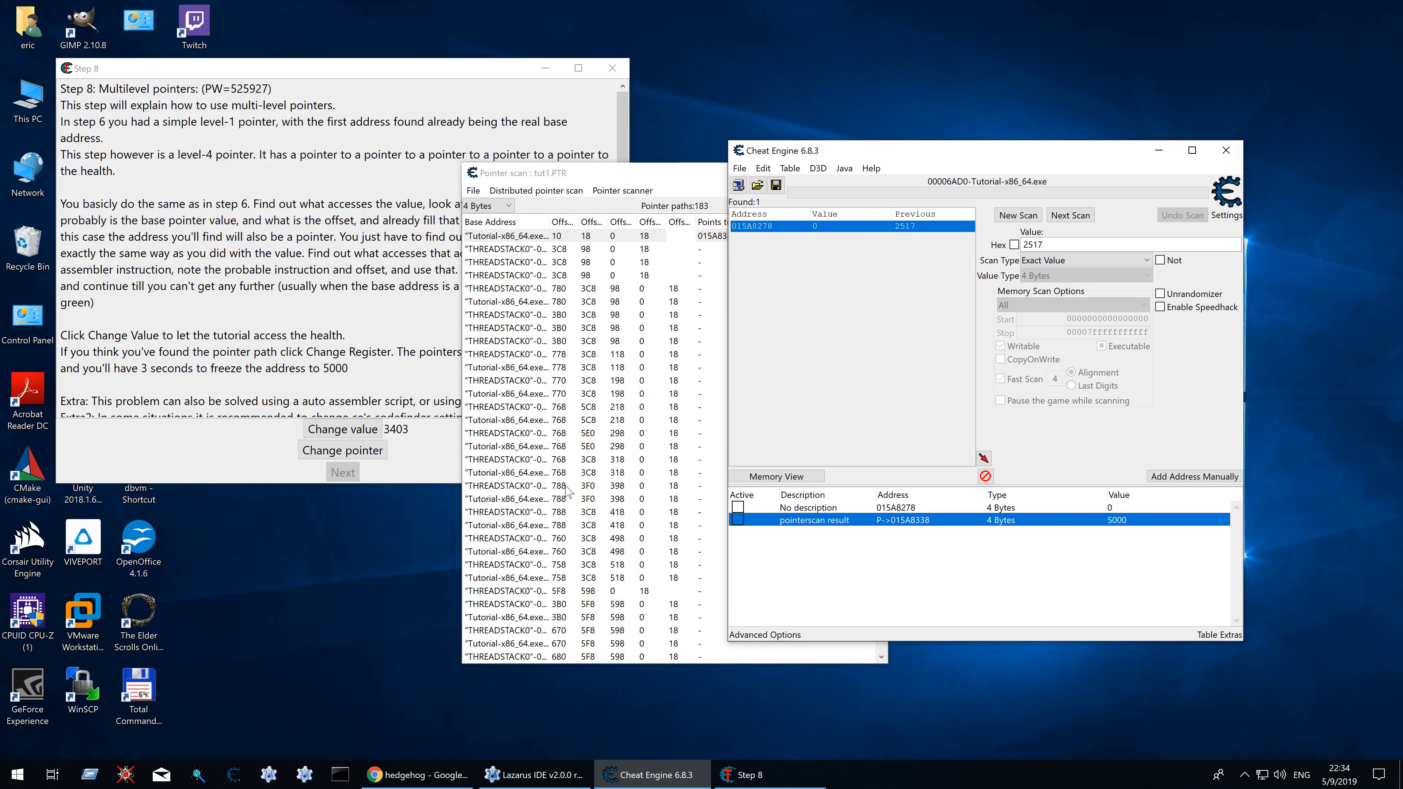
Step: Keep the value at 5000 through the tutorial's Change pointer clicks until step 8's Next enables
click(342, 428)
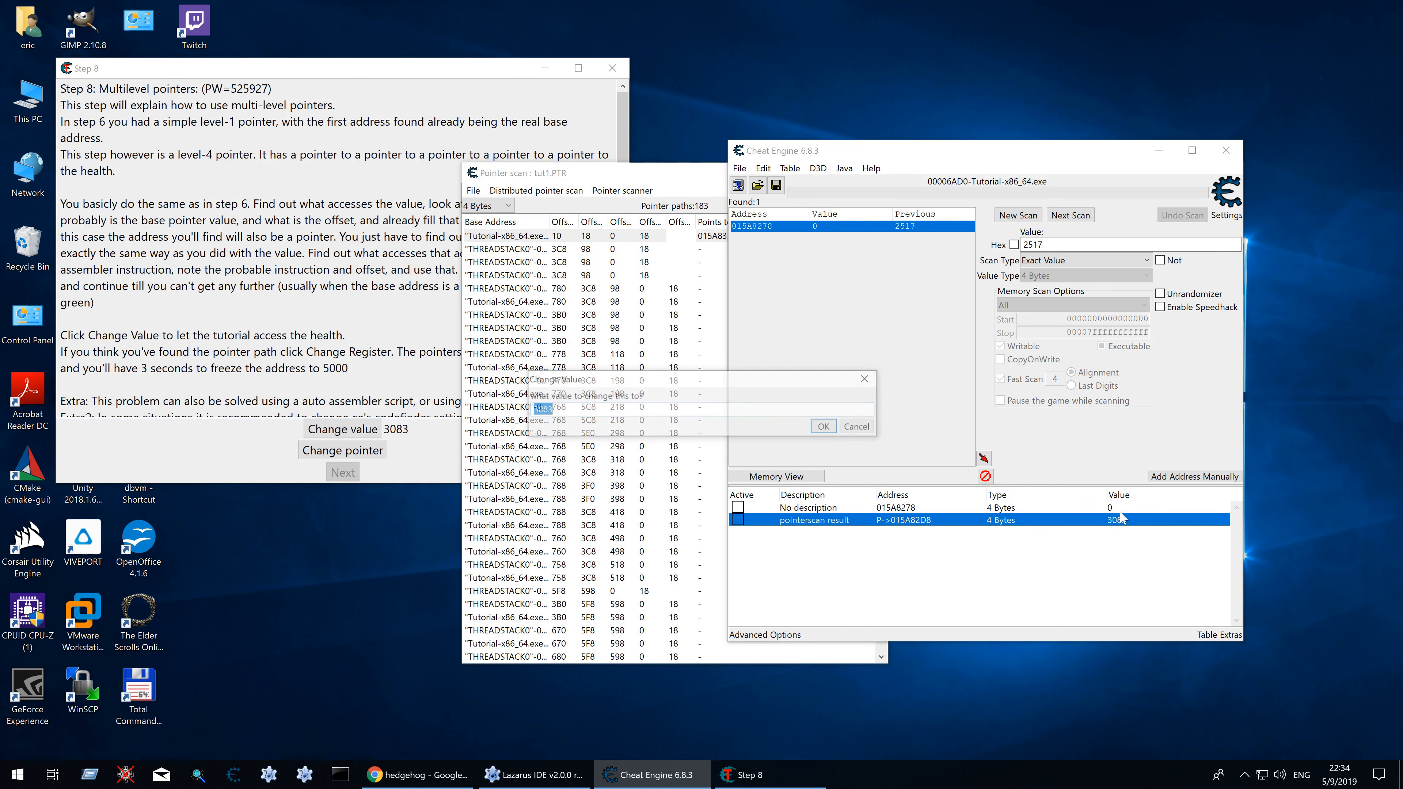
click(821, 426)
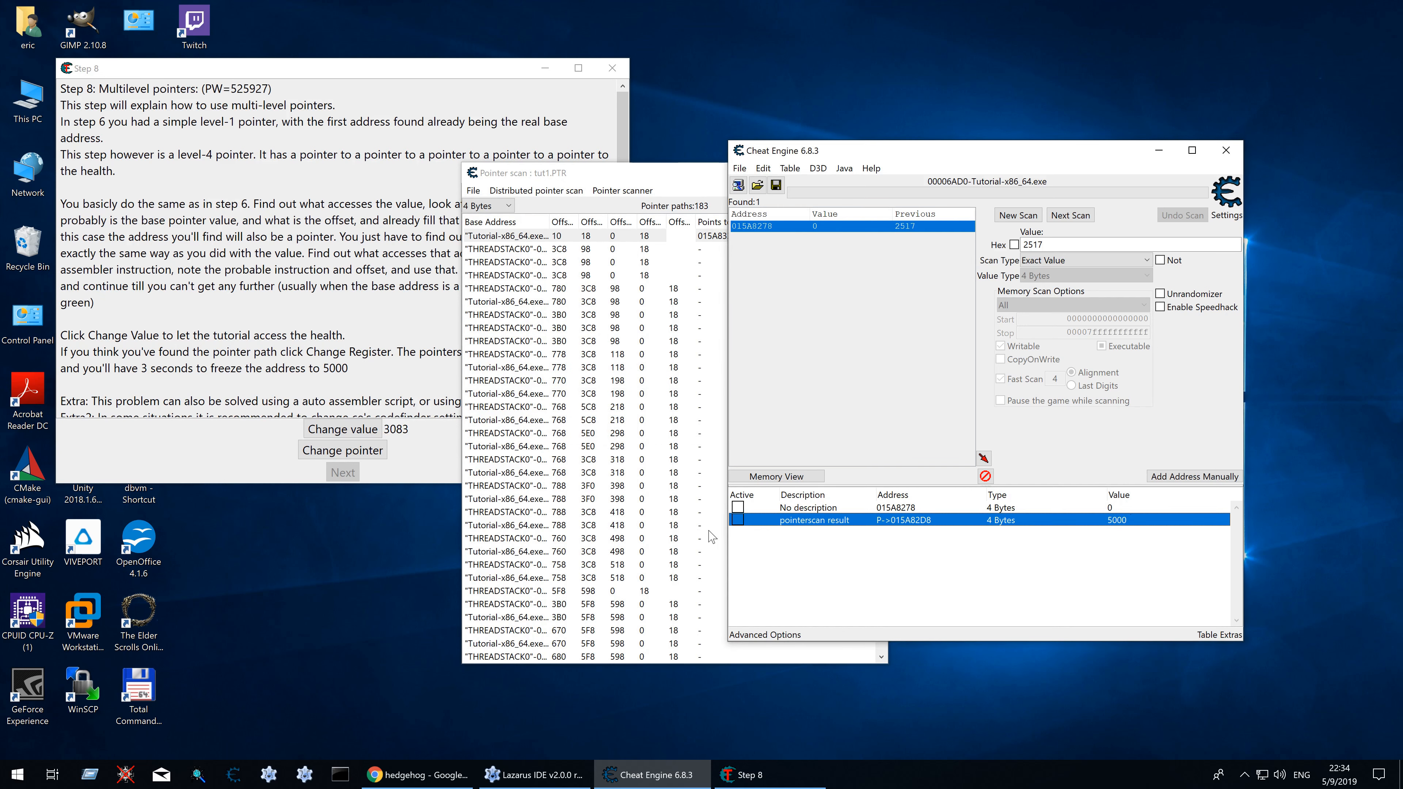
click(342, 429)
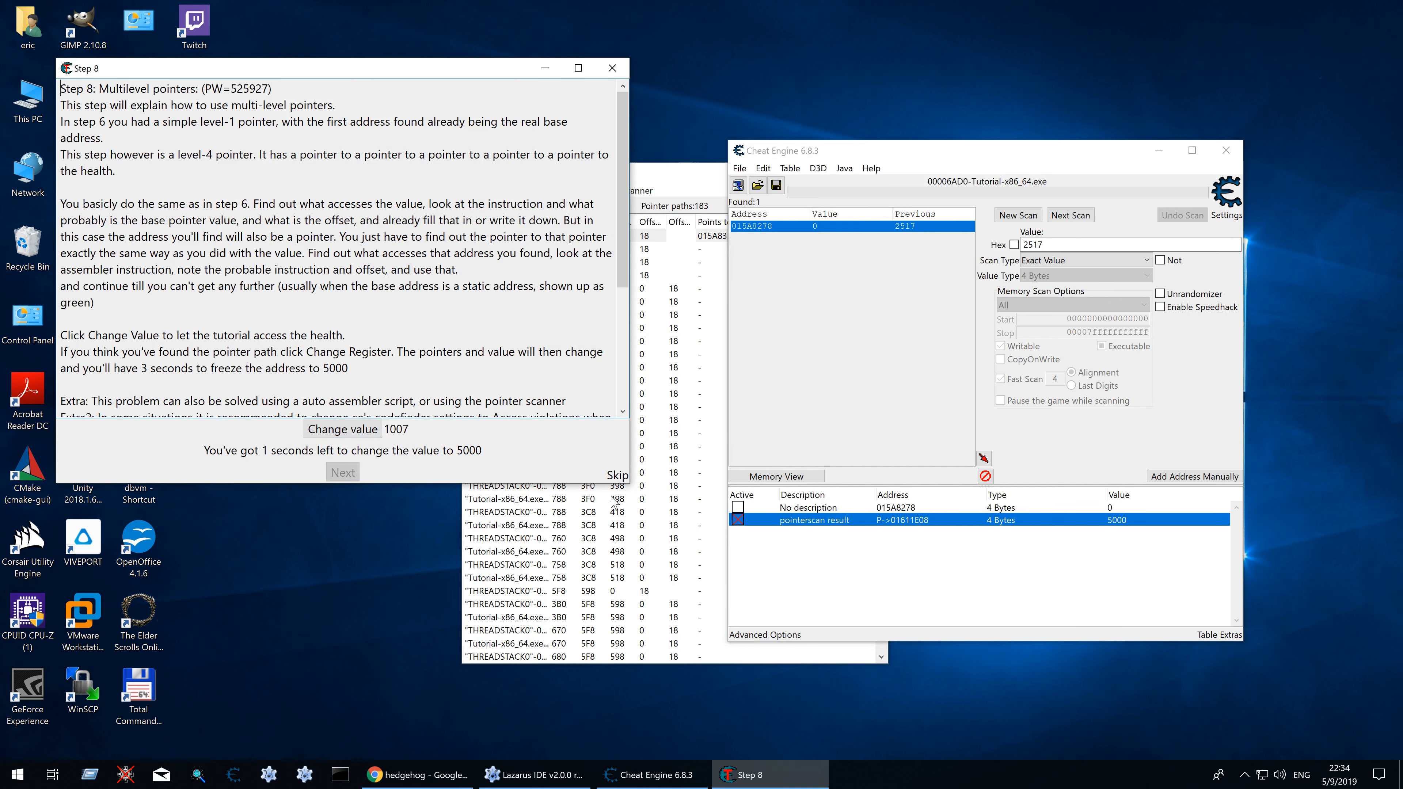
click(342, 430)
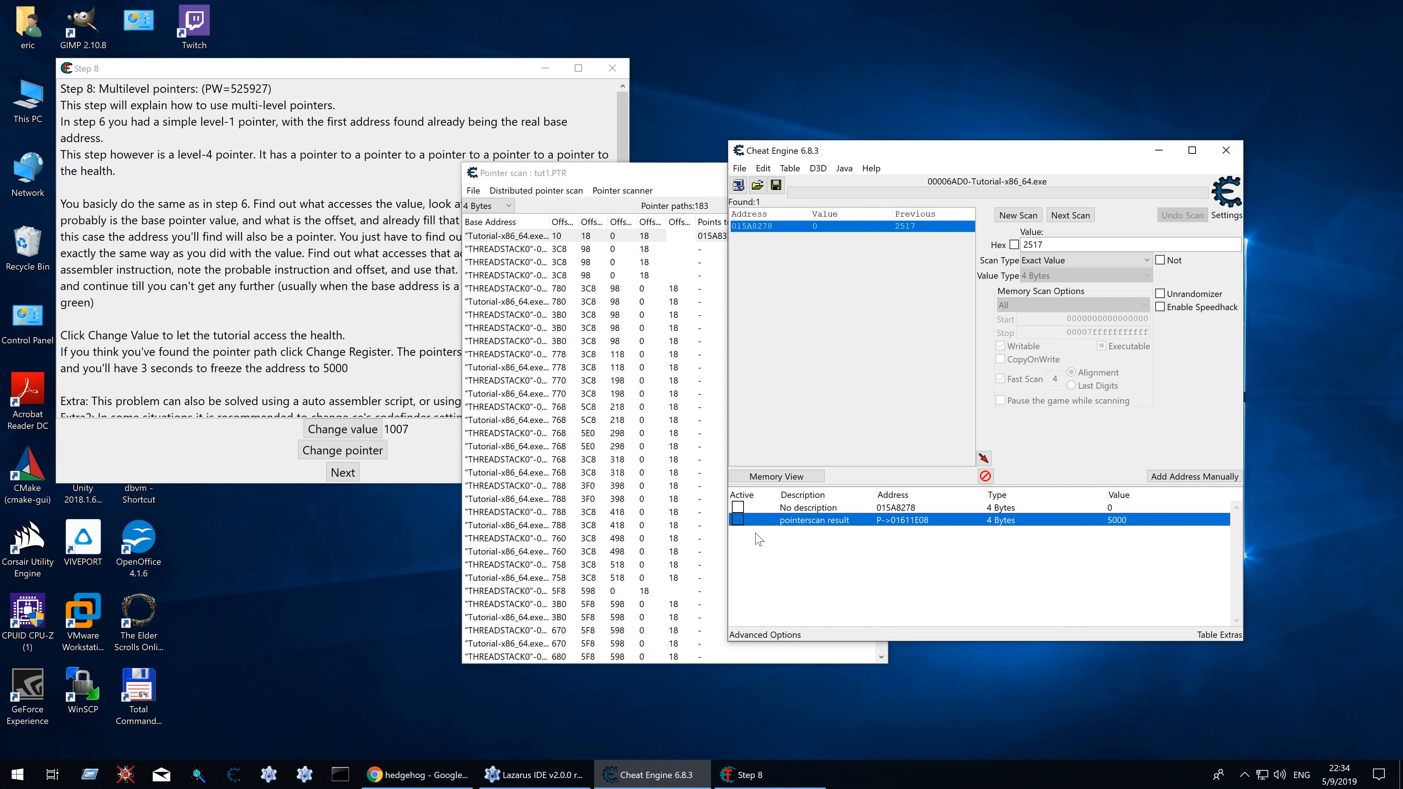
mouse_move(1123, 669)
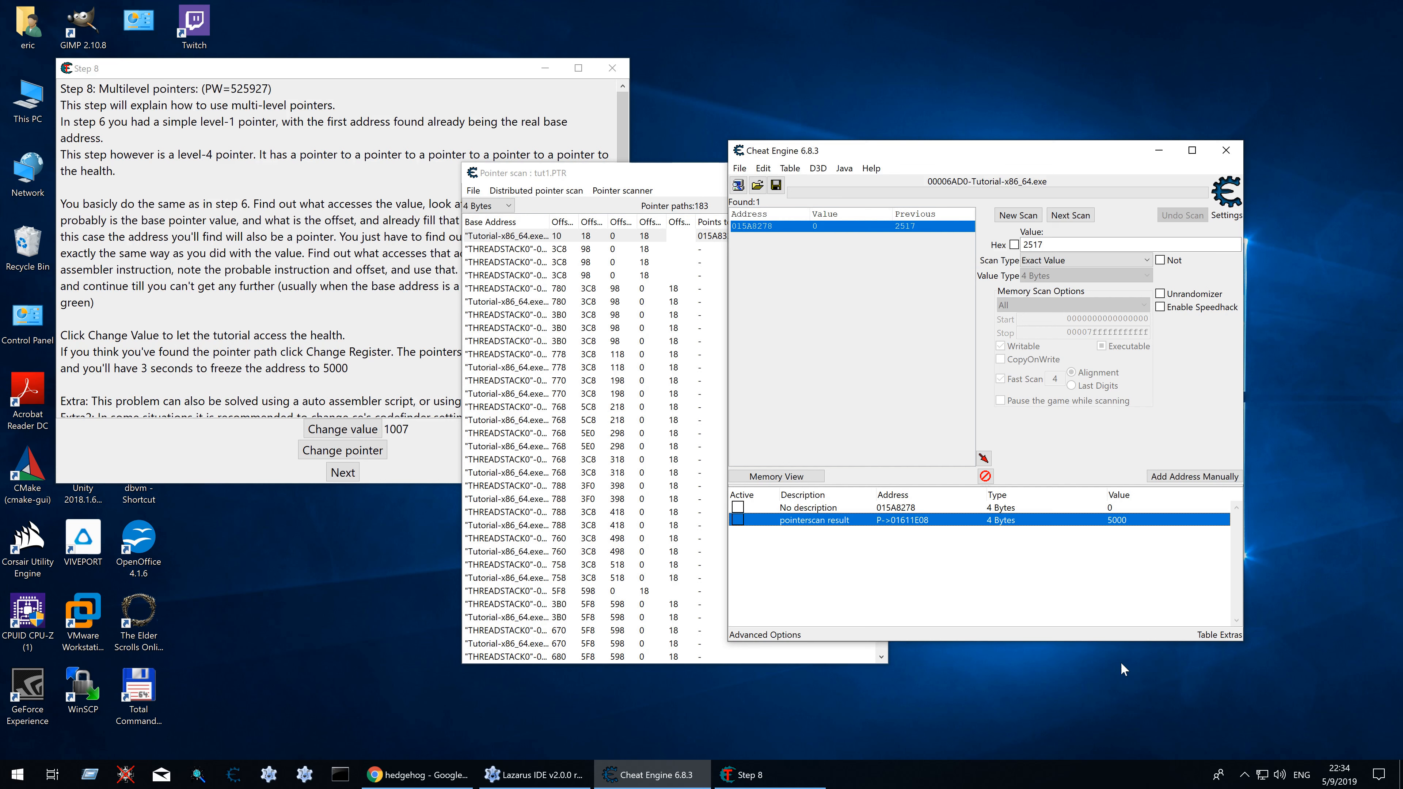
mouse_move(901, 533)
text(17)
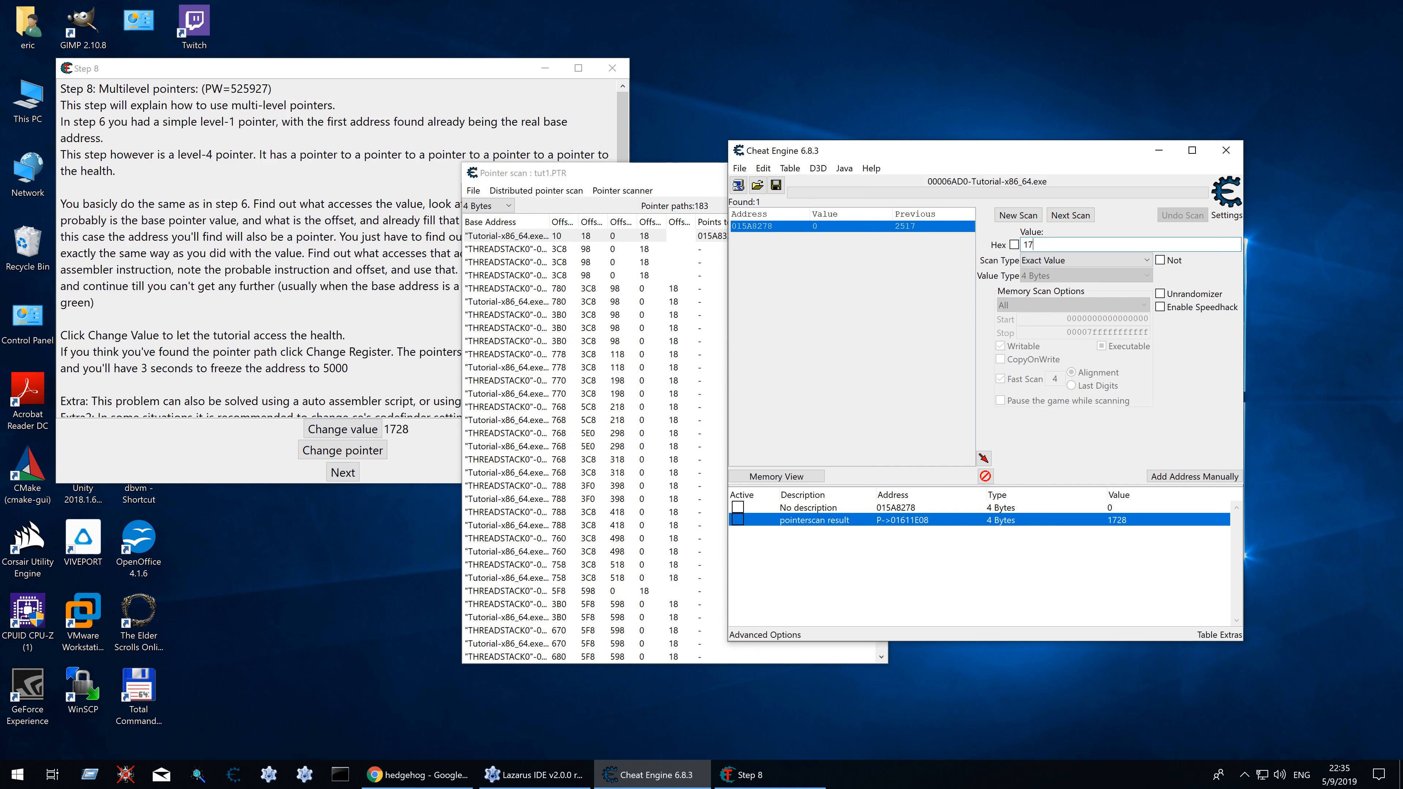
Step: Scan for health value 1728 and add the found address 01611E08 to the table
click(1017, 215)
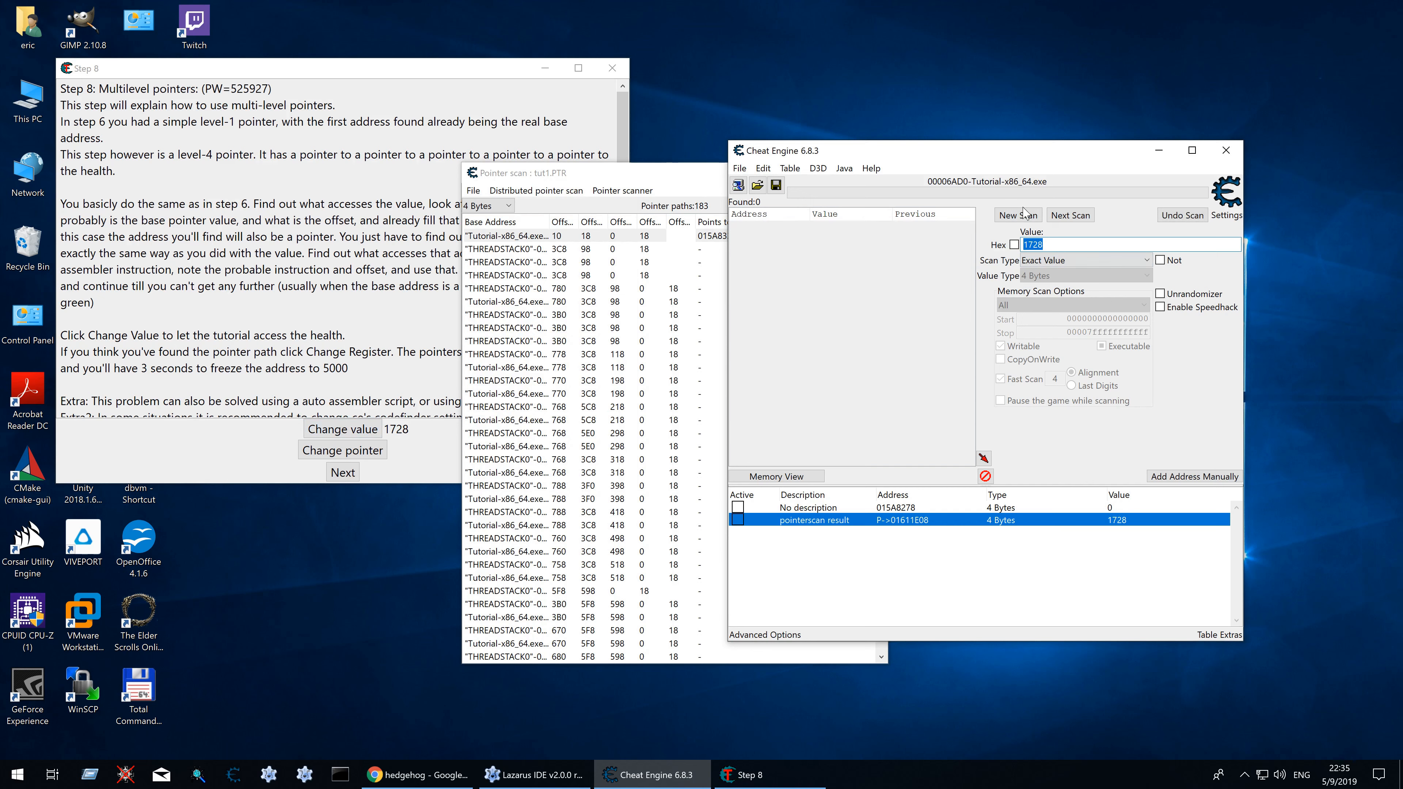
click(1016, 215)
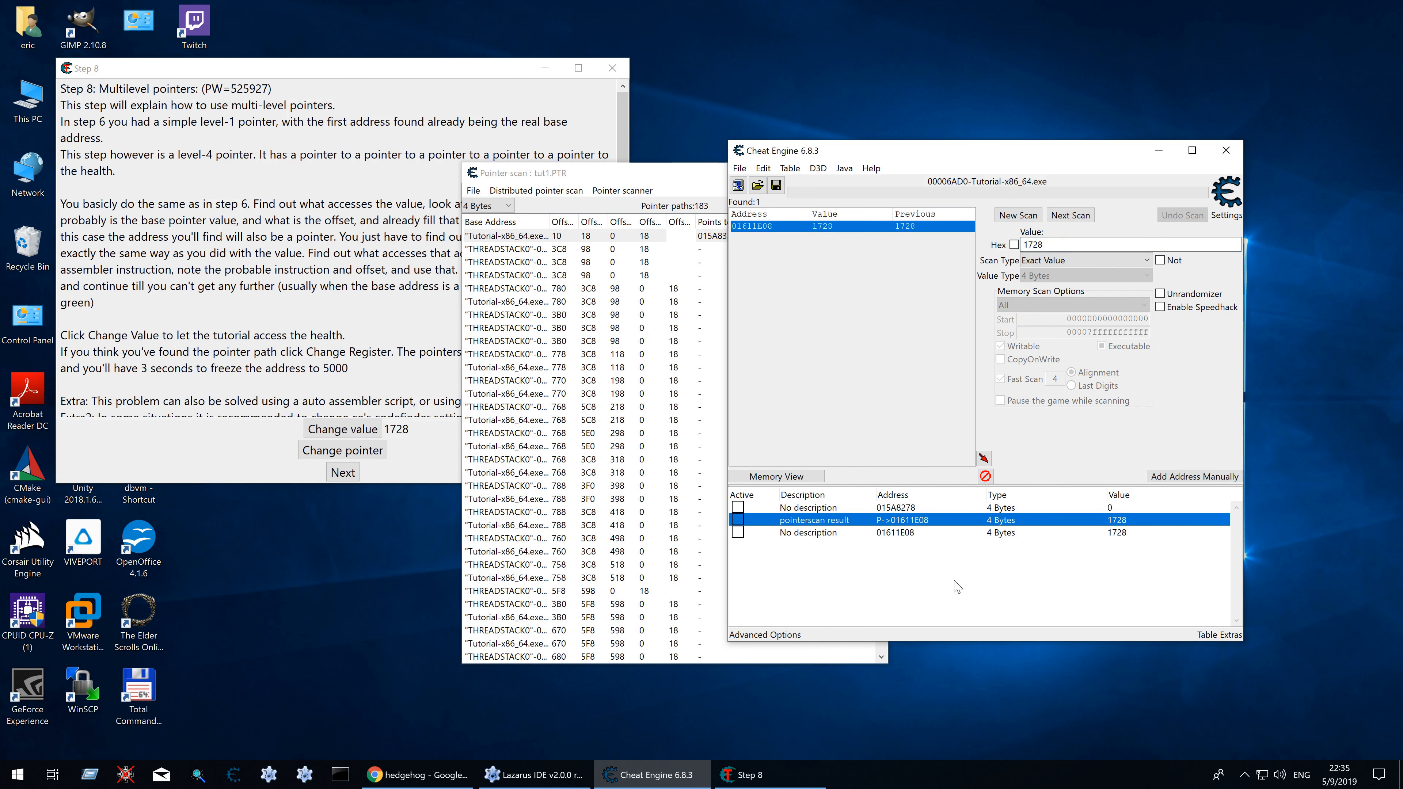
click(895, 533)
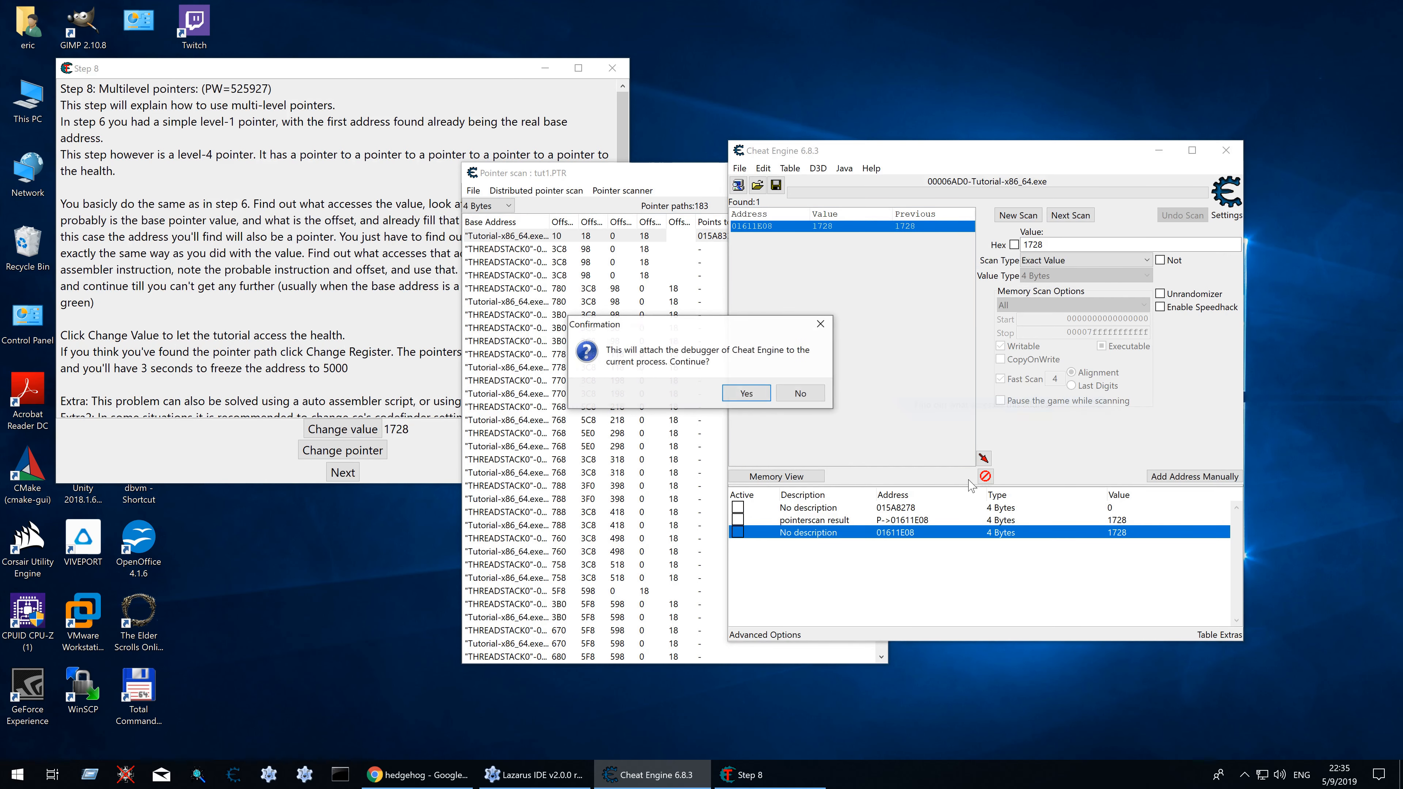
Step: Find out what accesses 01611E08 with the debugger attached, noting offset 18 from the accessing instruction
click(744, 394)
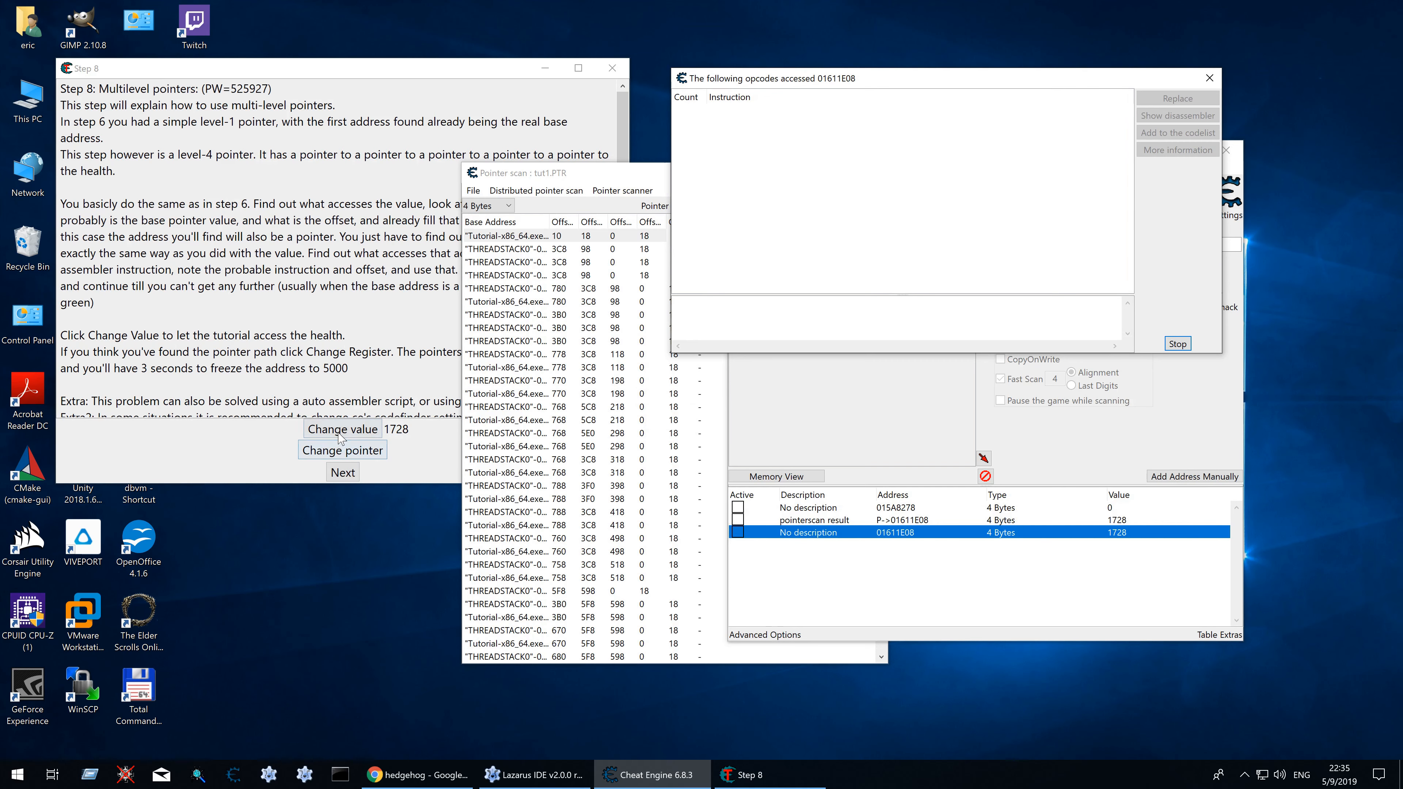
click(342, 428)
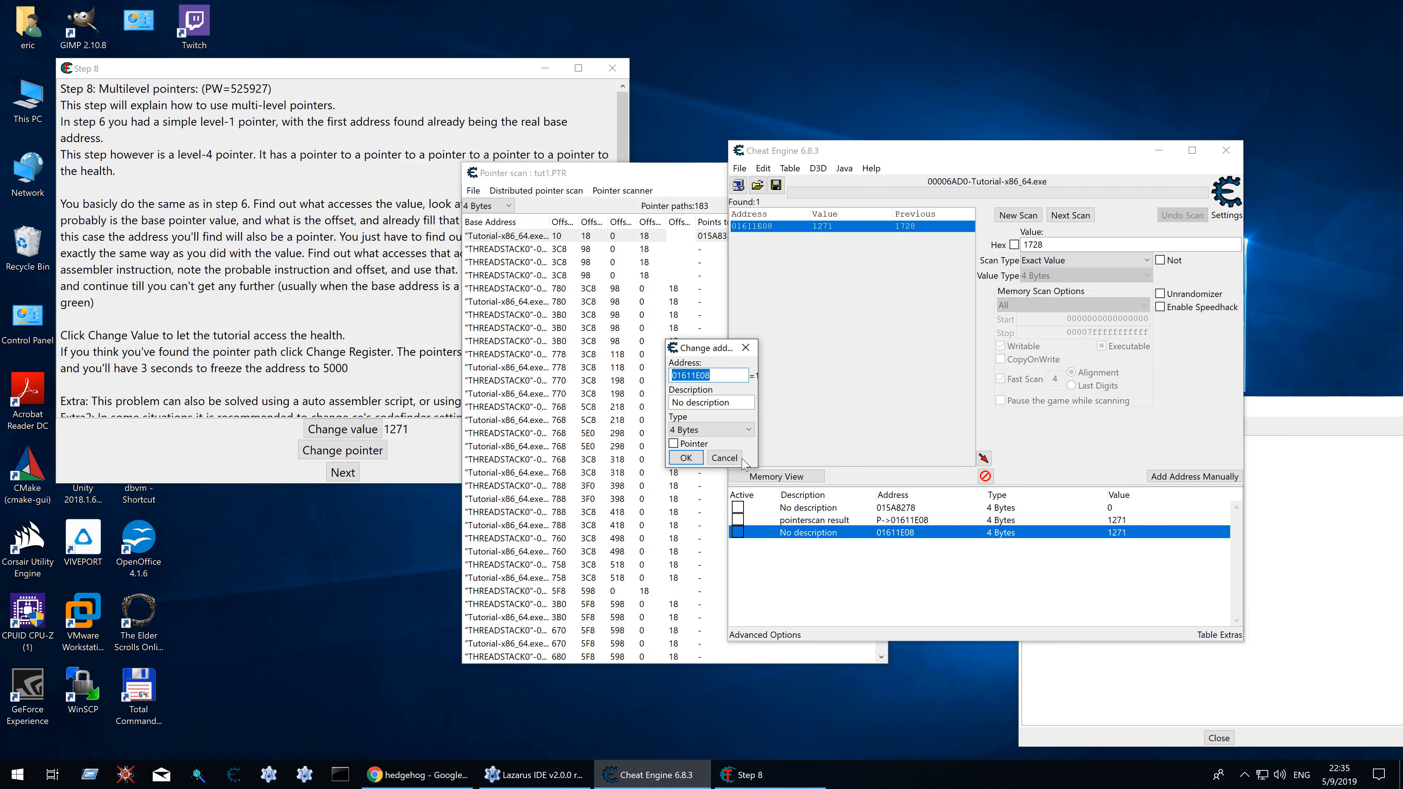
click(723, 457)
text(0x01611E08-0x18)
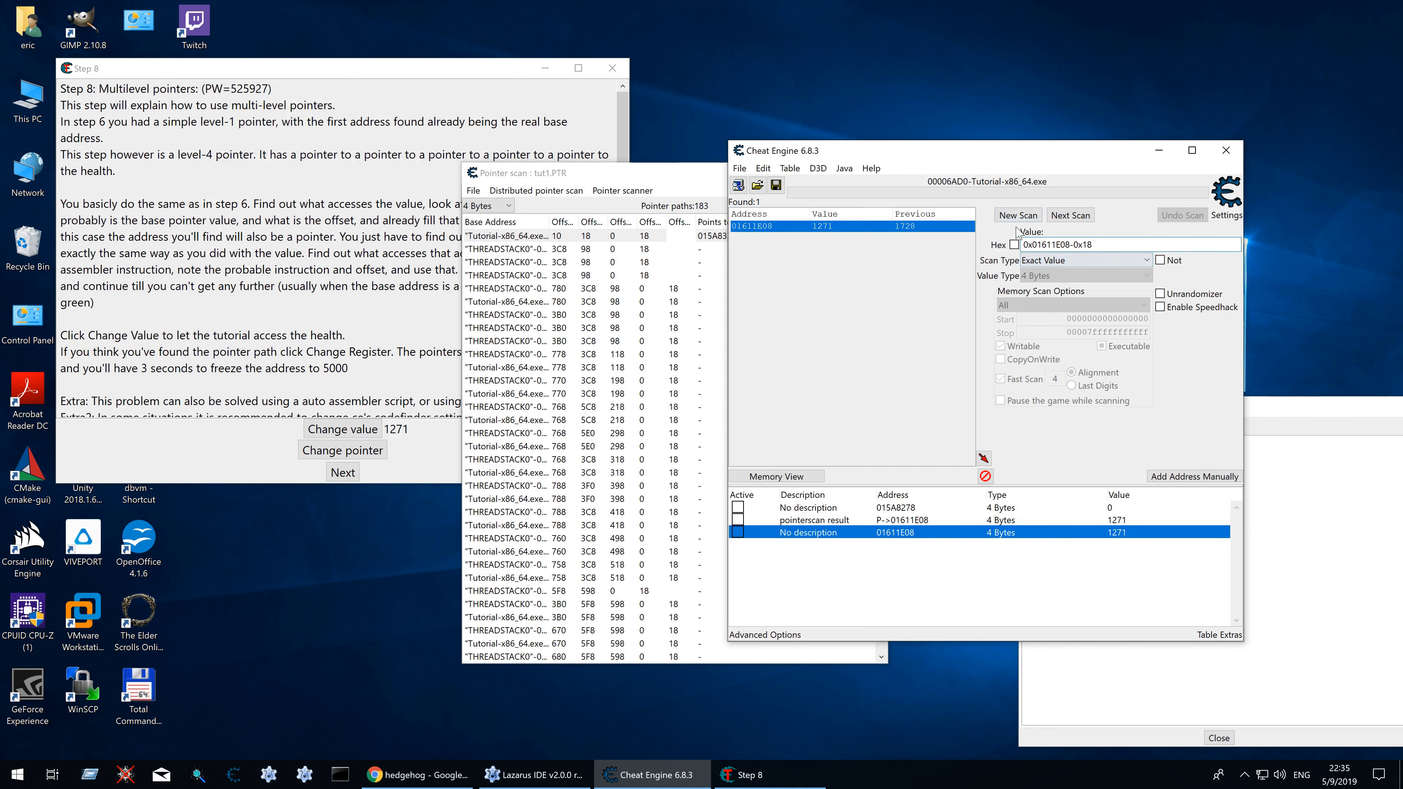
Step: Scan for 0x01611E08-0x18, add found address 015C9C90 and check what accesses it (offset 0)
click(1016, 214)
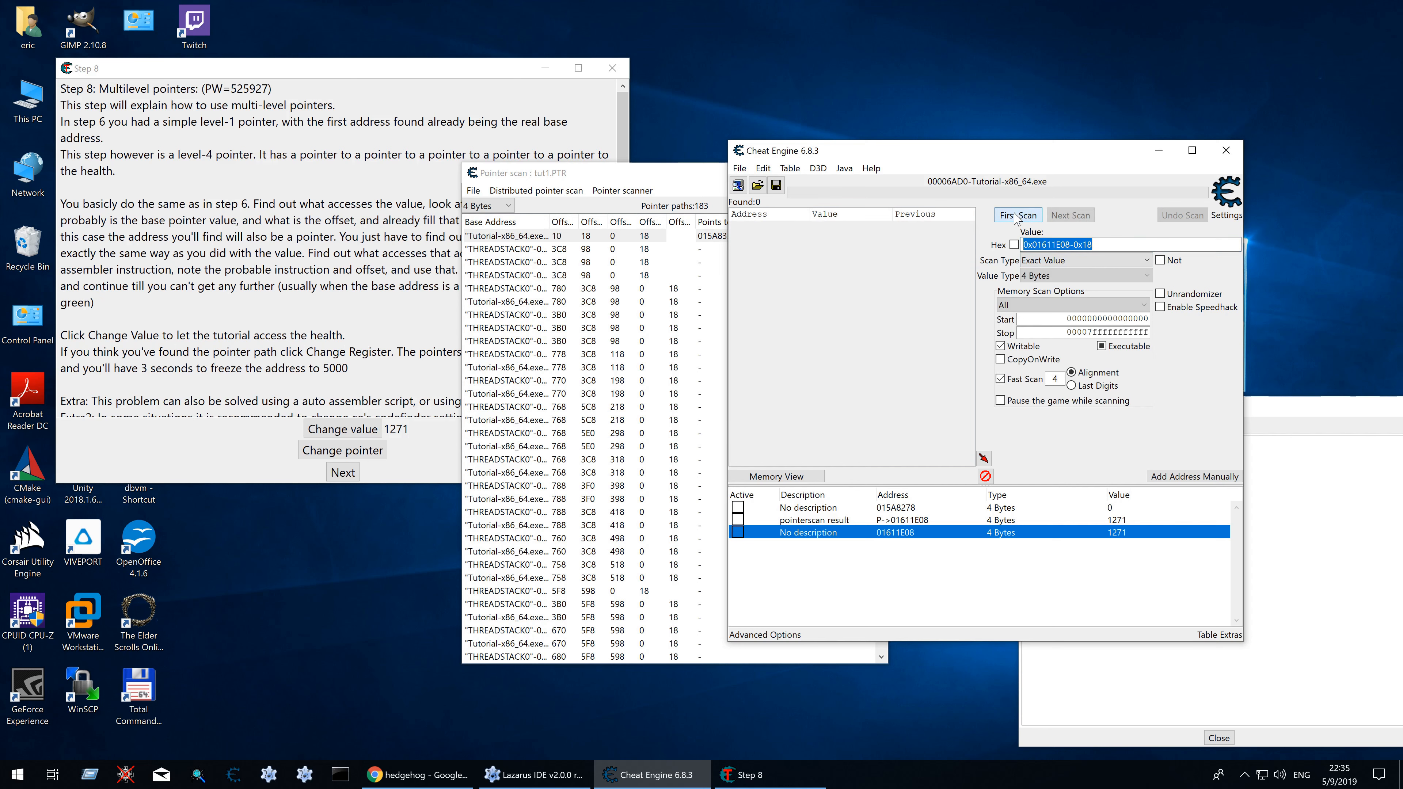
click(1017, 215)
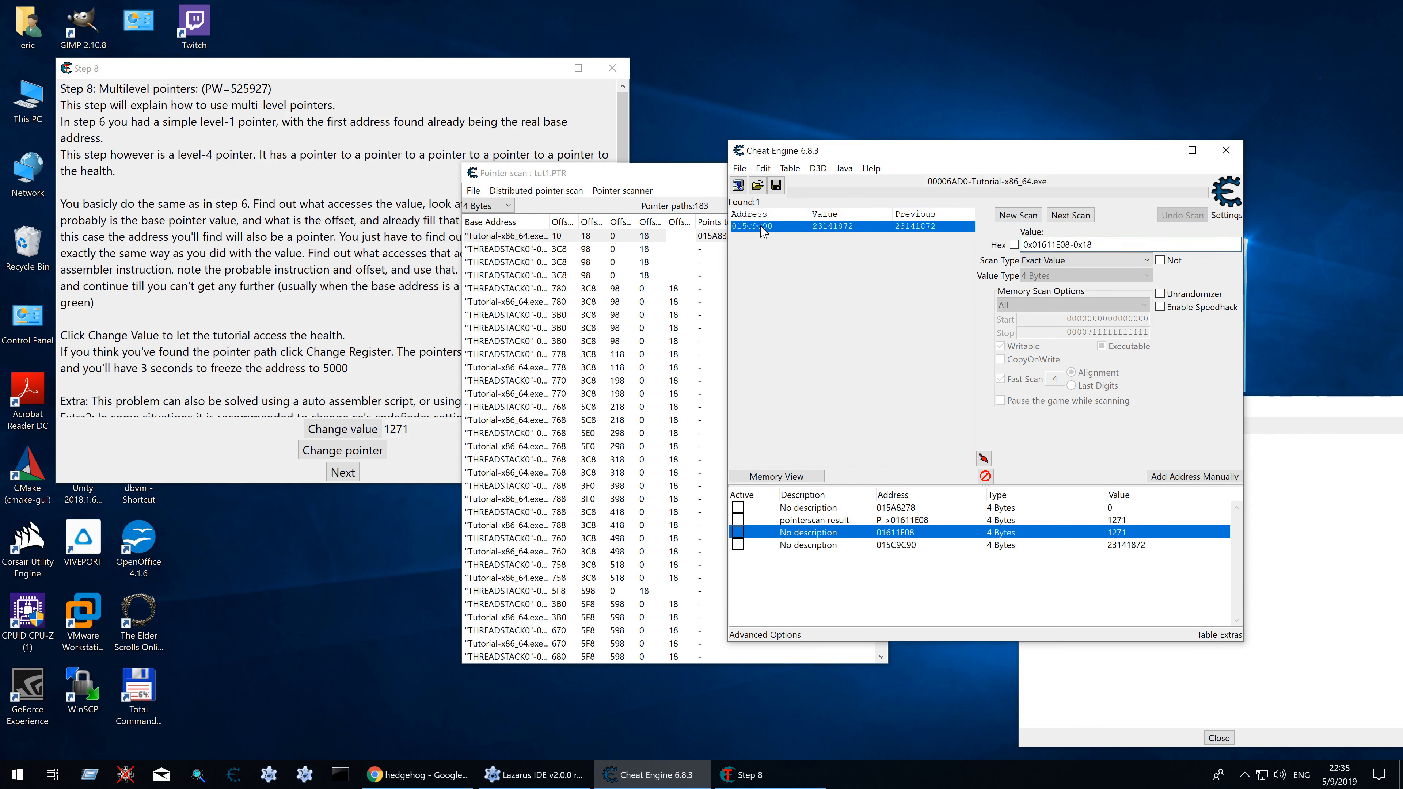
right_click(809, 544)
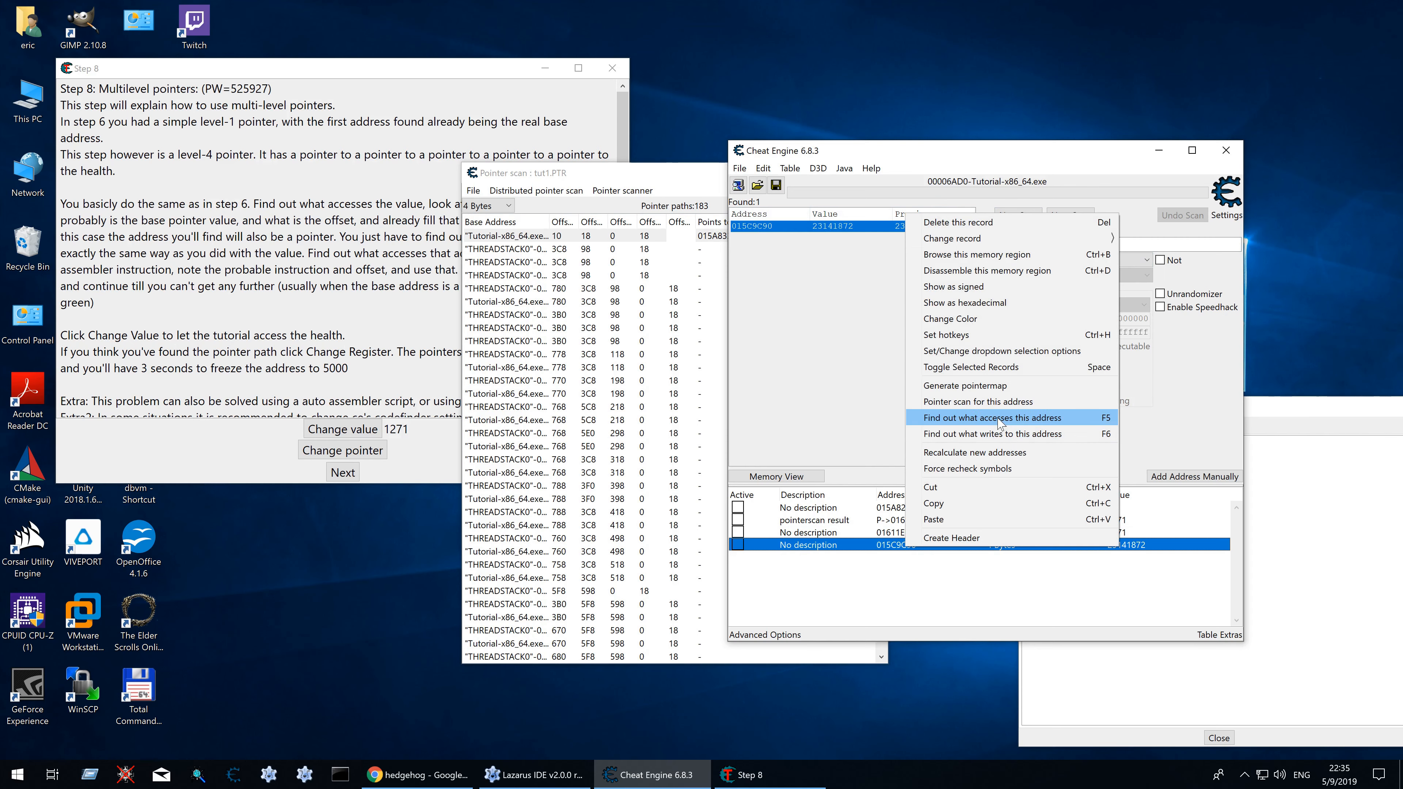
click(985, 417)
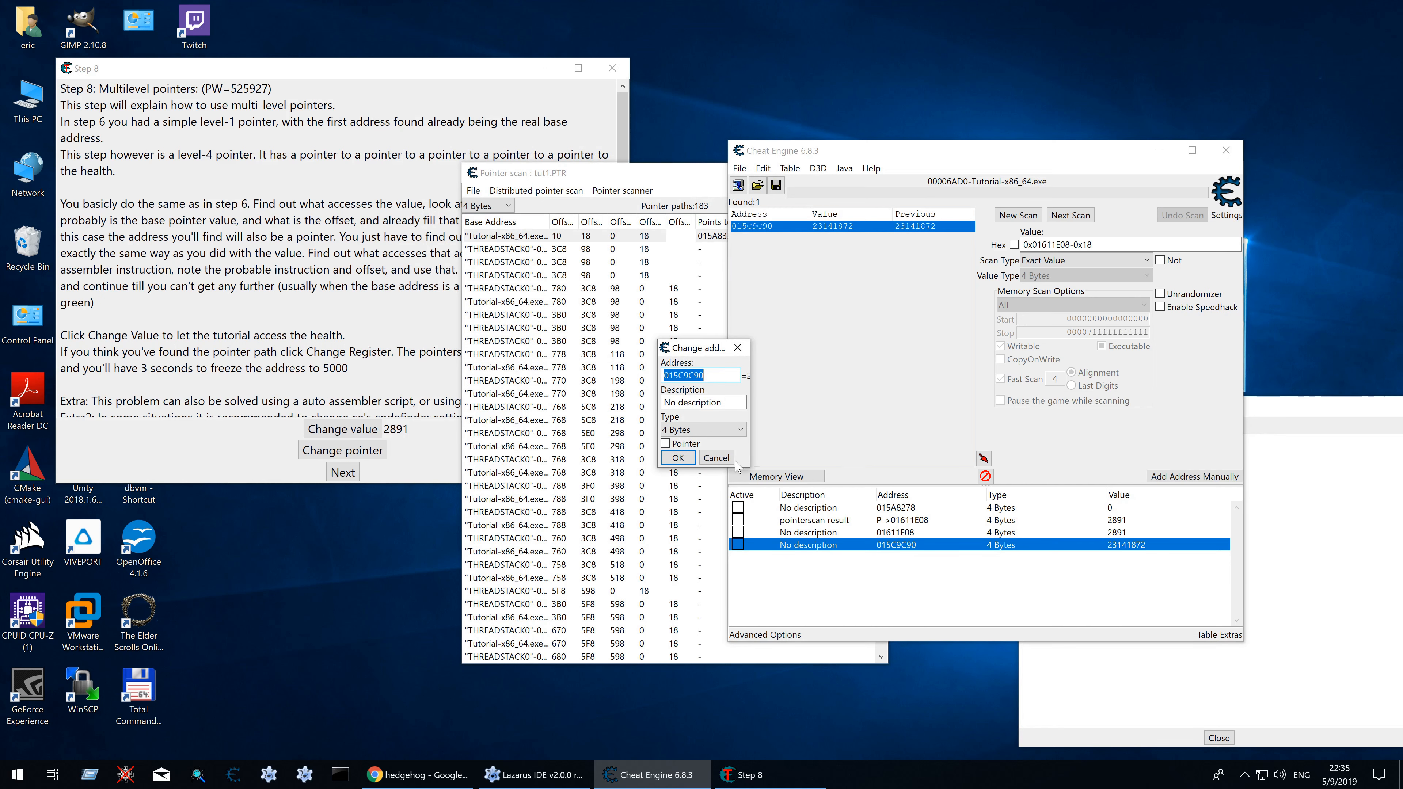
click(677, 457)
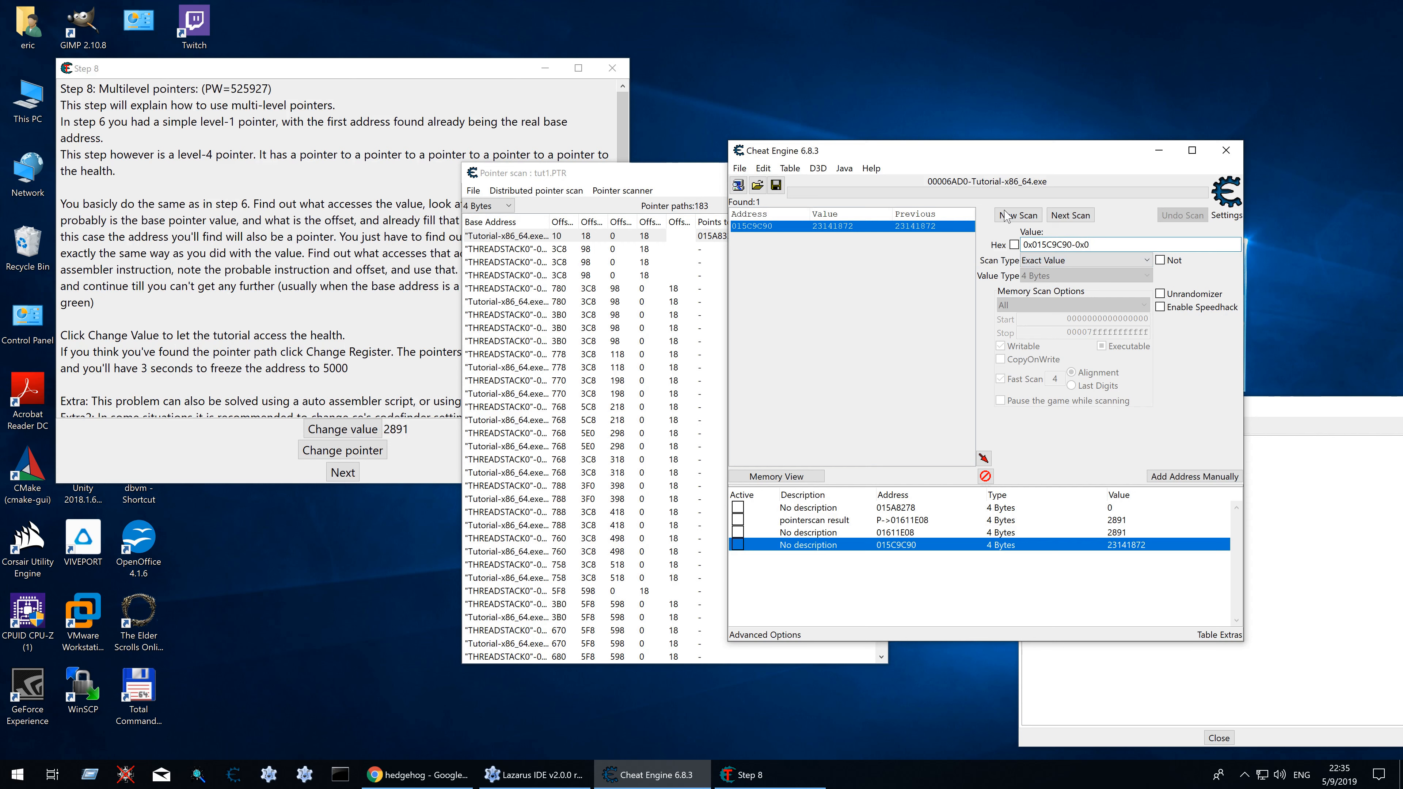
Step: Scan for 0x015C9C90-0x0, add found address 01652AE8, check its accessing code and note offset 18 in Comments
click(1017, 214)
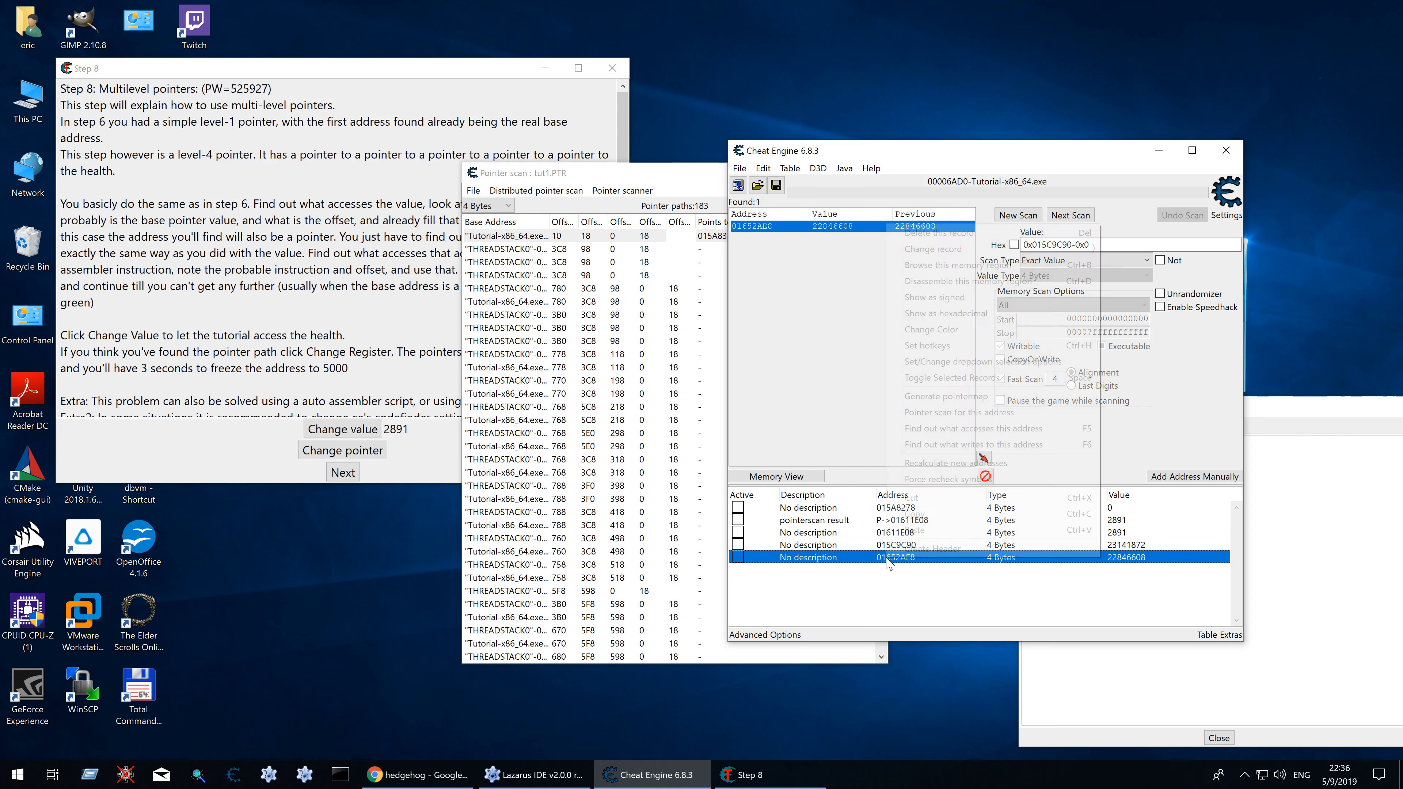
click(969, 427)
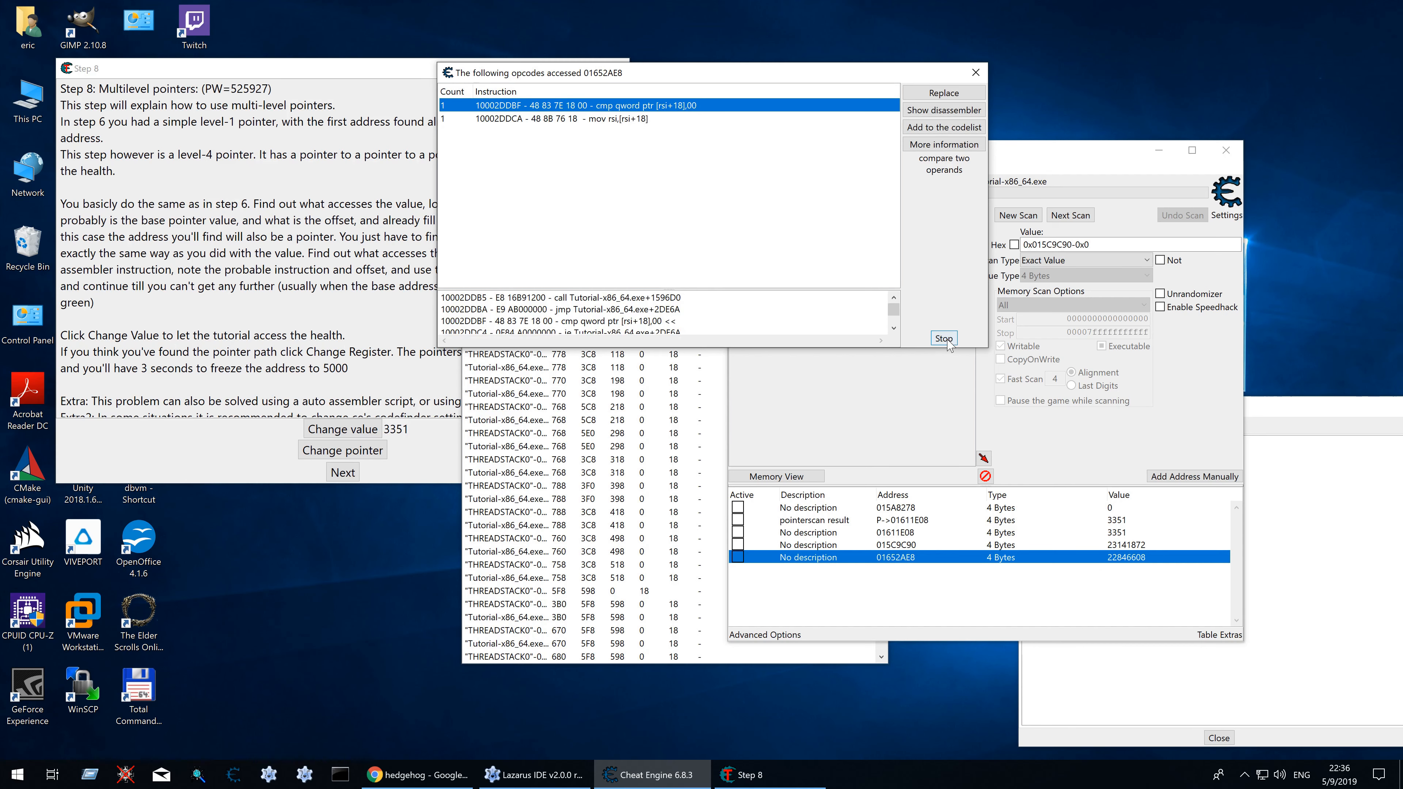
click(943, 338)
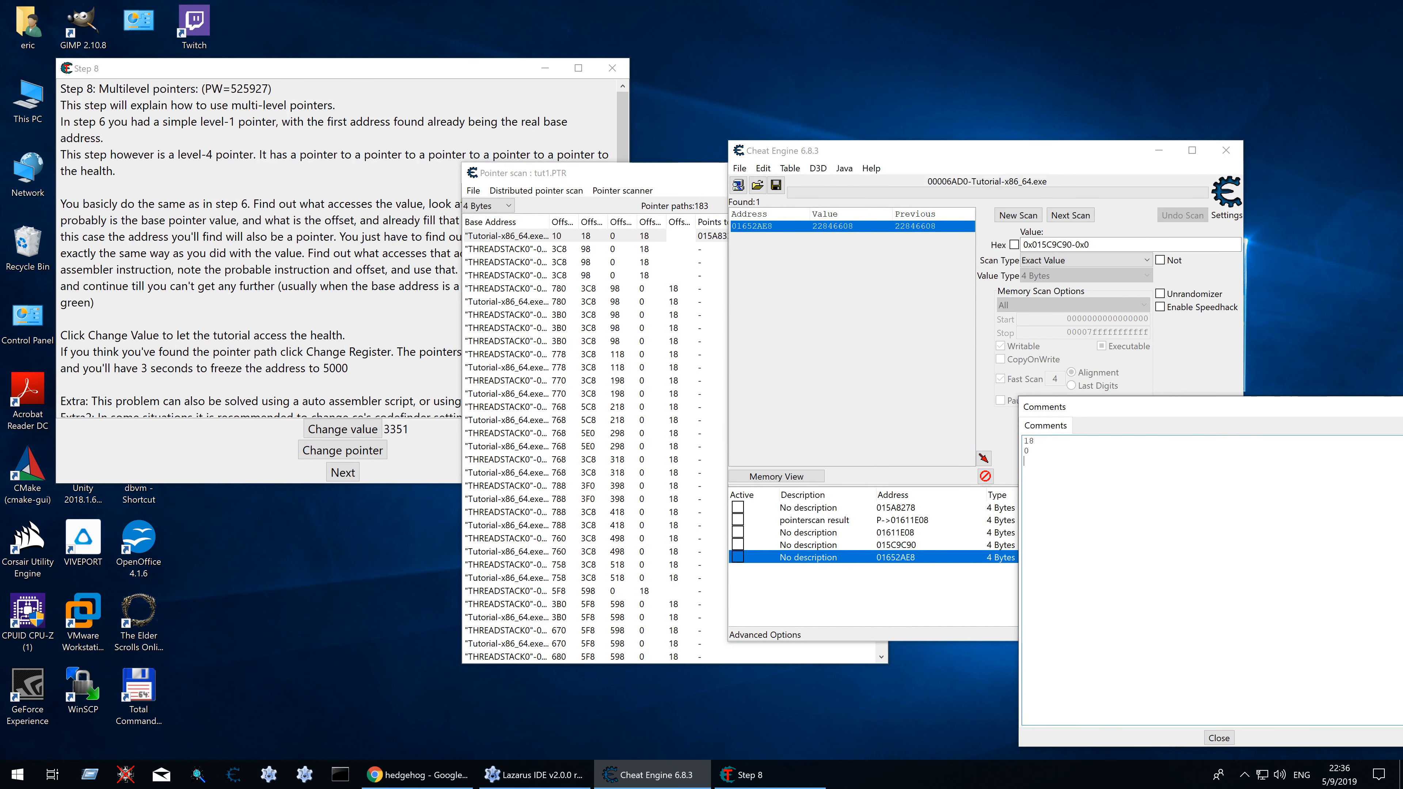
text(18)
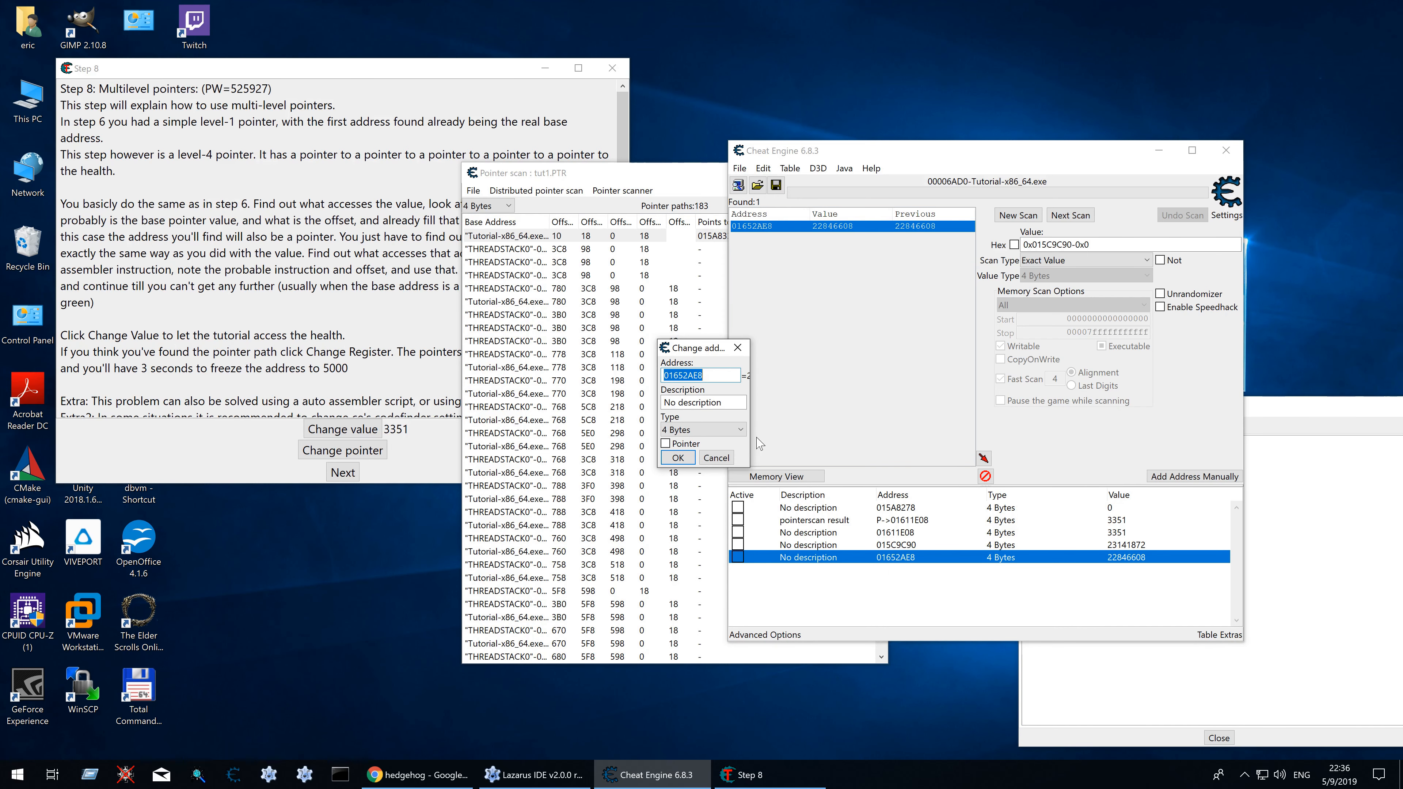
click(677, 458)
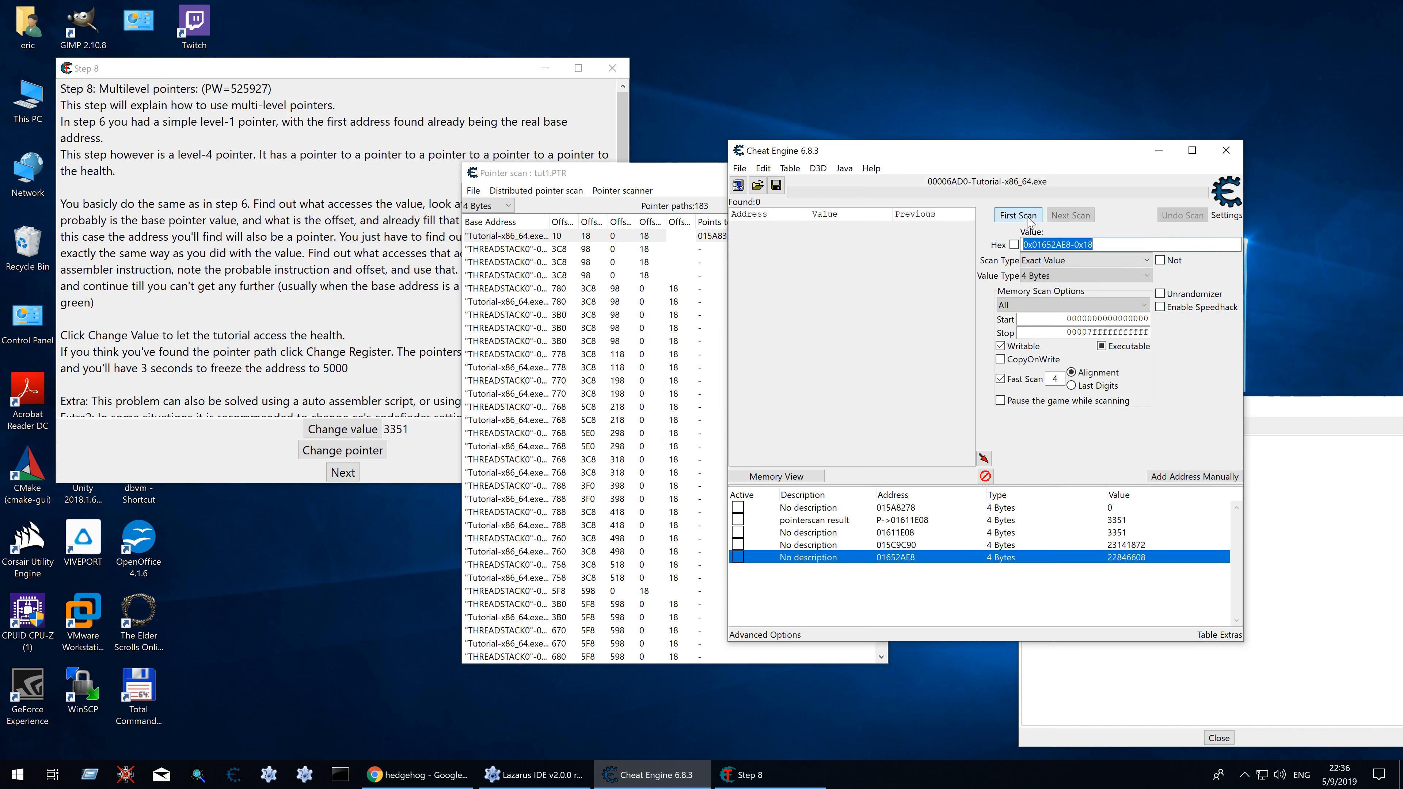
Step: Scan for 0x01652AE8-0x18, add found address 015C9C20, check its accessing code and note offset 10
click(1017, 215)
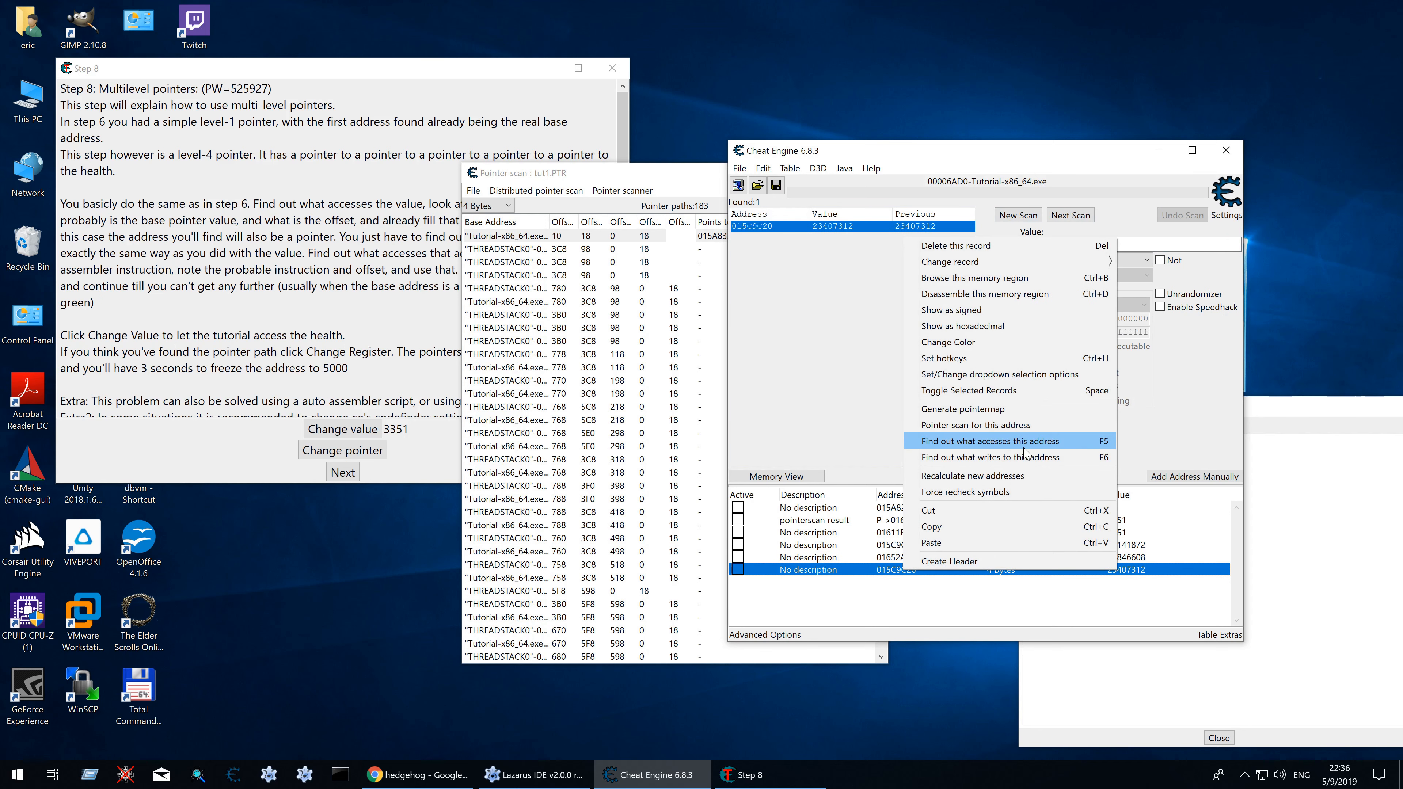
click(984, 440)
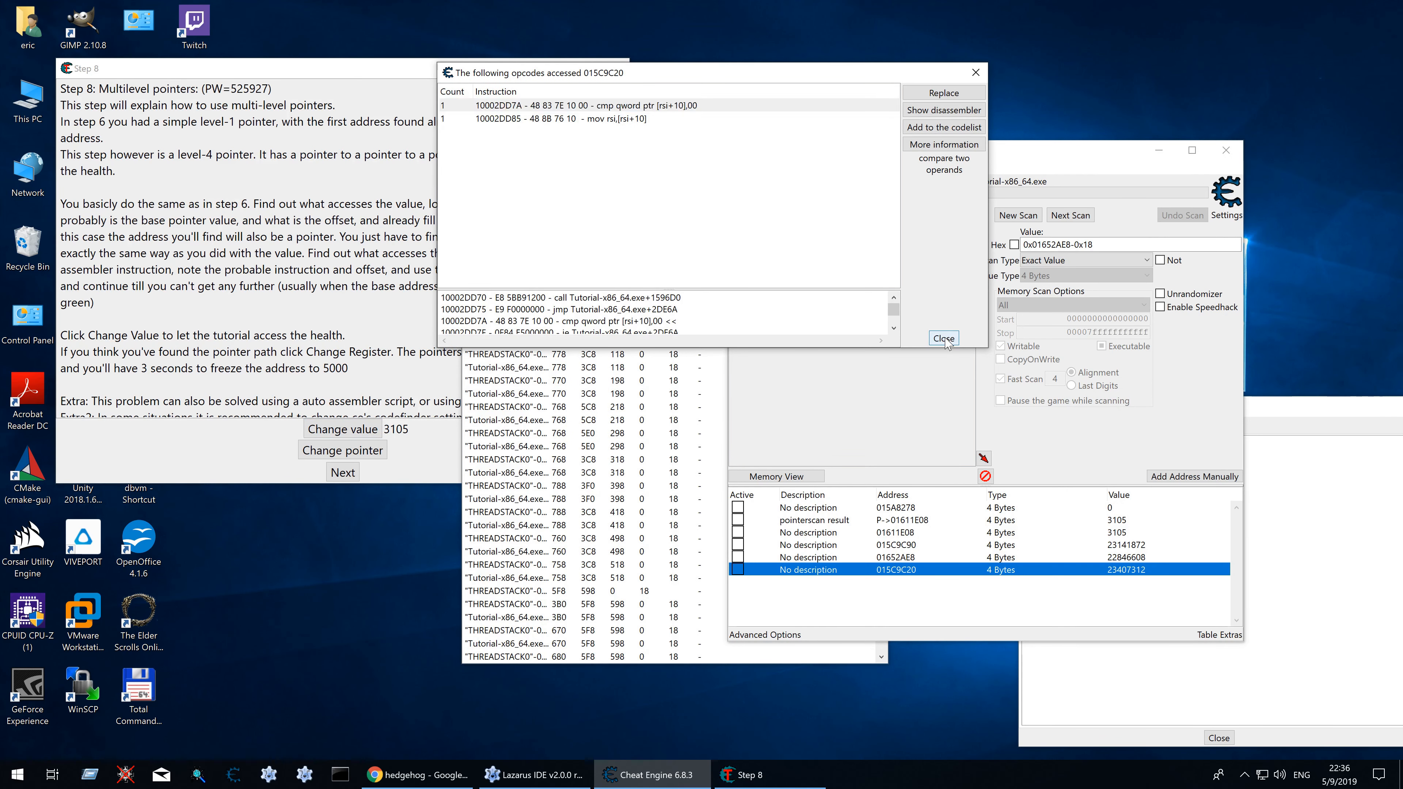
click(942, 338)
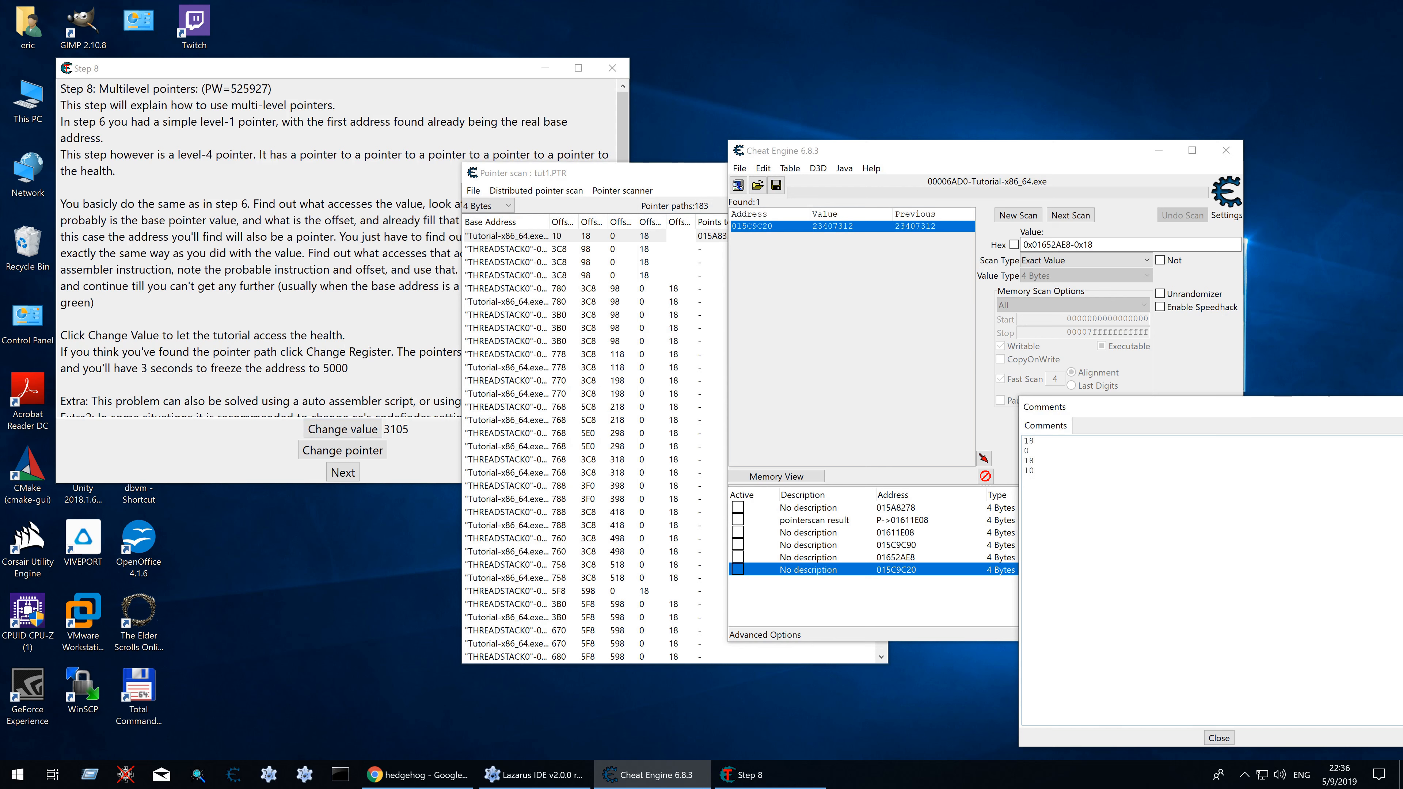
double_click(893, 570)
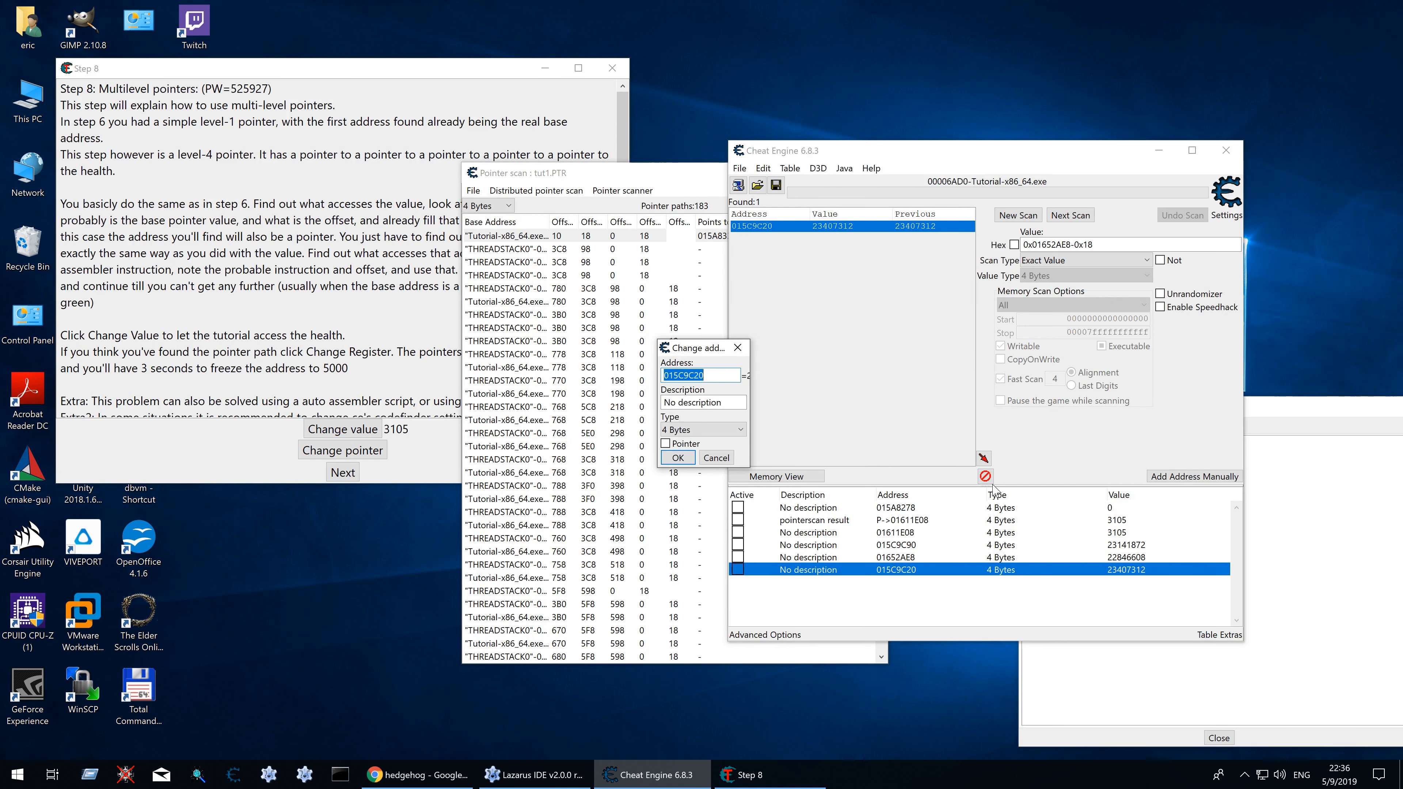
click(677, 457)
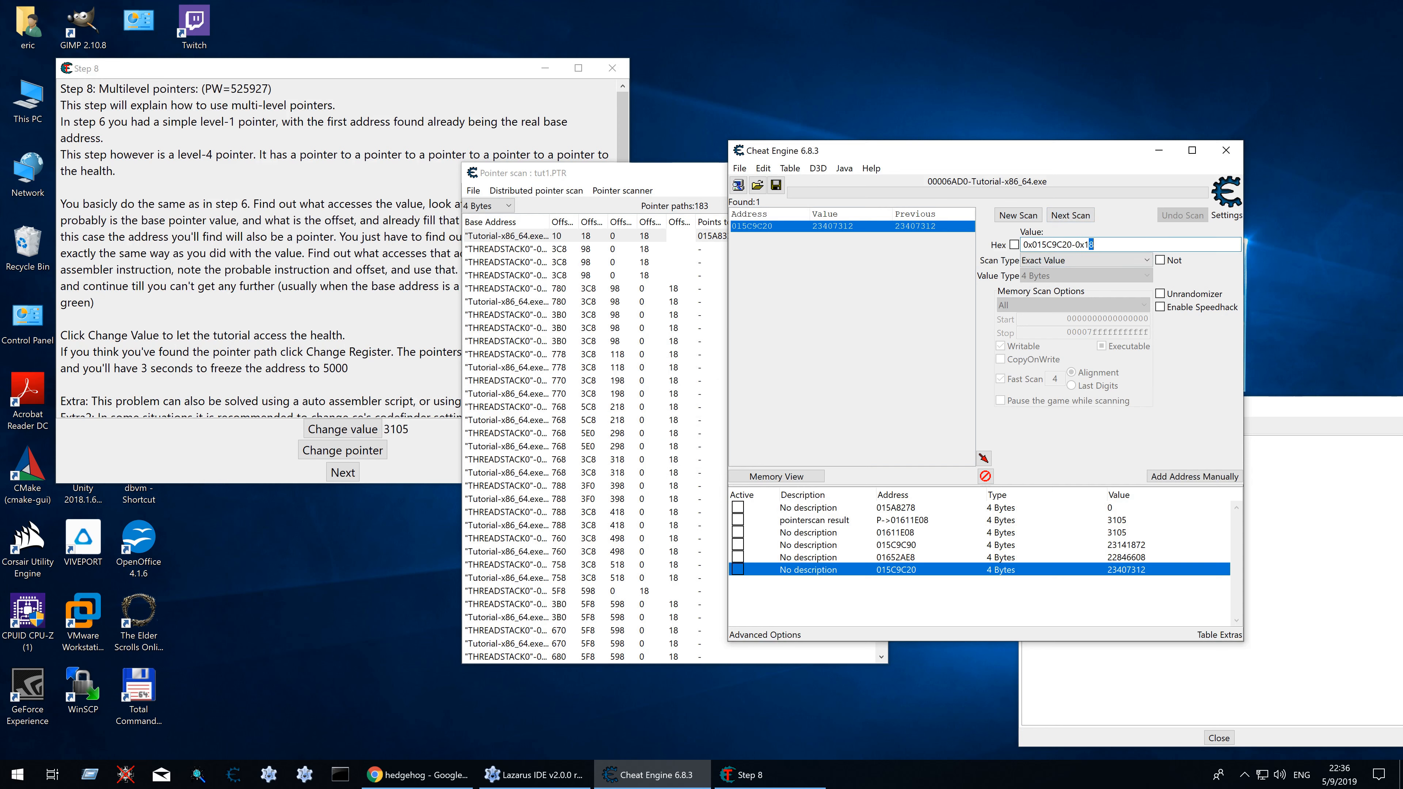
Step: Scan for 0x015C9C20-0x10, finding static 1002CBA70 (Tutorial-x86_64.exe+2CBA70), and add it to the table
click(1070, 215)
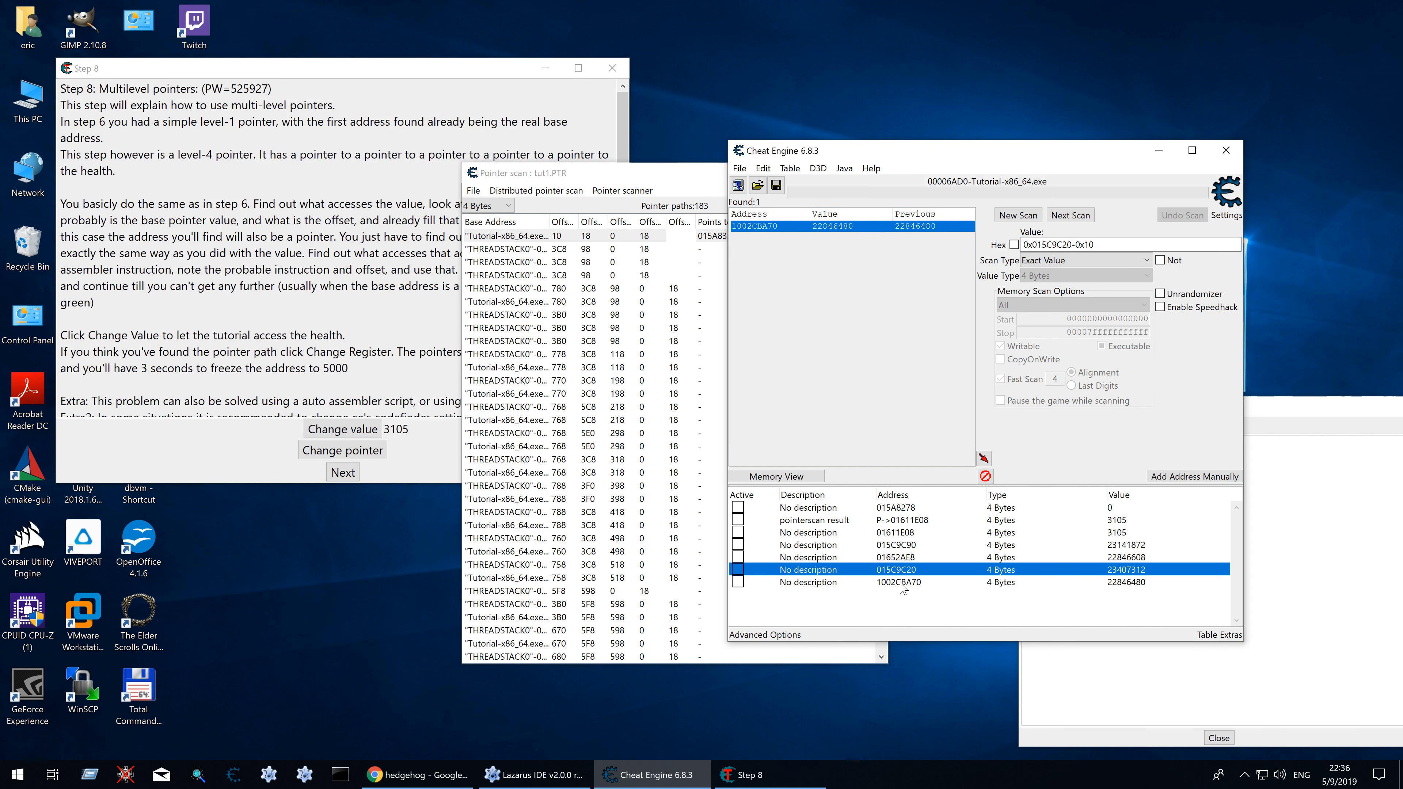
double_click(898, 582)
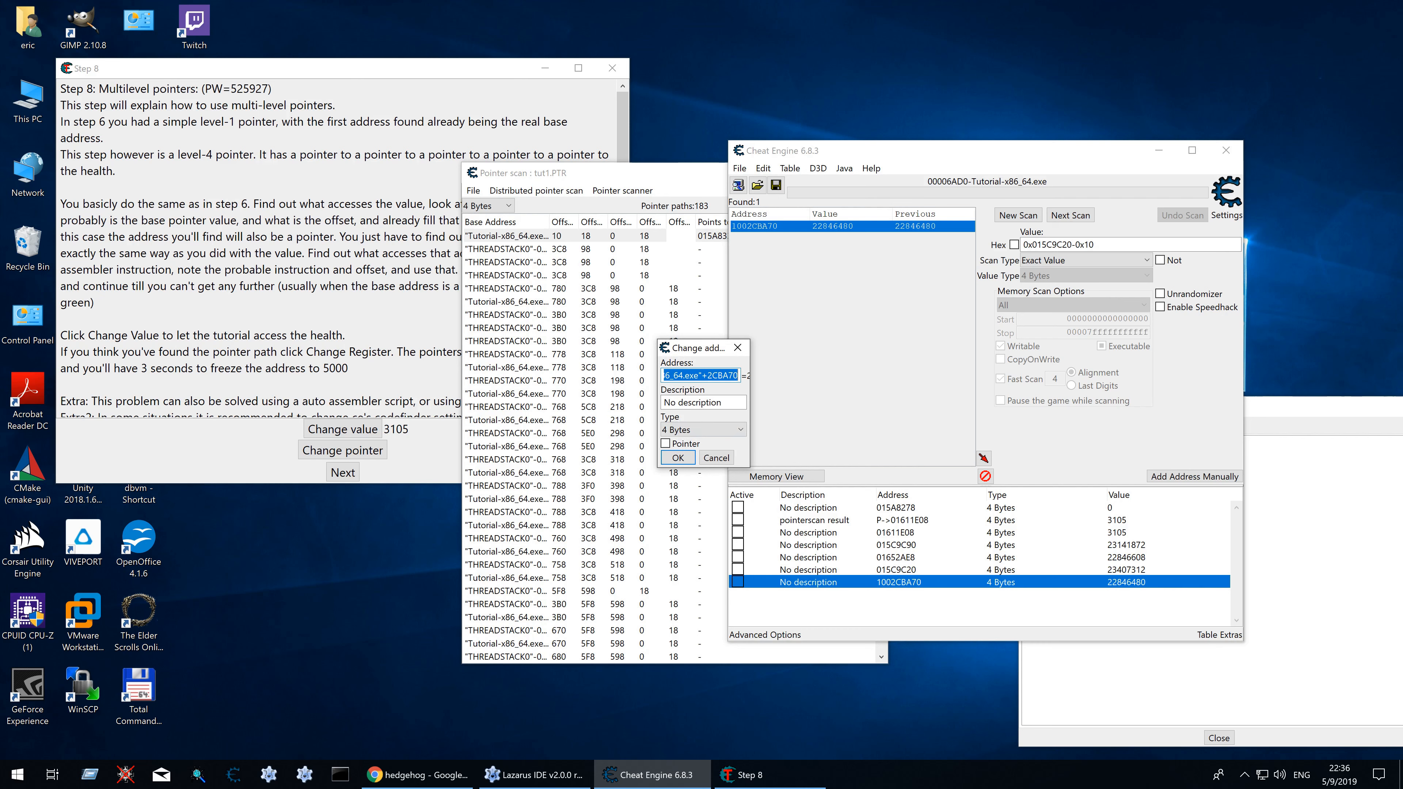
mouse_move(798, 247)
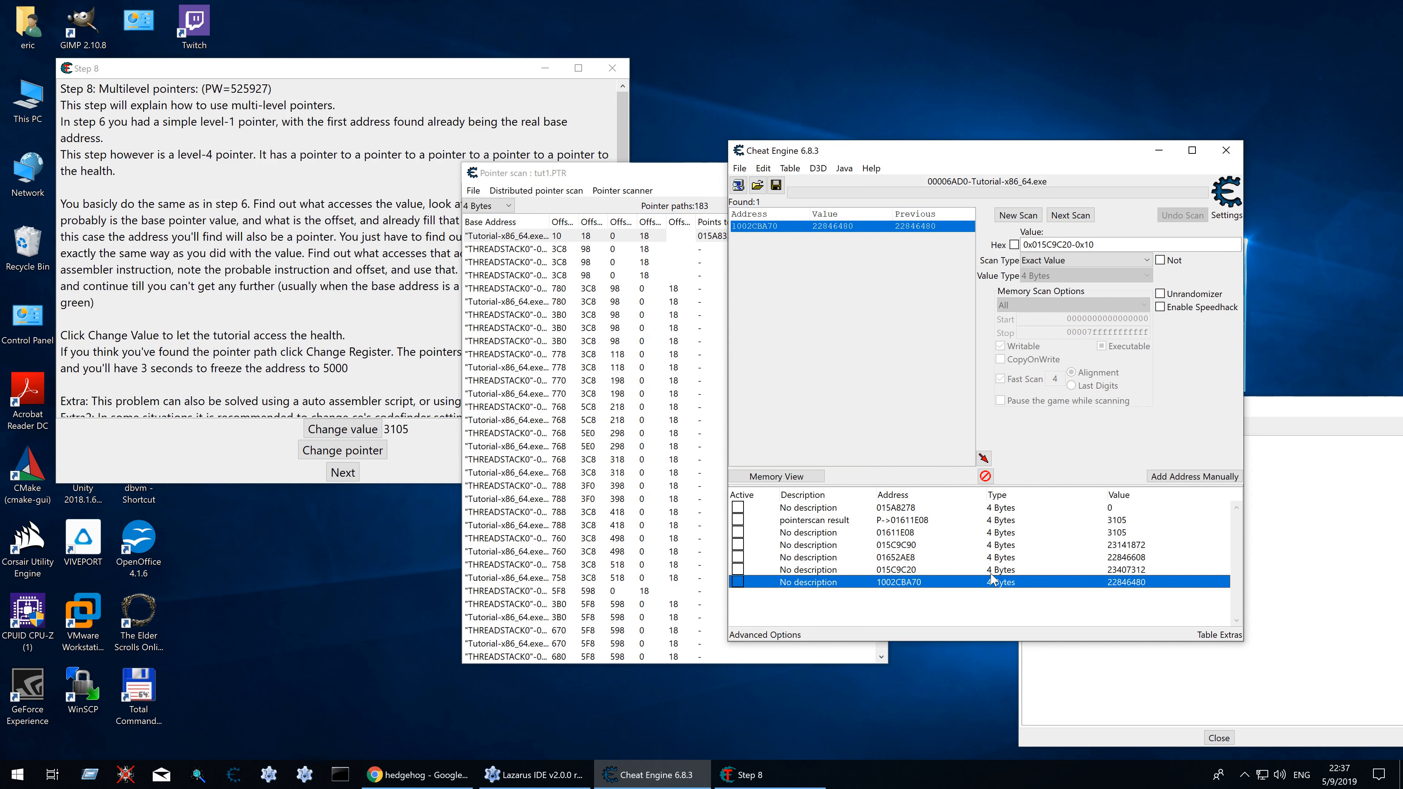
mouse_move(942, 553)
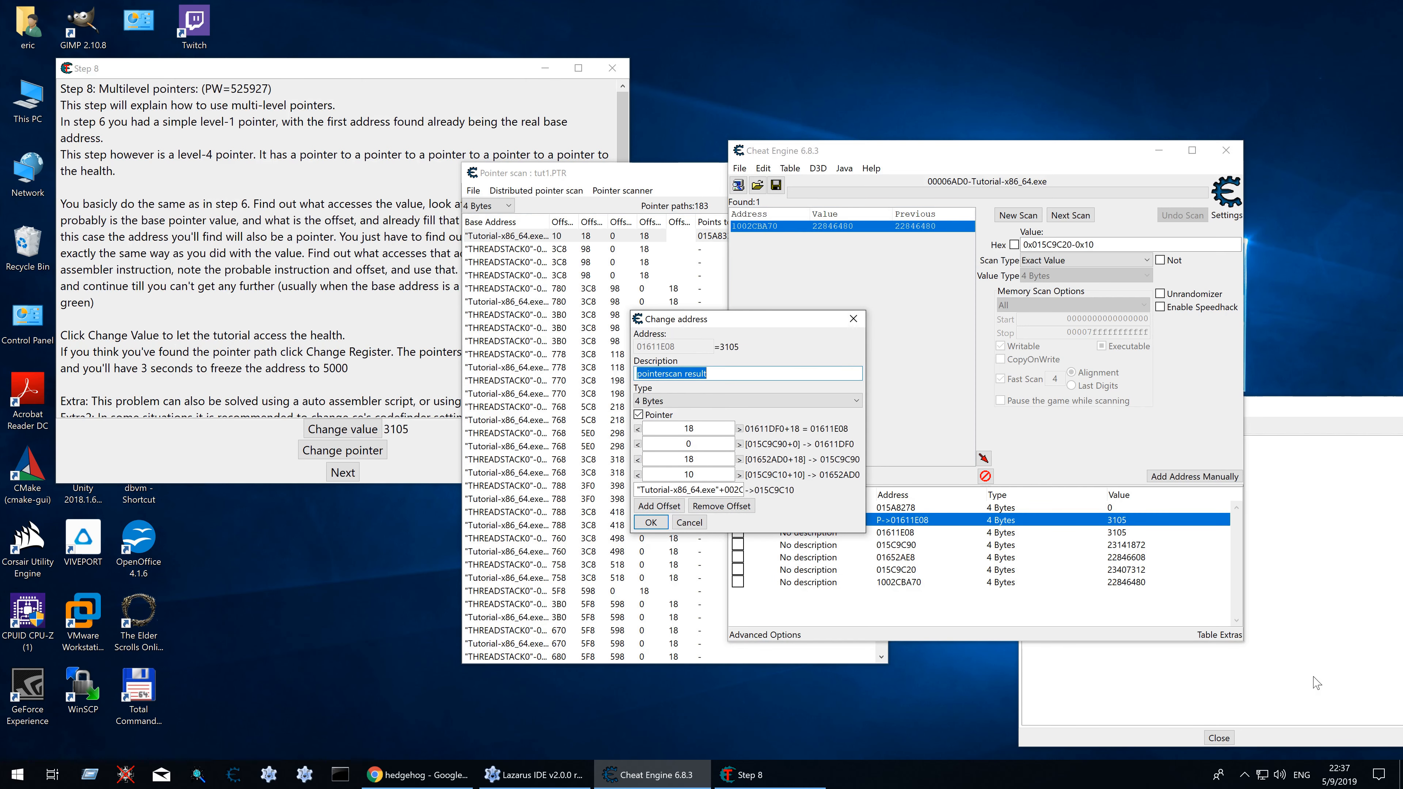
click(650, 522)
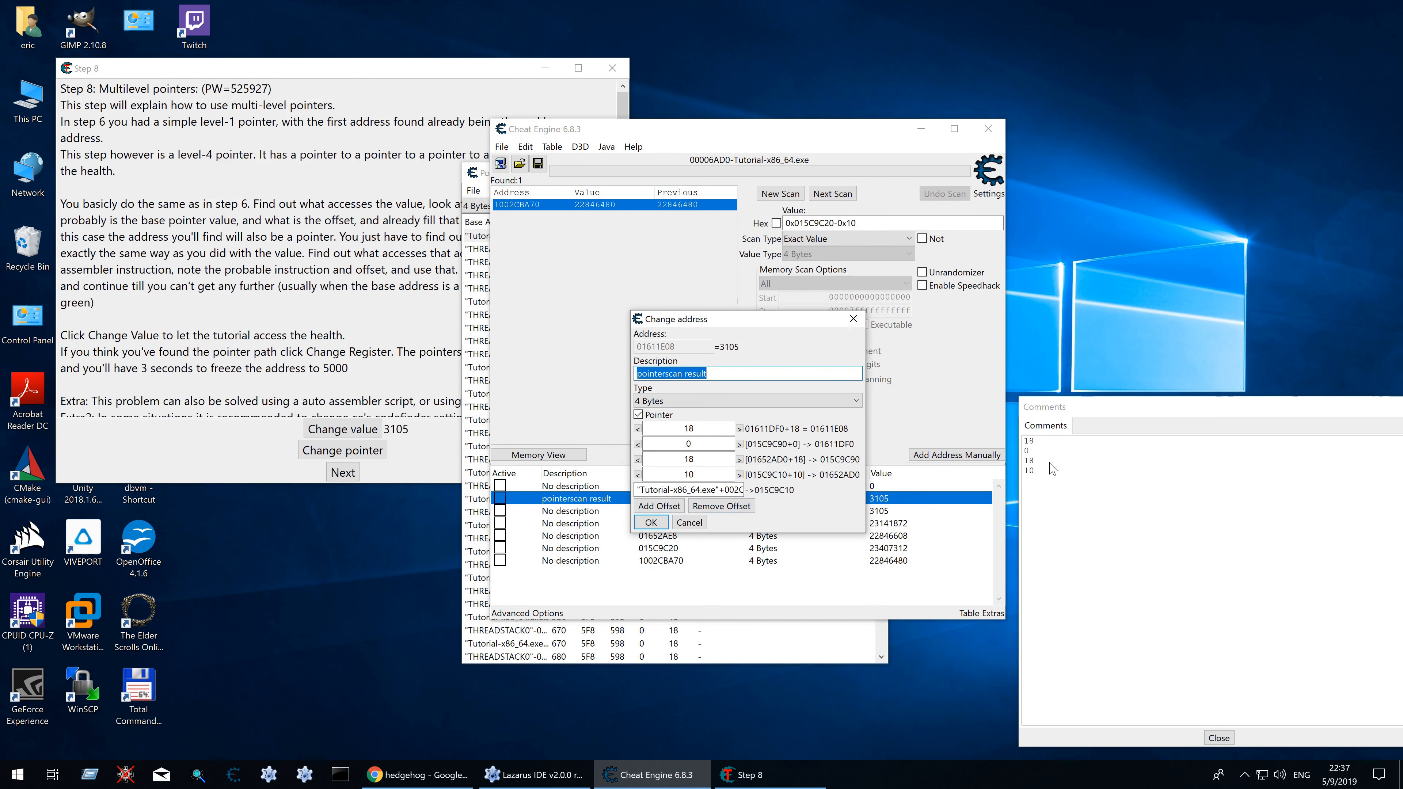
mouse_move(689, 521)
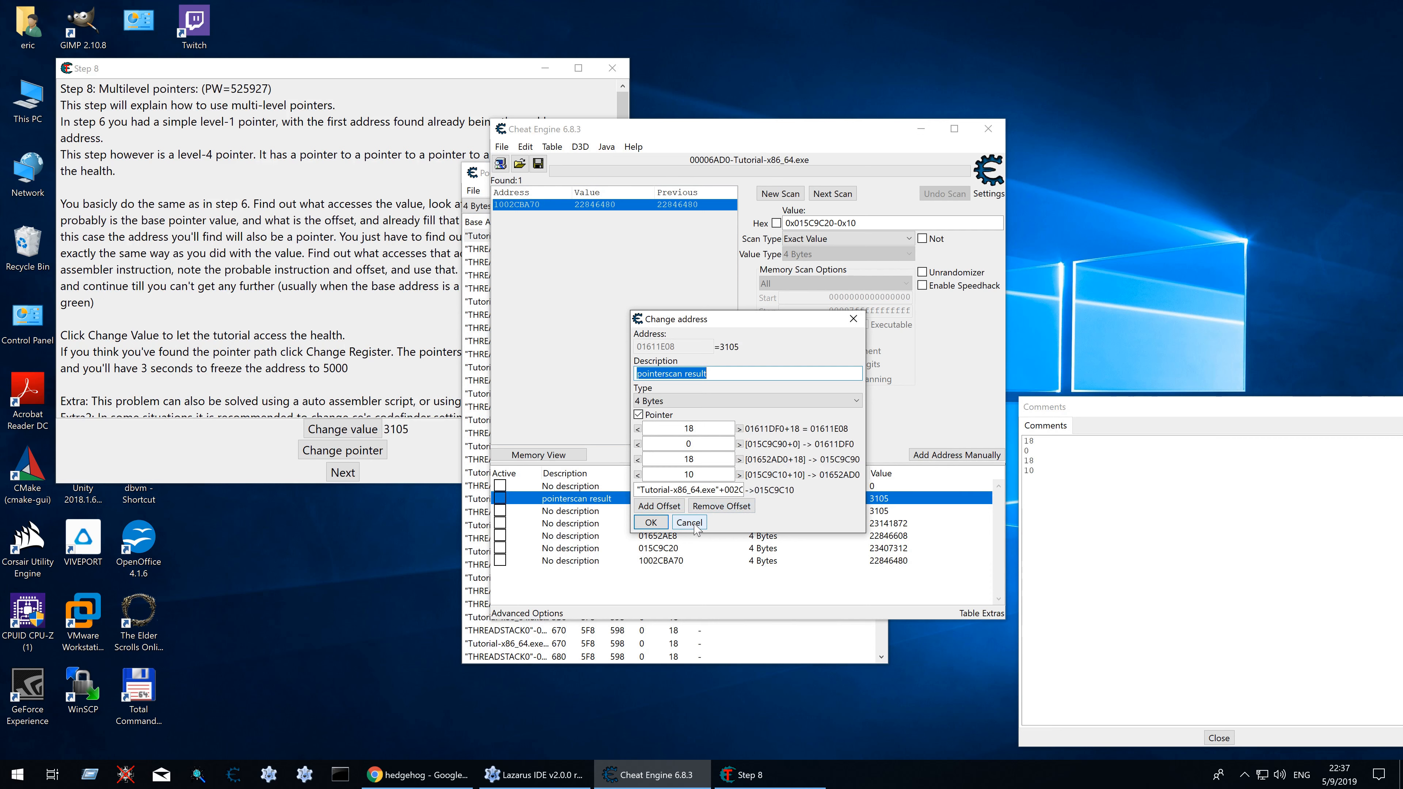
click(650, 521)
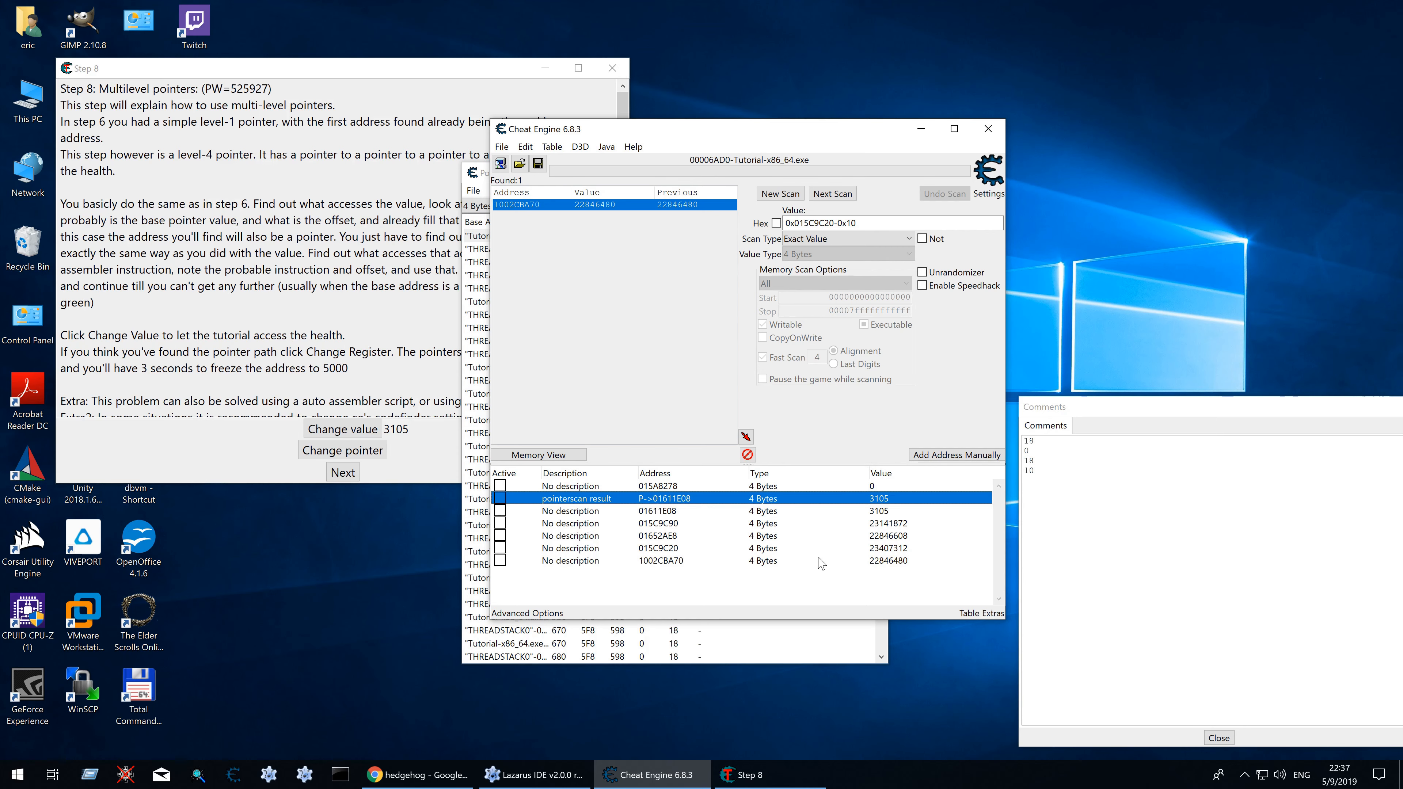
mouse_move(667, 531)
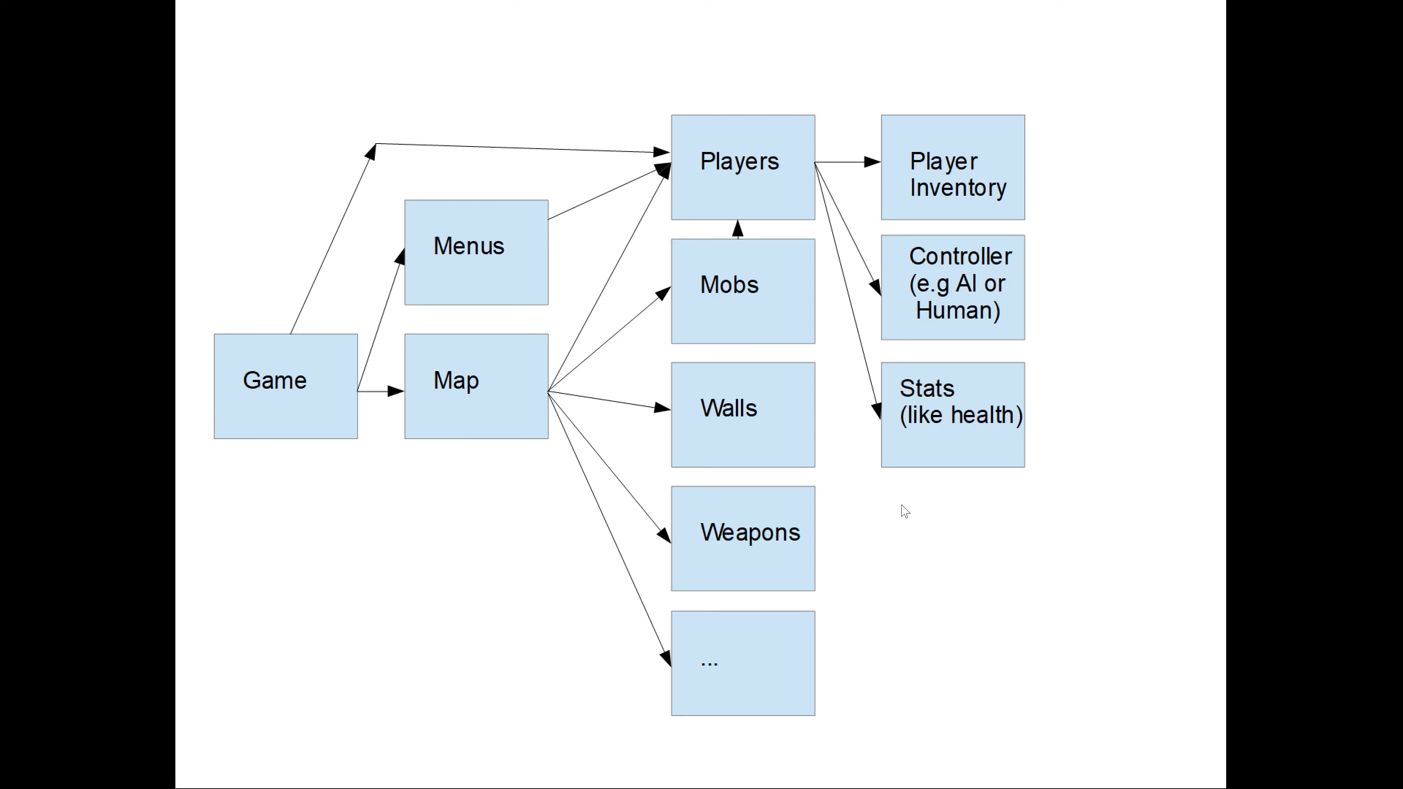
mouse_move(403, 380)
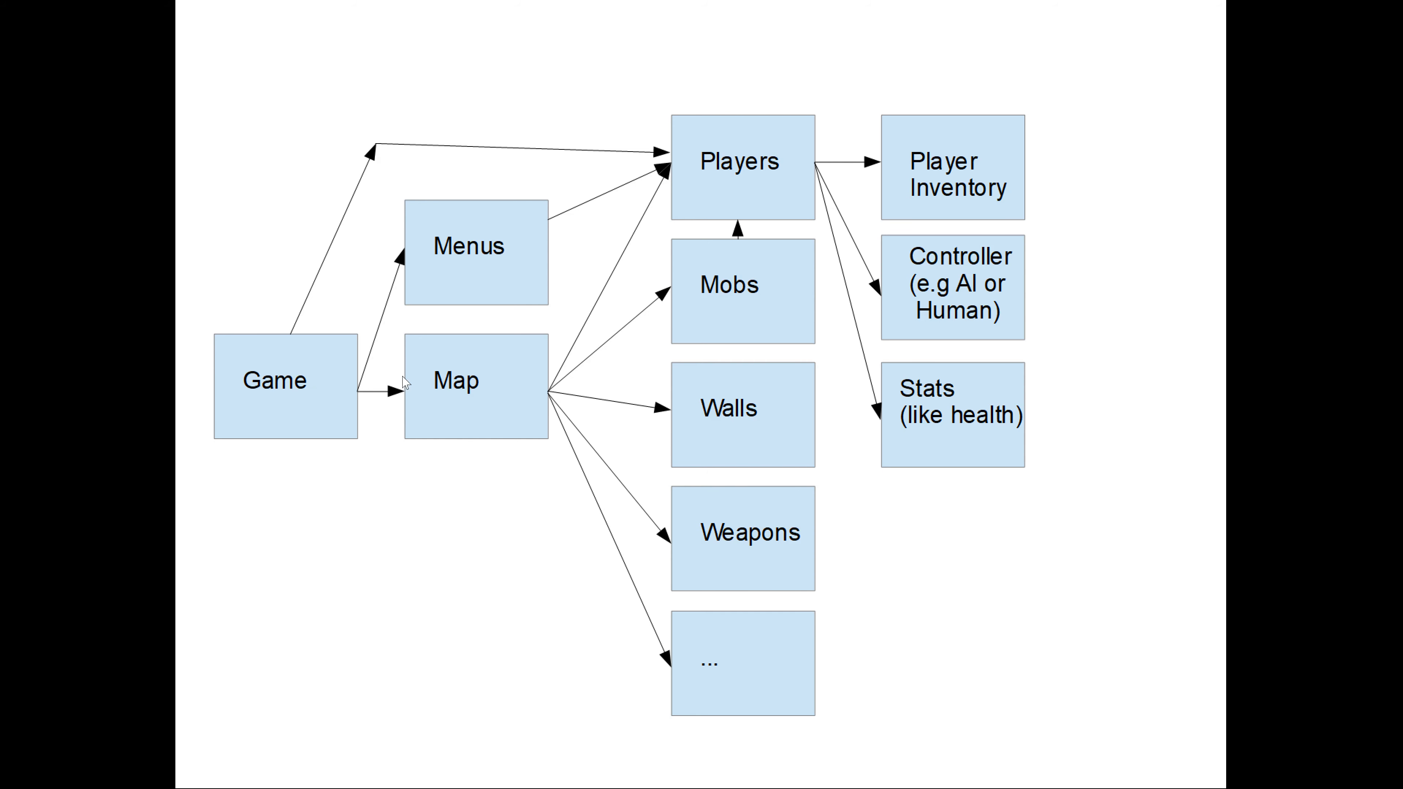
mouse_move(498, 300)
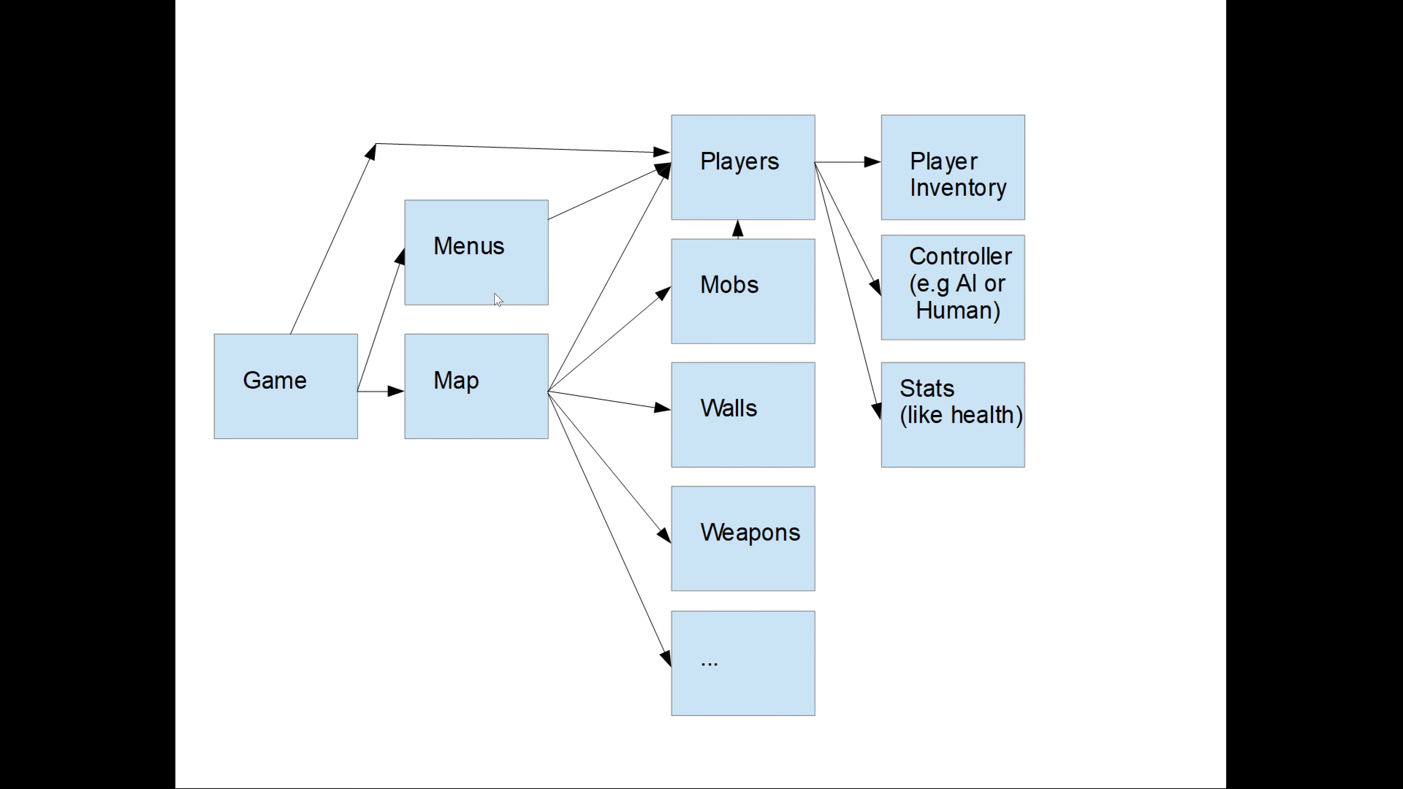
mouse_move(737, 176)
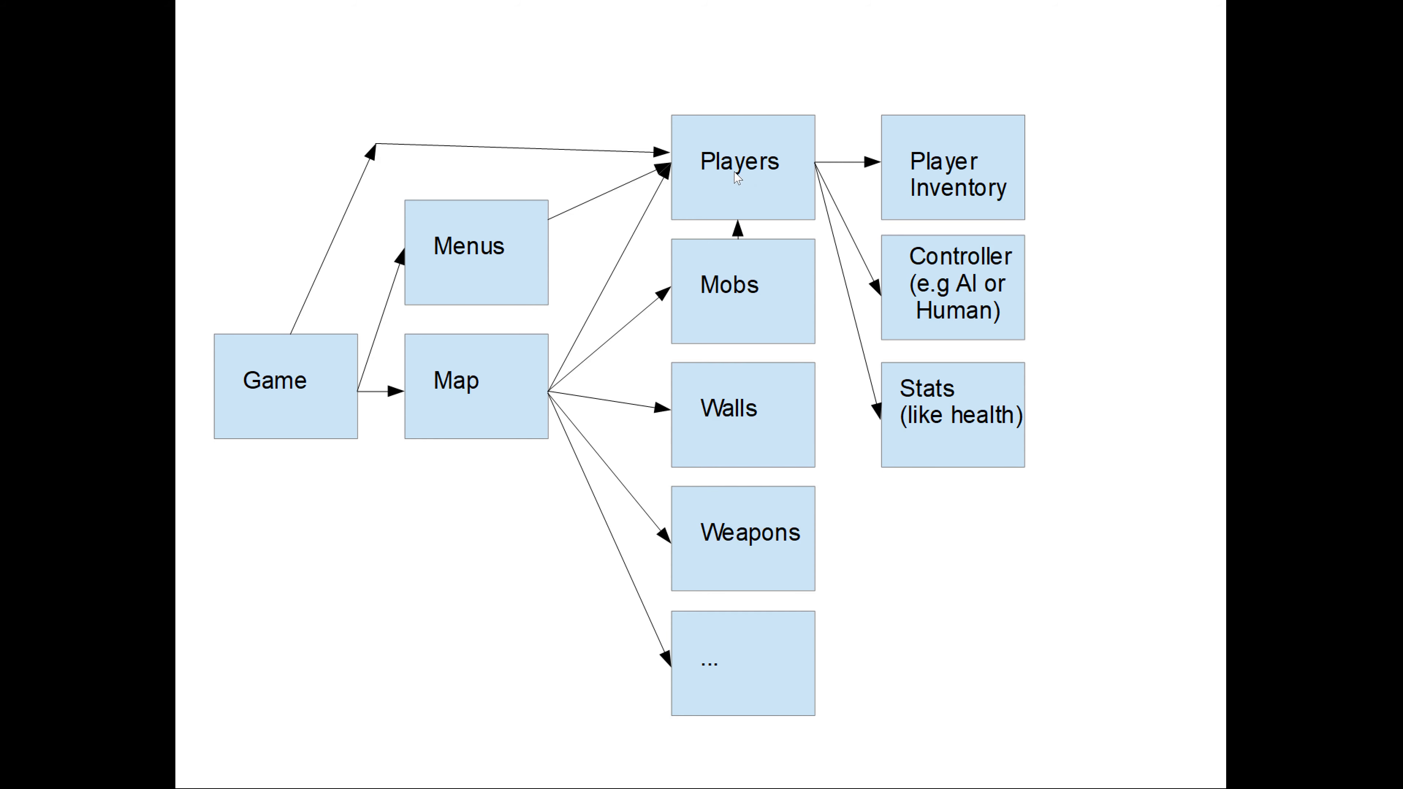
mouse_move(754, 299)
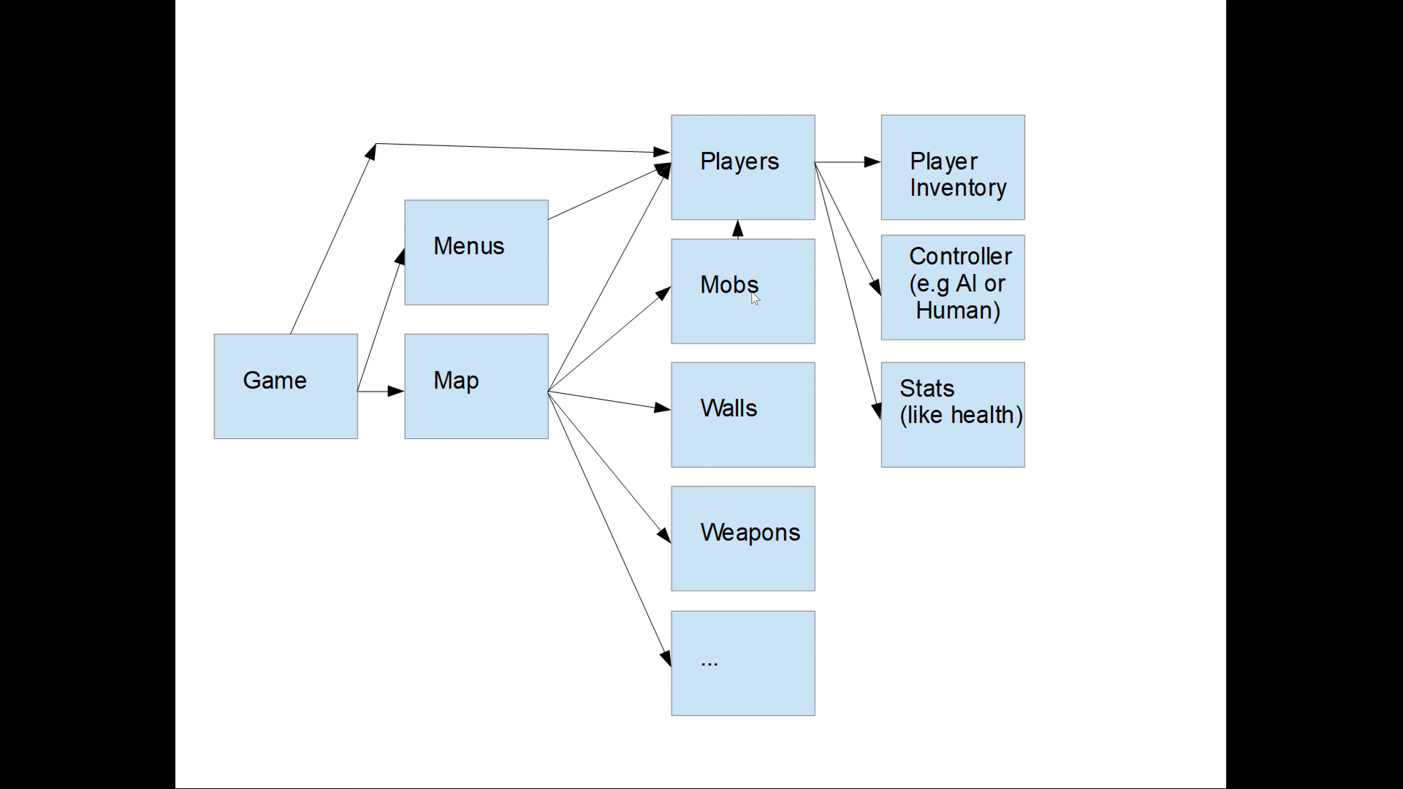
mouse_move(988, 398)
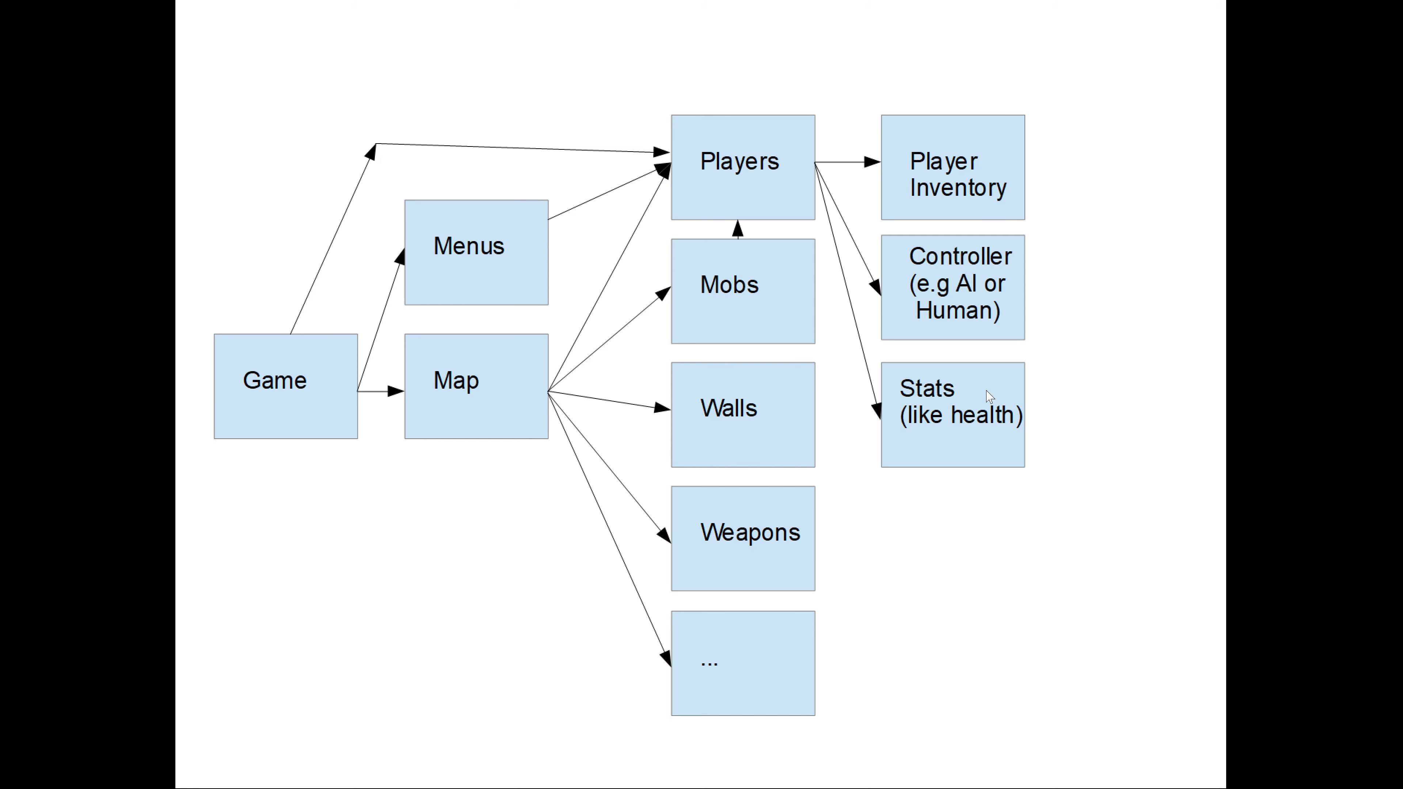